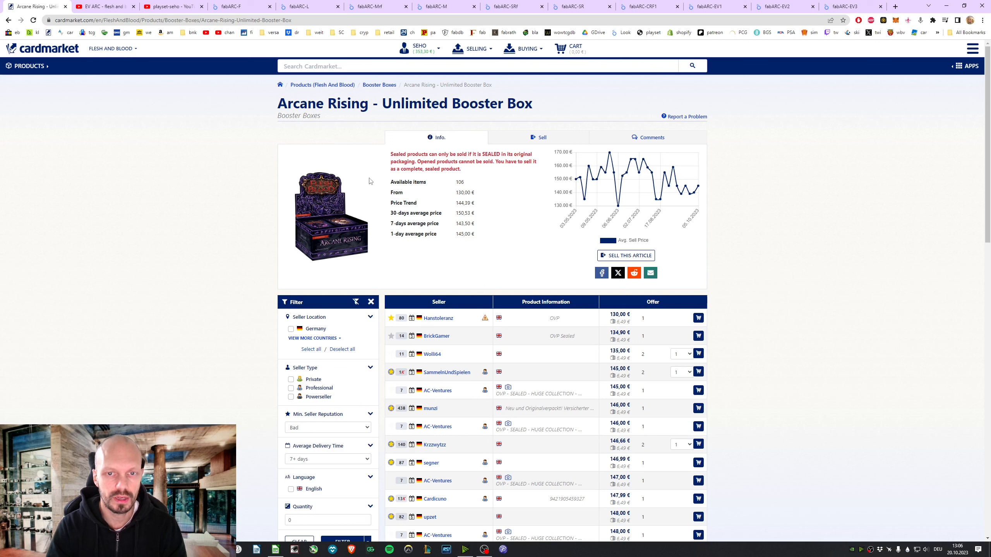
{"action": "mouse_move", "coordinate": [328, 125]}
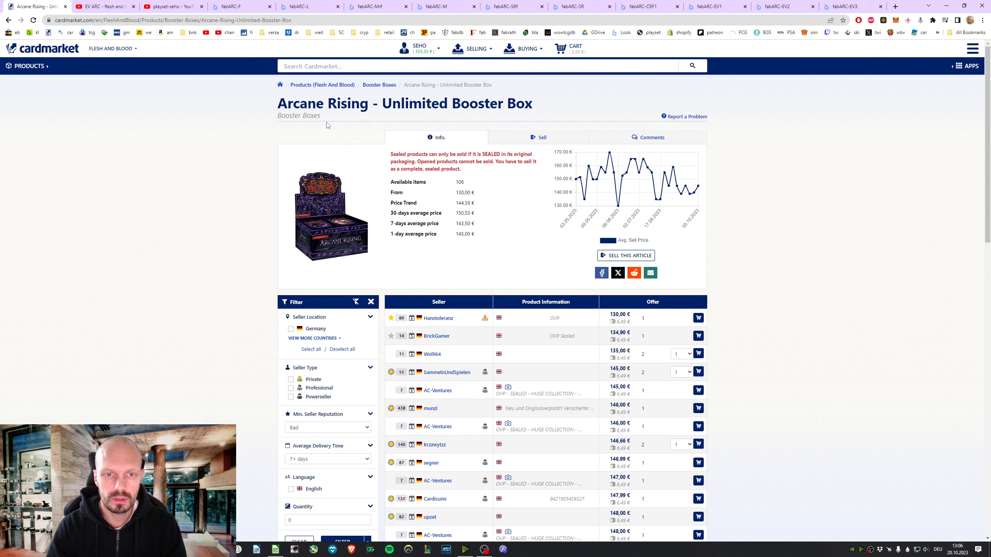
{"action": "mouse_move", "coordinate": [305, 95]}
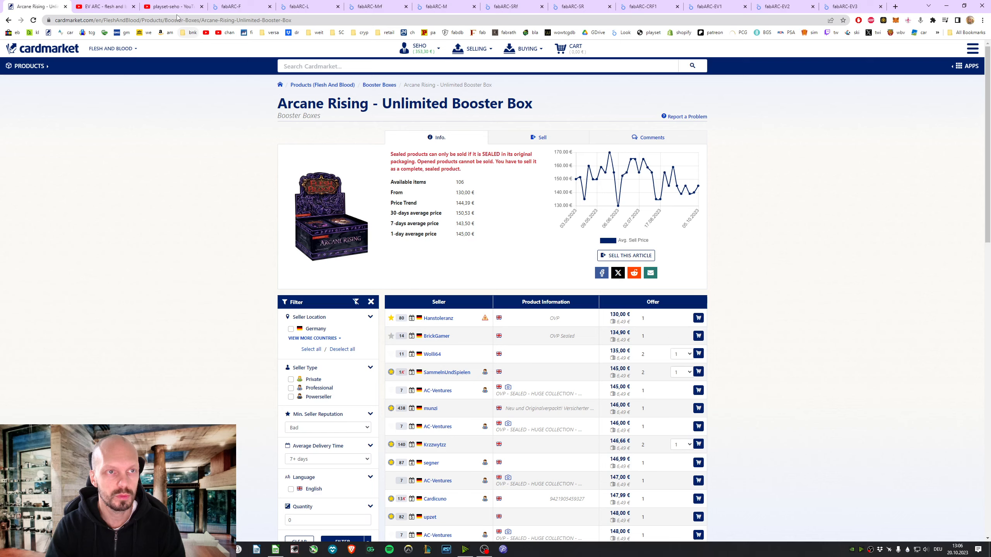
- Check the box's 106 available items on Cardmarket, compare with the August EV video, then move to the fabled report
{"action": "left_click", "coordinate": [170, 6]}
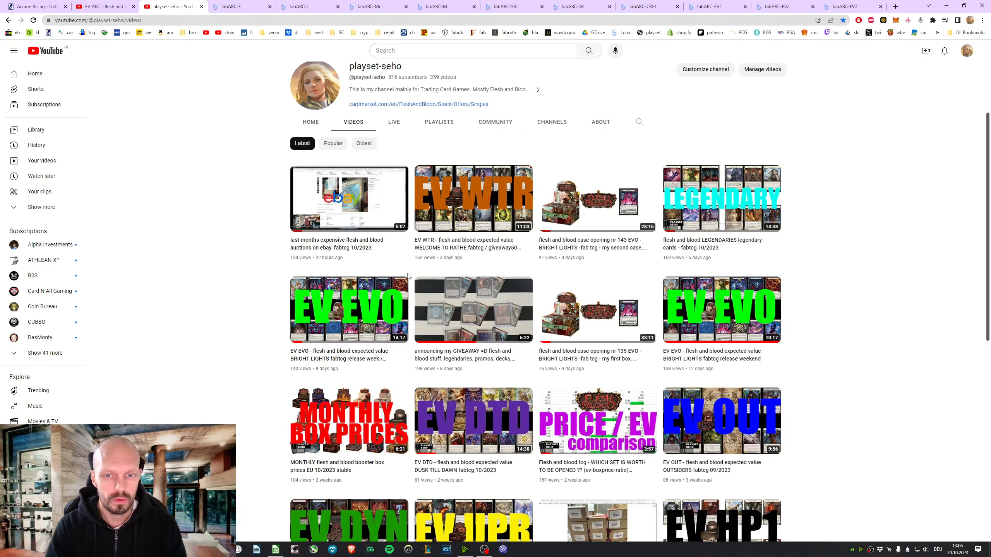
{"action": "mouse_move", "coordinate": [434, 380]}
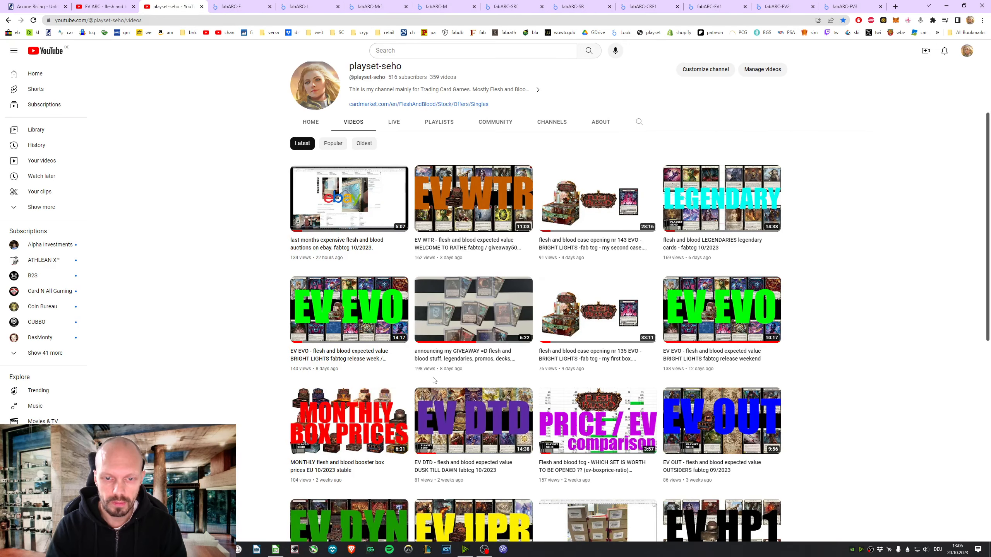
{"action": "mouse_move", "coordinate": [473, 309]}
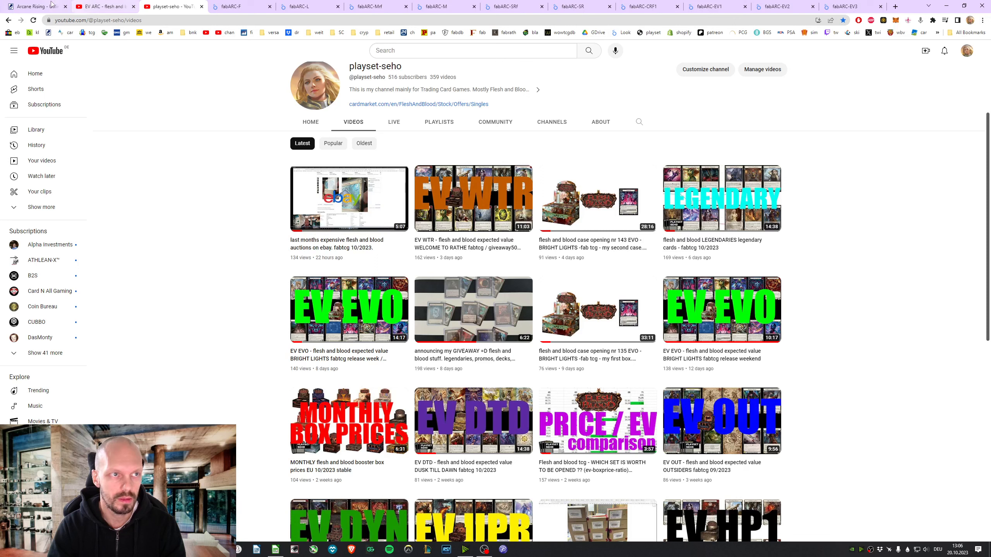
{"action": "mouse_move", "coordinate": [129, 138]}
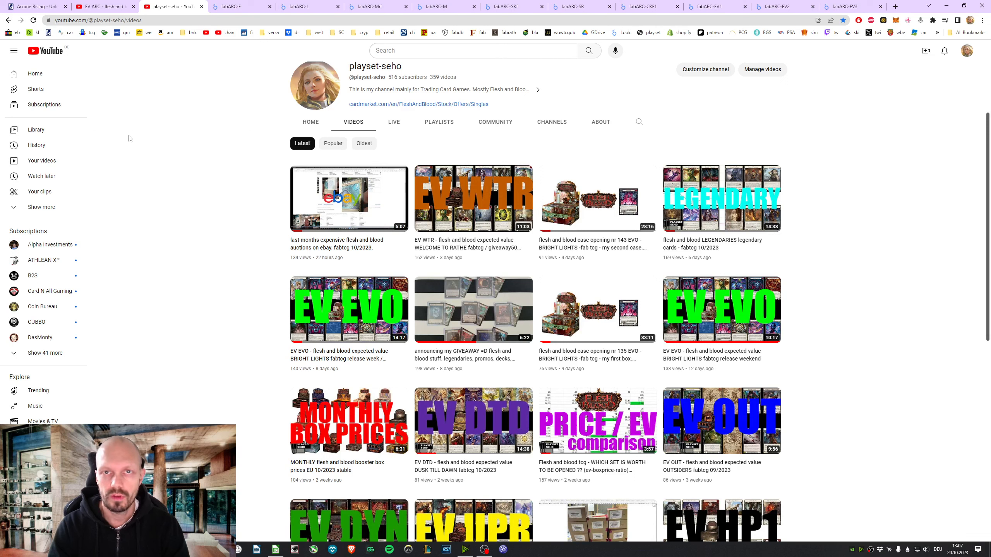
{"action": "mouse_move", "coordinate": [102, 6]}
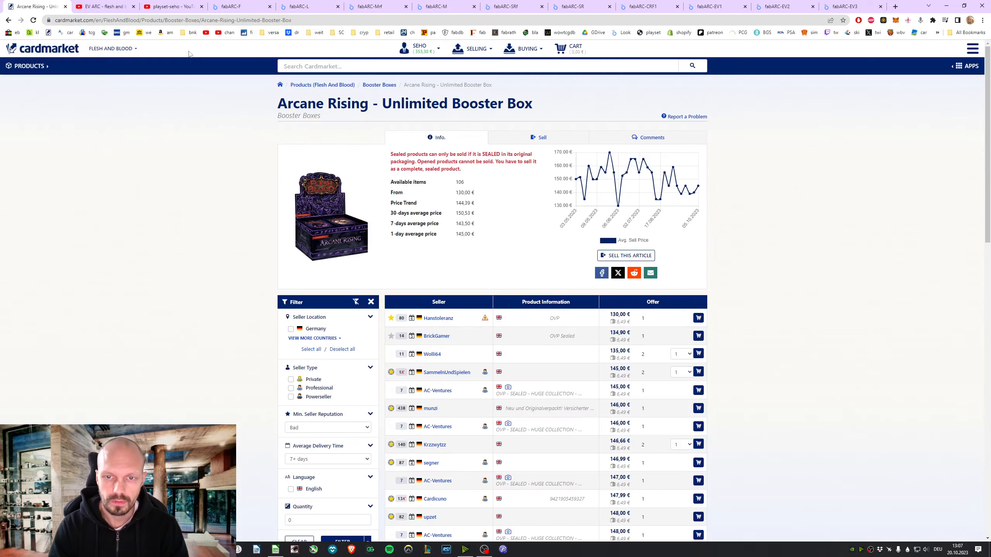
{"action": "double_click", "coordinate": [459, 182]}
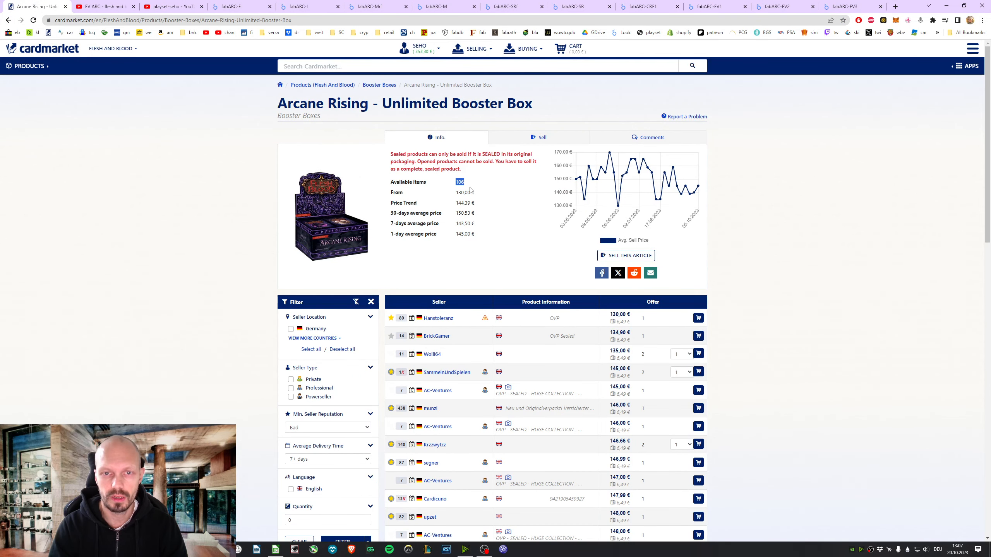
{"action": "mouse_move", "coordinate": [659, 362]}
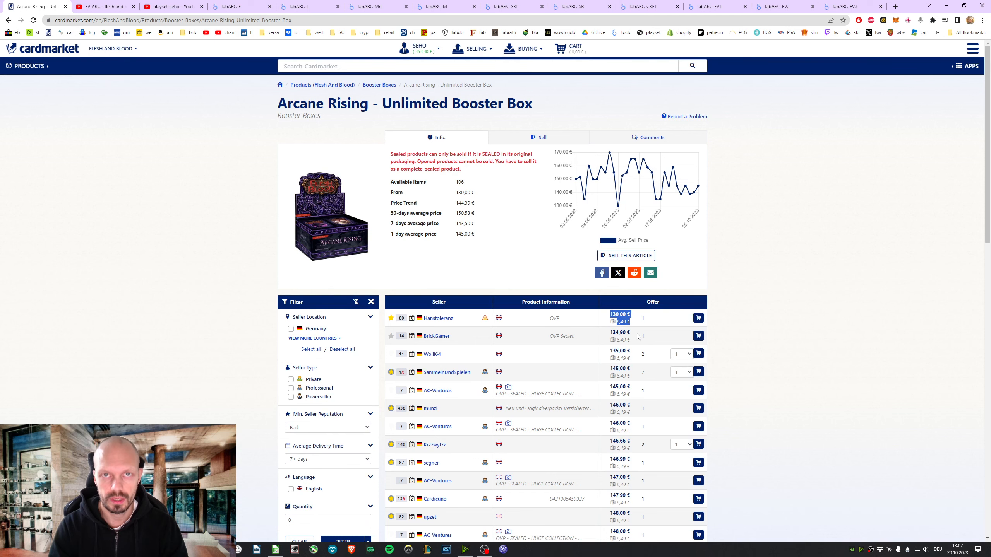
{"action": "left_click", "coordinate": [105, 7]}
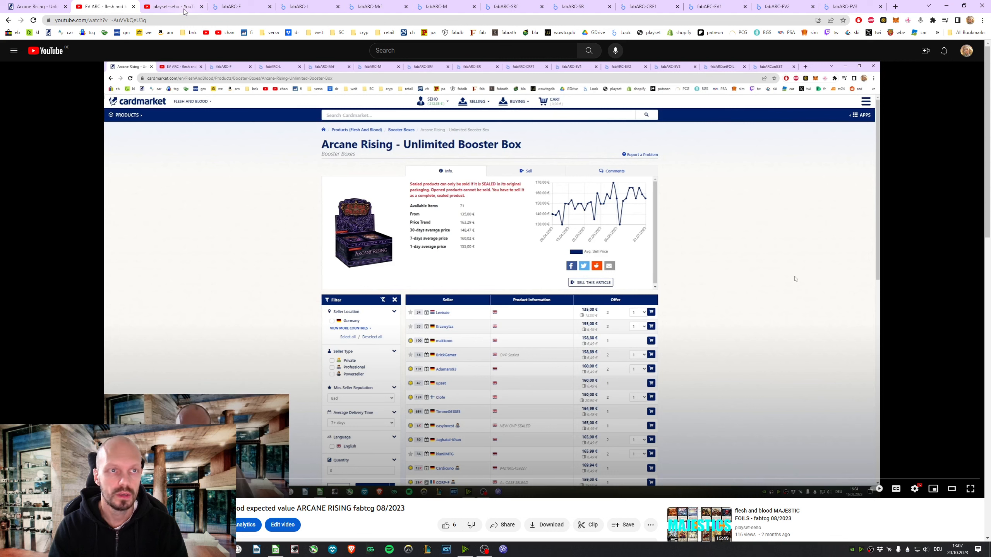
{"action": "left_click", "coordinate": [170, 7]}
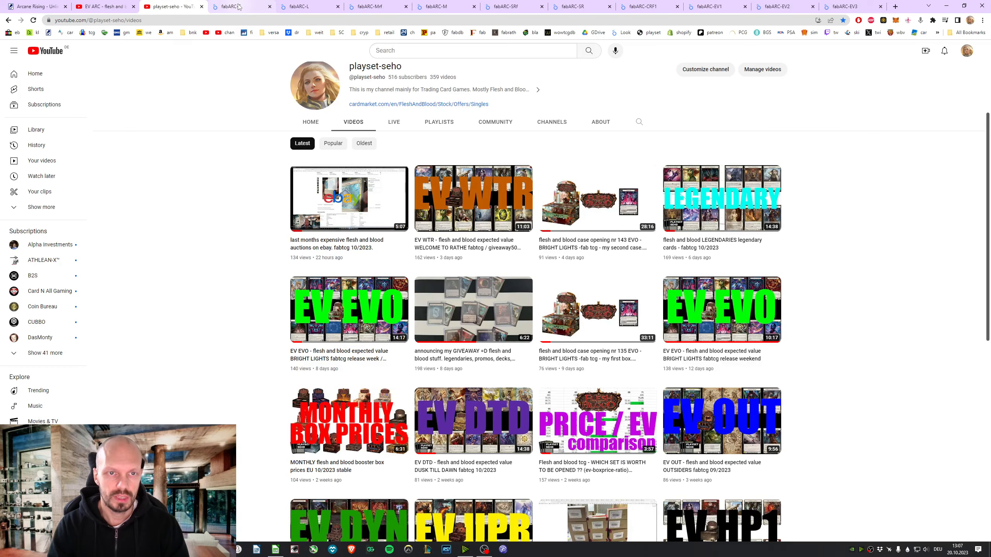
{"action": "left_click", "coordinate": [240, 6]}
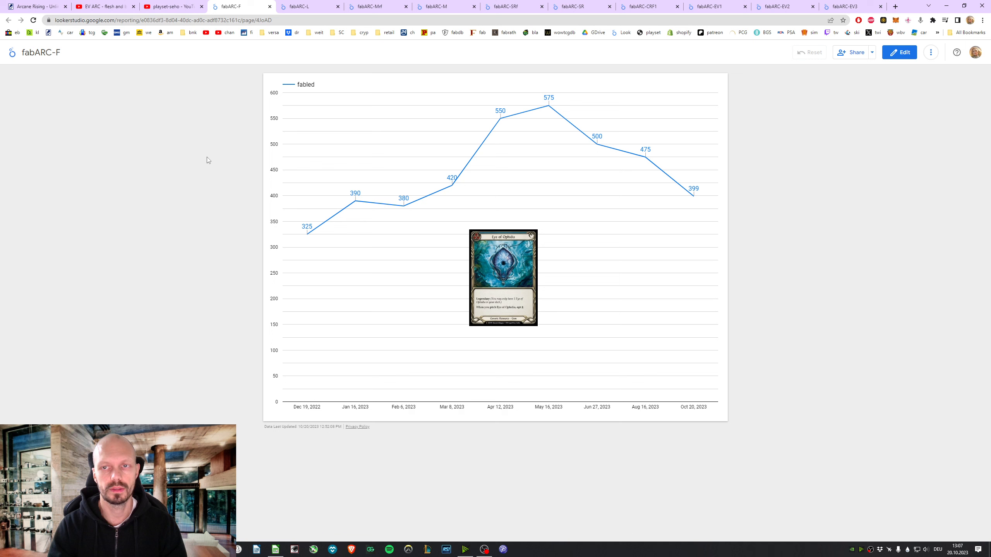
{"action": "mouse_move", "coordinate": [895, 80]}
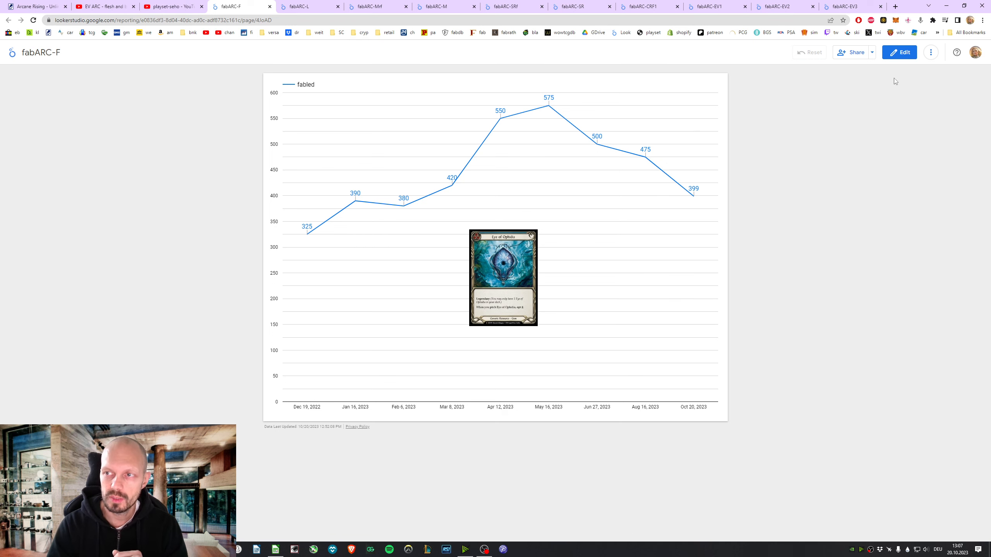
- Present the fabled price-history chart full screen, showing the May 16, 2023 peak of 575
{"action": "left_click", "coordinate": [930, 53]}
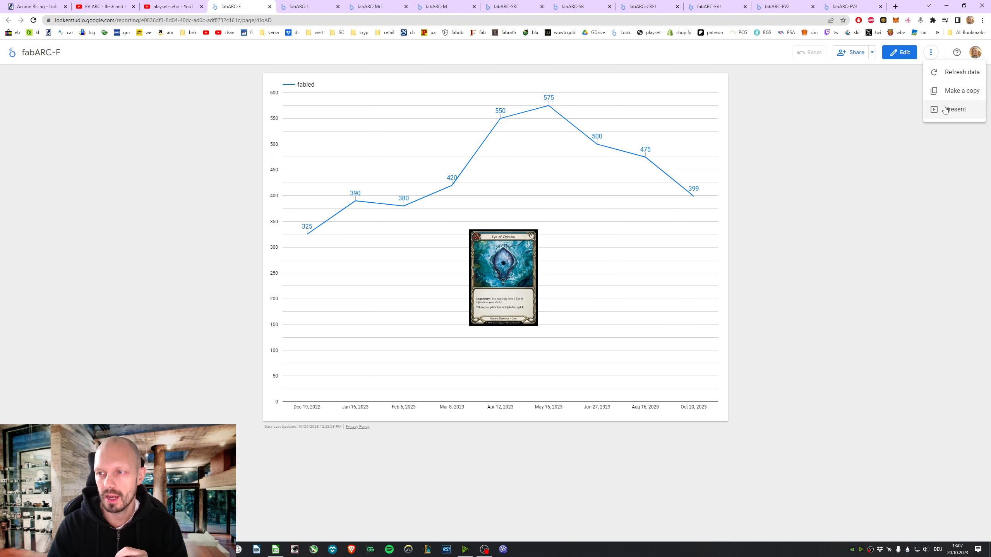
{"action": "left_click", "coordinate": [953, 108]}
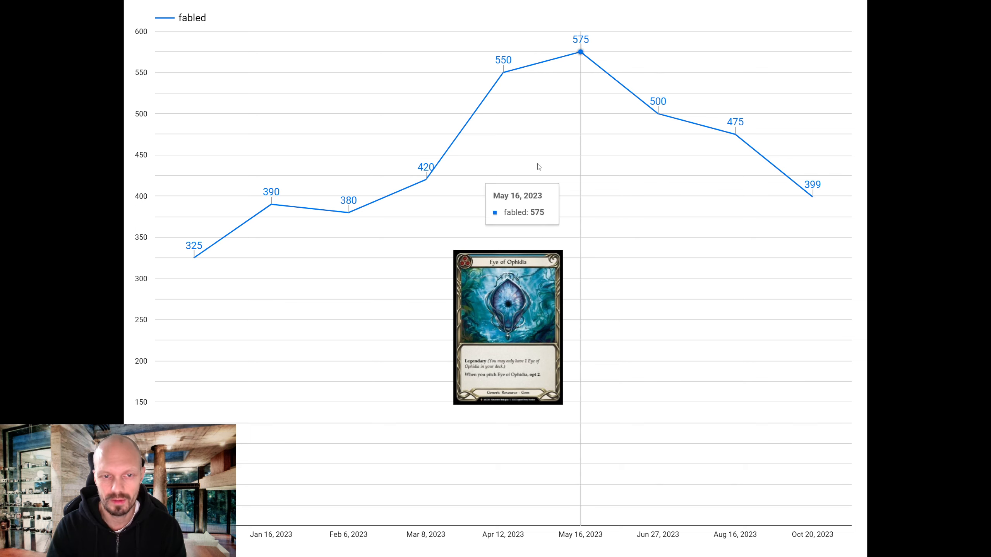
{"action": "mouse_move", "coordinate": [195, 258]}
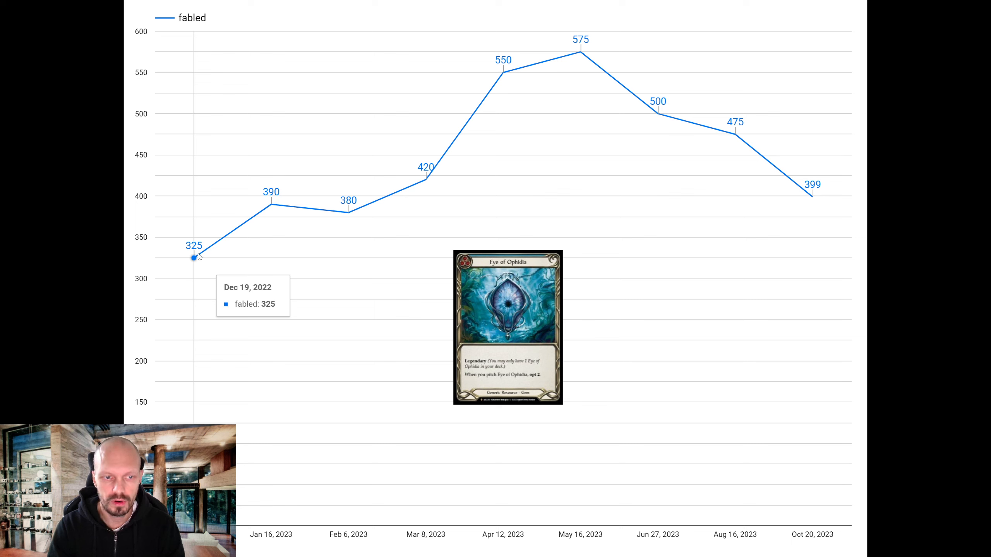
{"action": "mouse_move", "coordinate": [404, 193]}
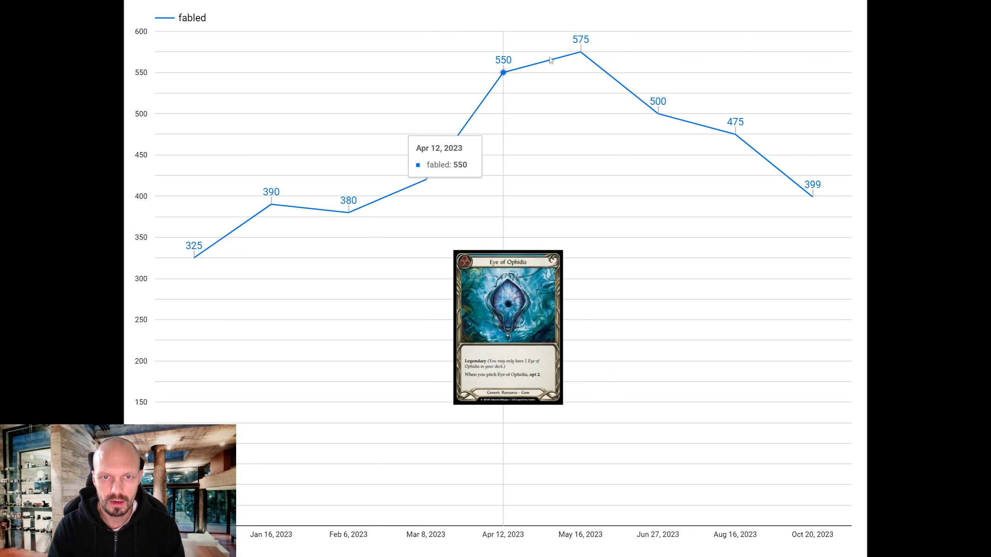
{"action": "mouse_move", "coordinate": [578, 50]}
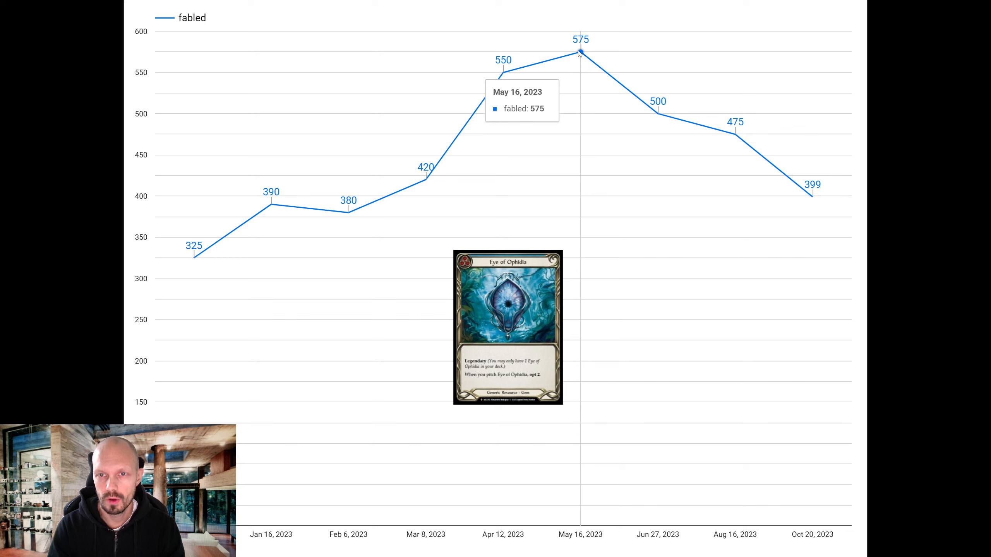
{"action": "mouse_move", "coordinate": [762, 158]}
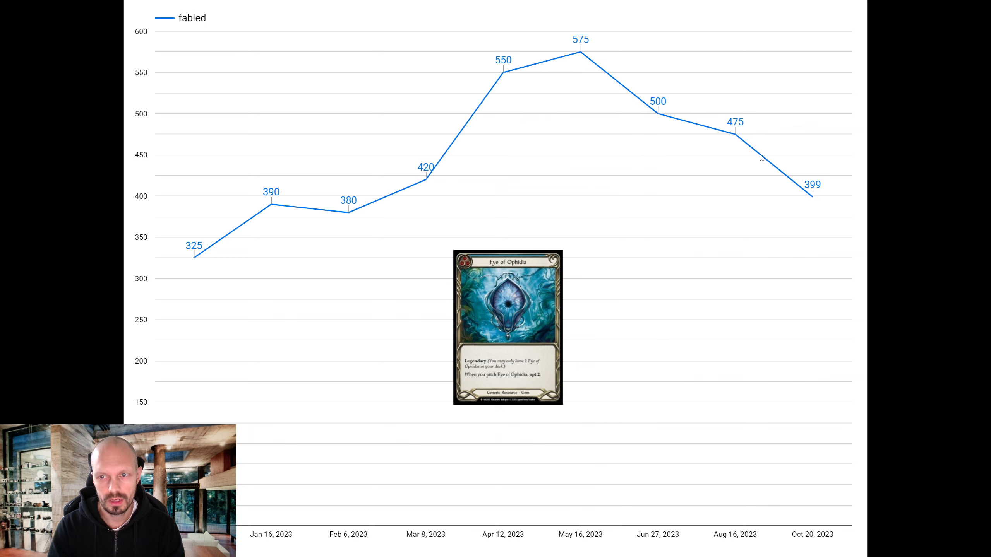
{"action": "mouse_move", "coordinate": [814, 198]}
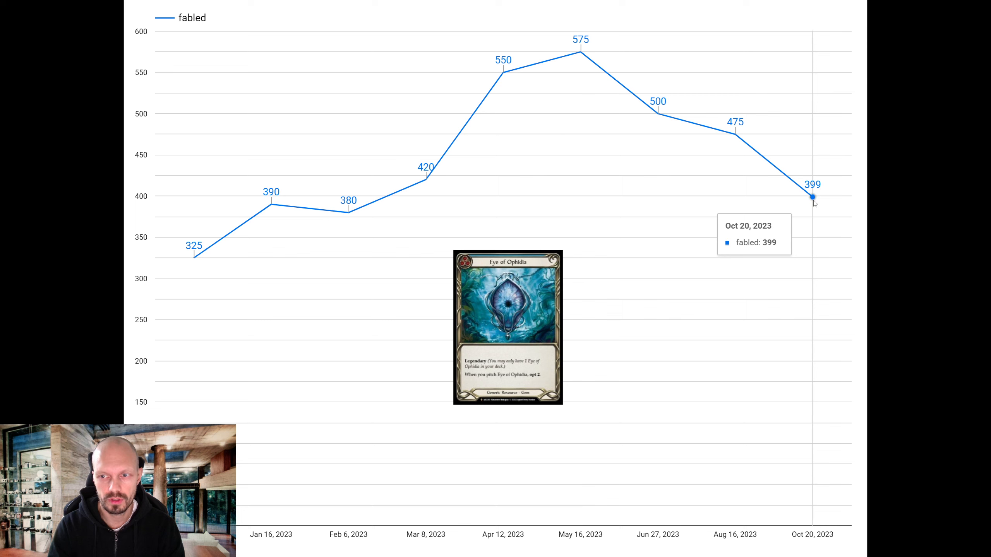
{"action": "mouse_move", "coordinate": [194, 259]}
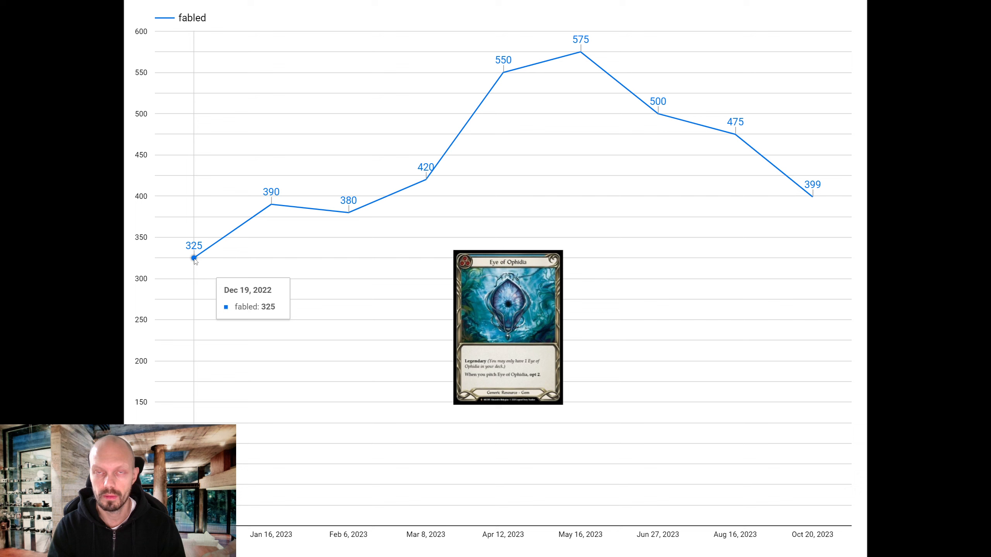
{"action": "mouse_move", "coordinate": [346, 211]}
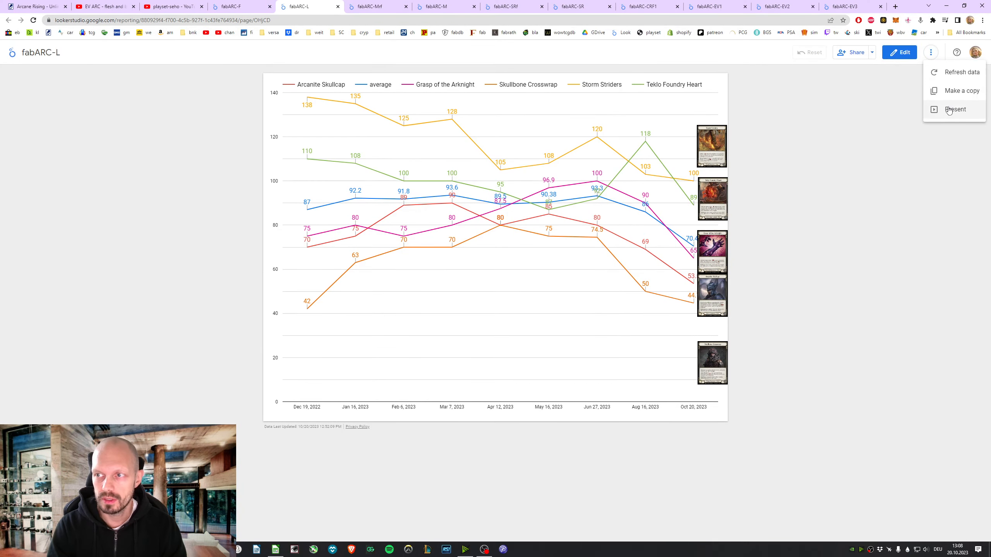
{"action": "left_click", "coordinate": [955, 108]}
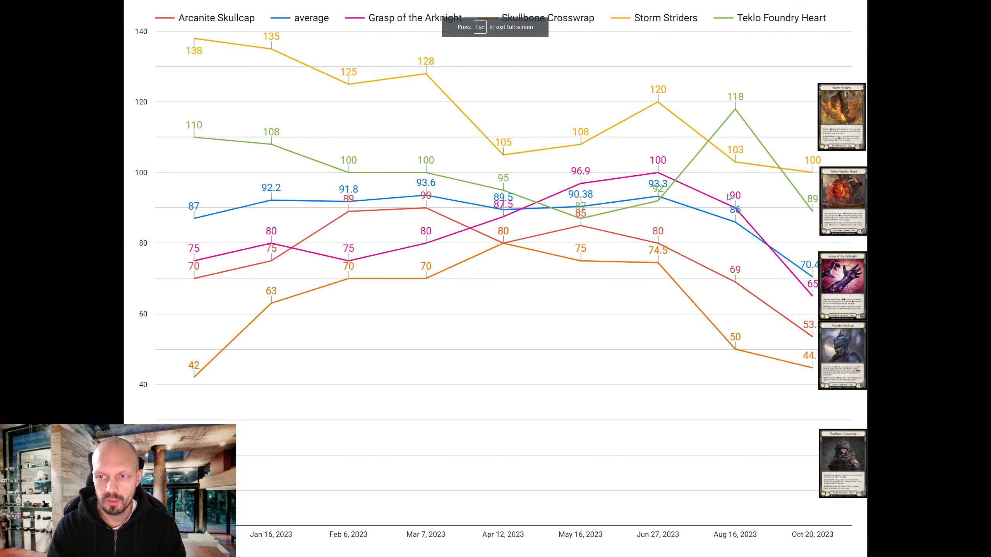
{"action": "mouse_move", "coordinate": [733, 225]}
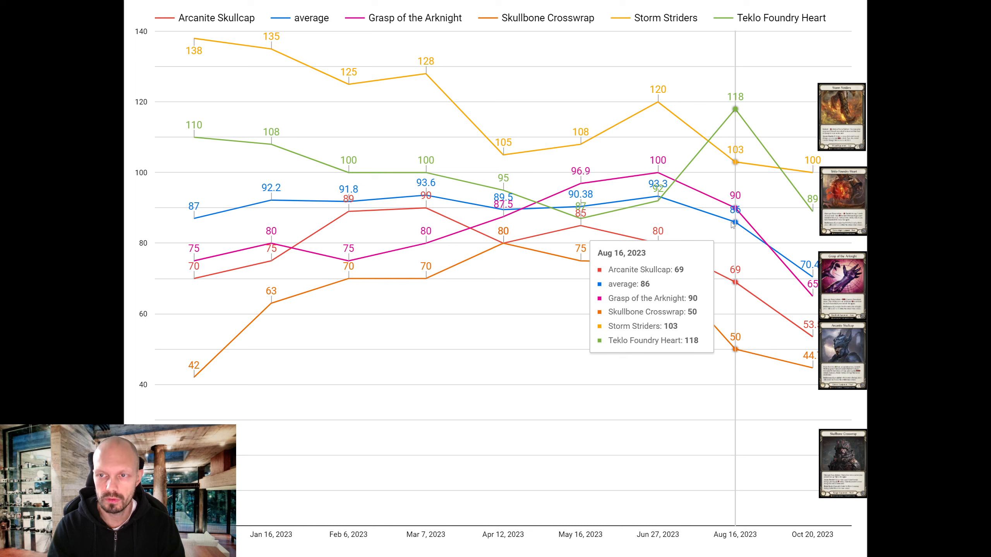
{"action": "mouse_move", "coordinate": [896, 67]}
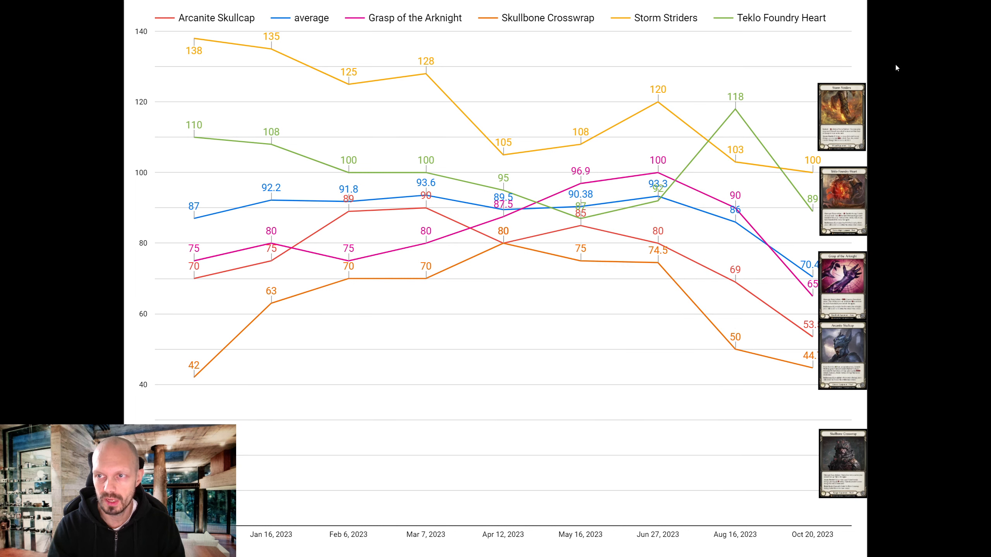
{"action": "mouse_move", "coordinate": [929, 208]}
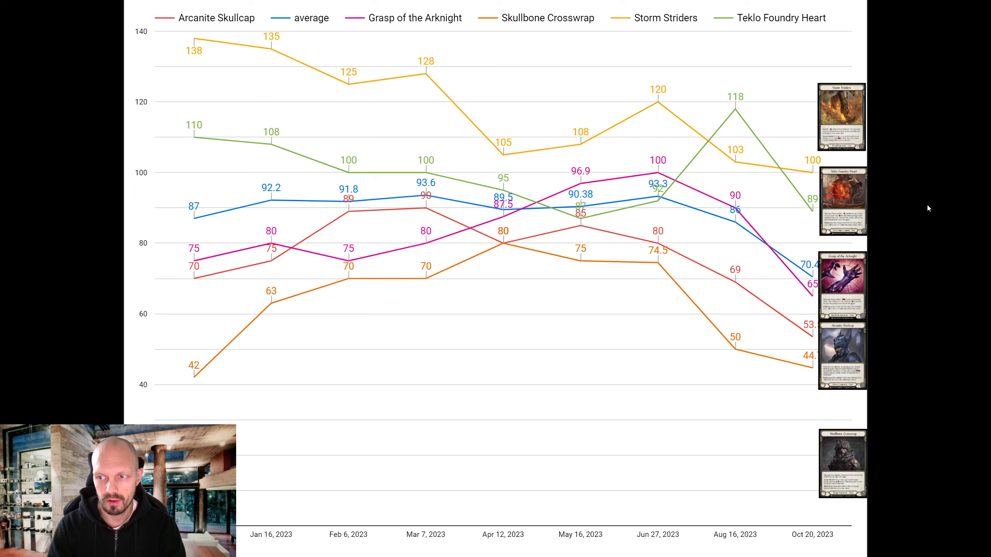
{"action": "mouse_move", "coordinate": [898, 208]}
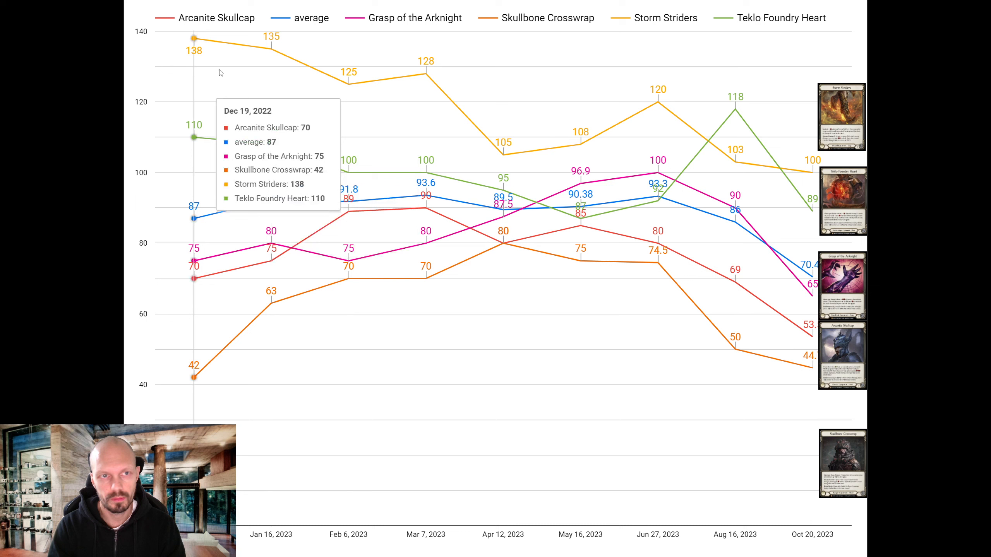
{"action": "mouse_move", "coordinate": [207, 288]}
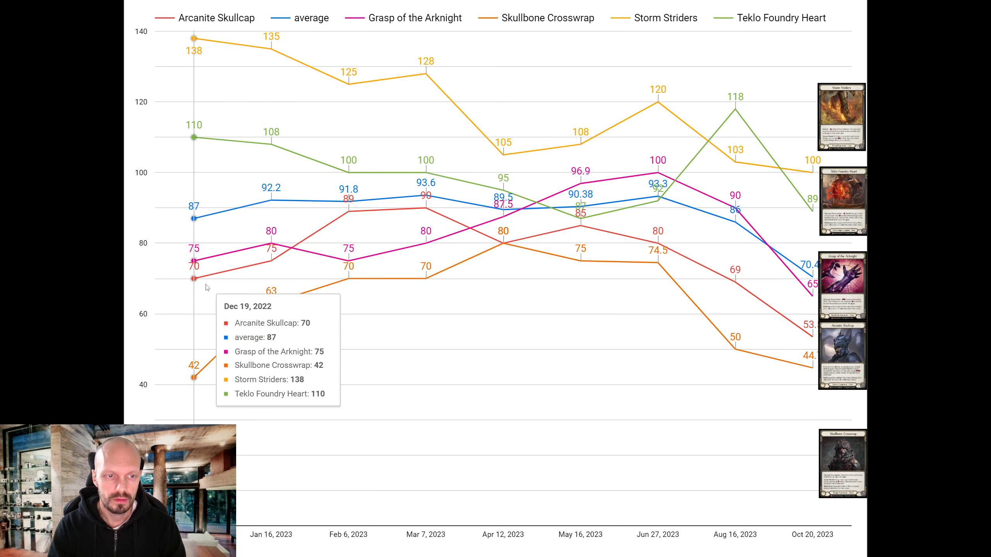
{"action": "mouse_move", "coordinate": [810, 368]}
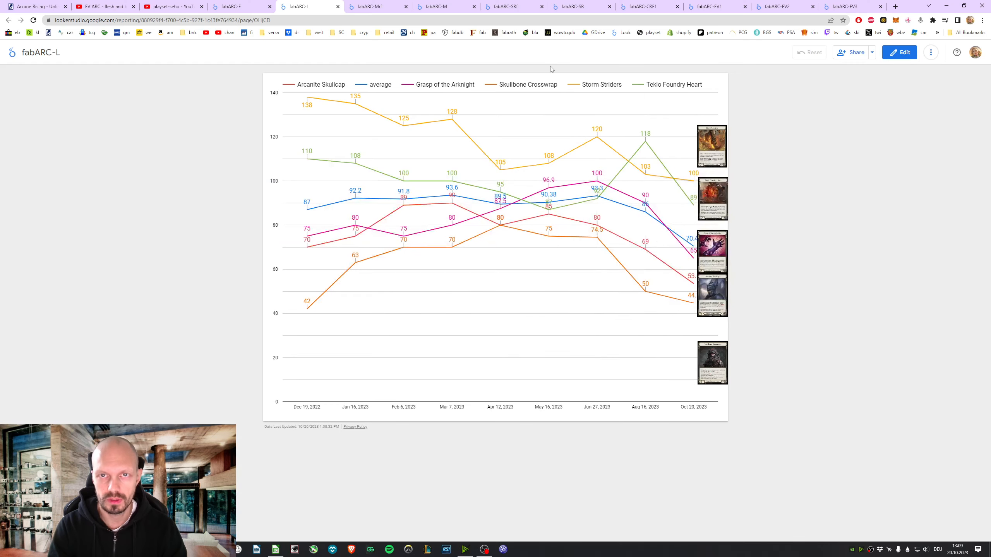
{"action": "left_click", "coordinate": [377, 6]}
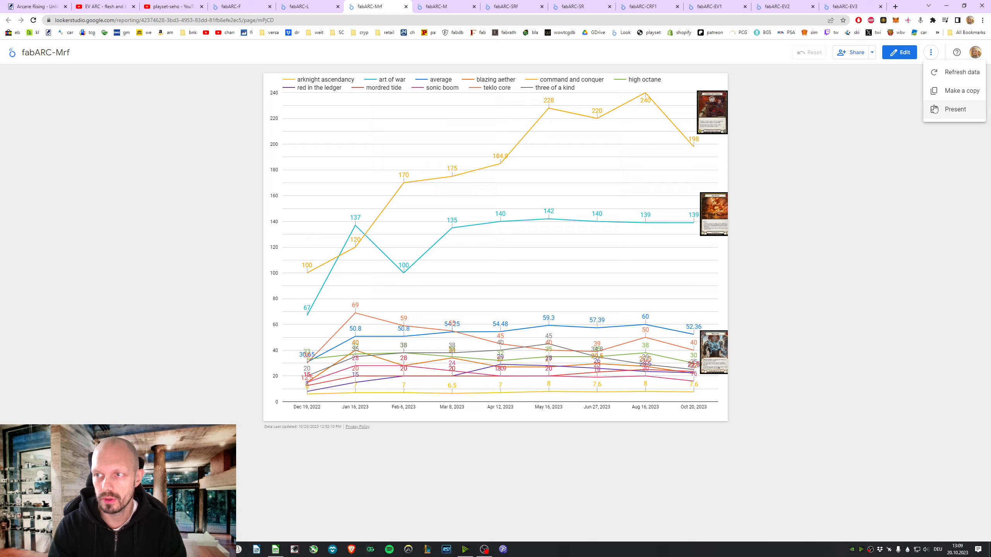
{"action": "left_click", "coordinate": [955, 108]}
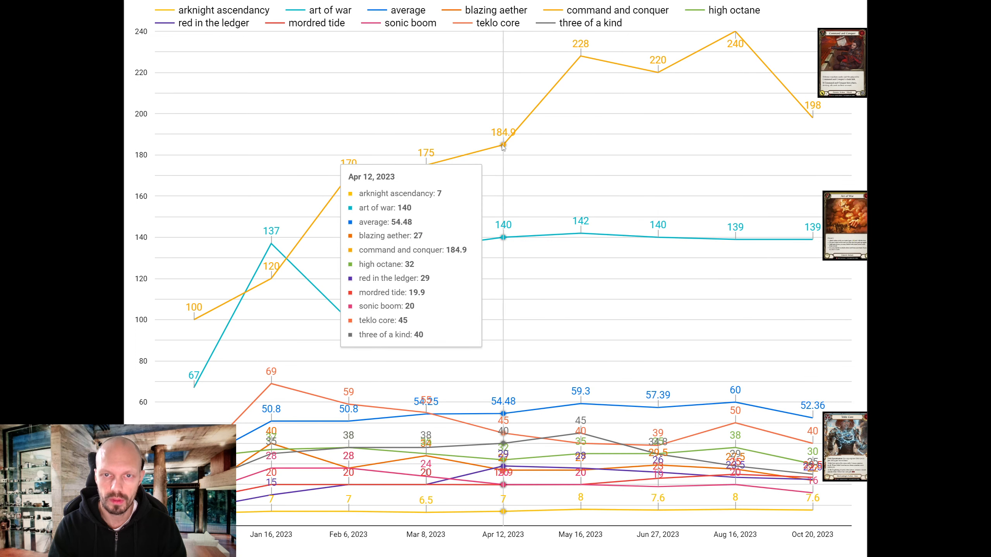
{"action": "mouse_move", "coordinate": [425, 166]}
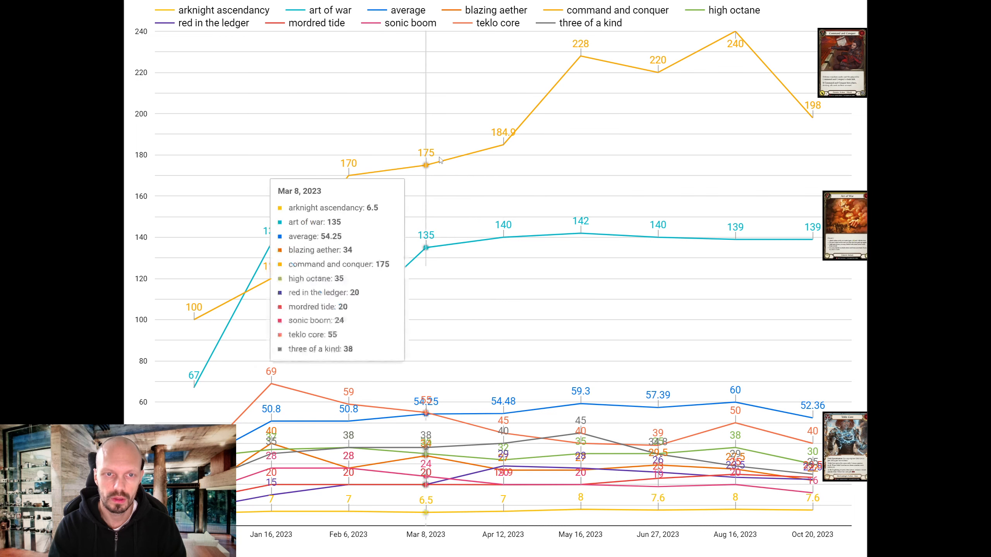
{"action": "mouse_move", "coordinate": [195, 319]}
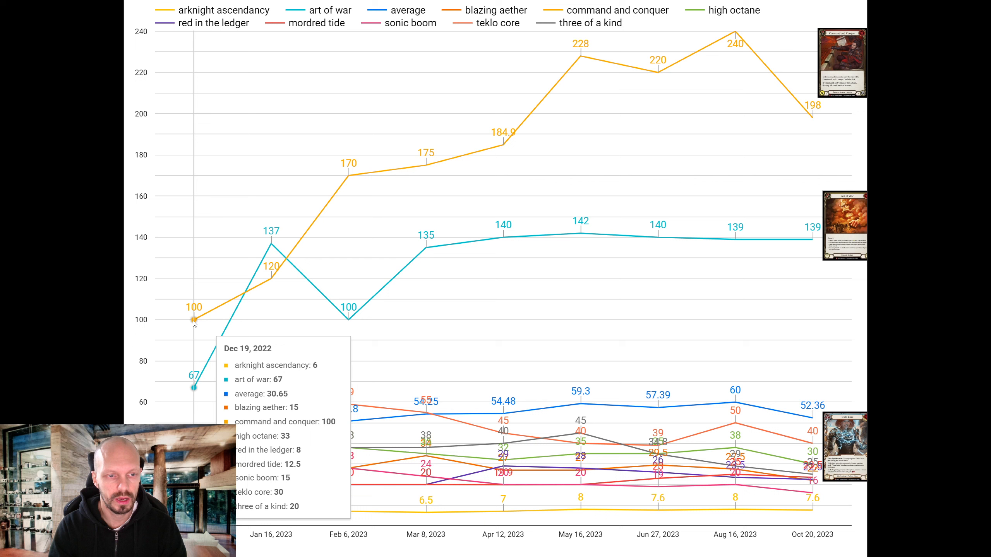
{"action": "mouse_move", "coordinate": [199, 323]}
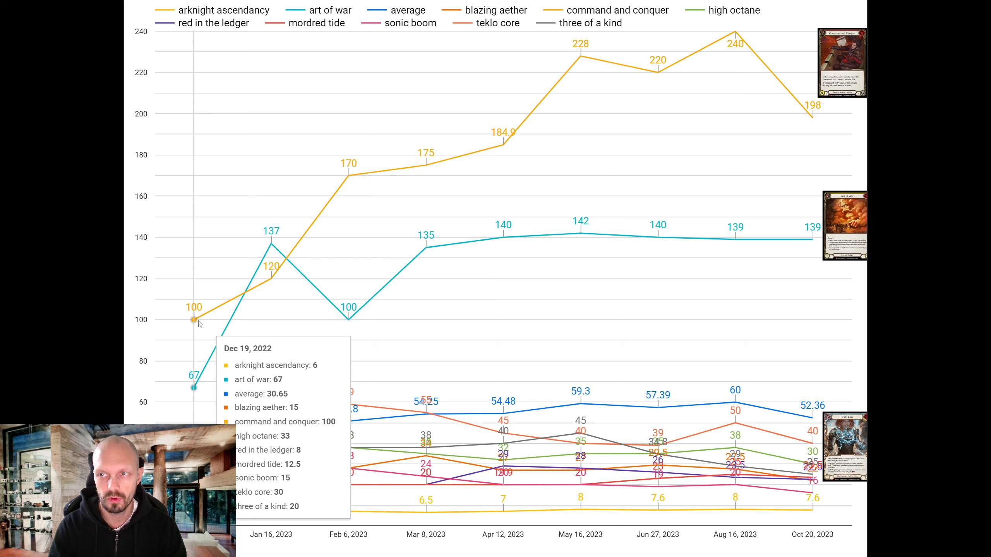
{"action": "mouse_move", "coordinate": [810, 151]}
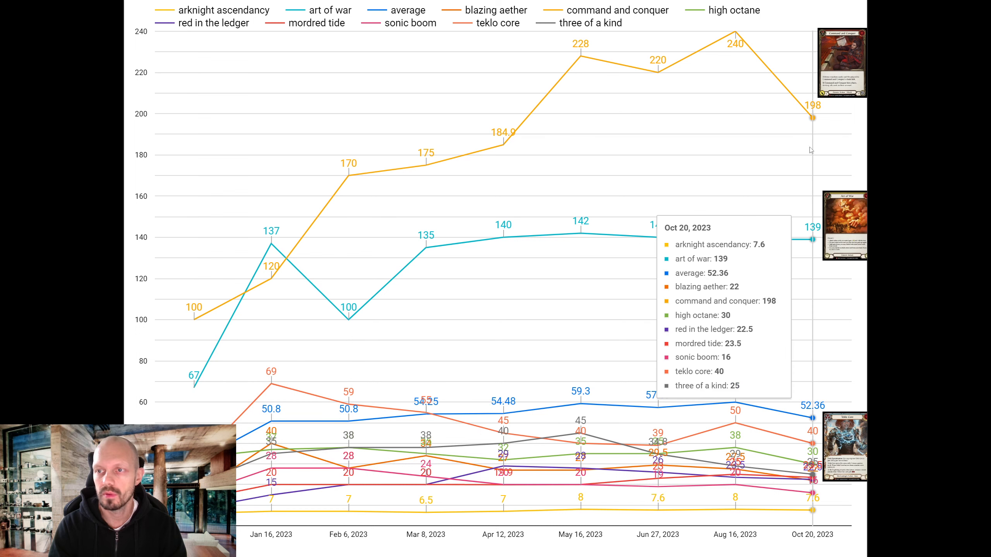
{"action": "mouse_move", "coordinate": [804, 133]}
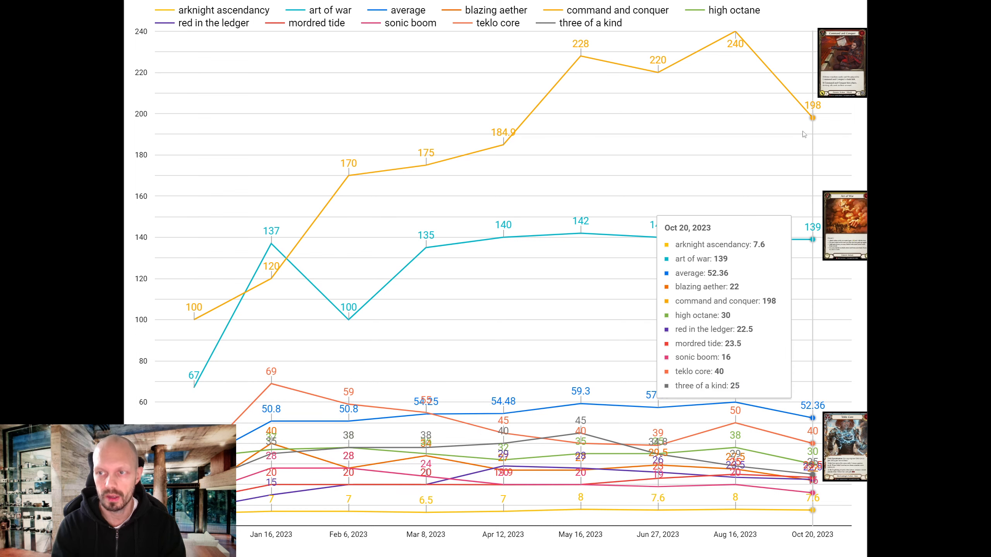
{"action": "mouse_move", "coordinate": [812, 240]}
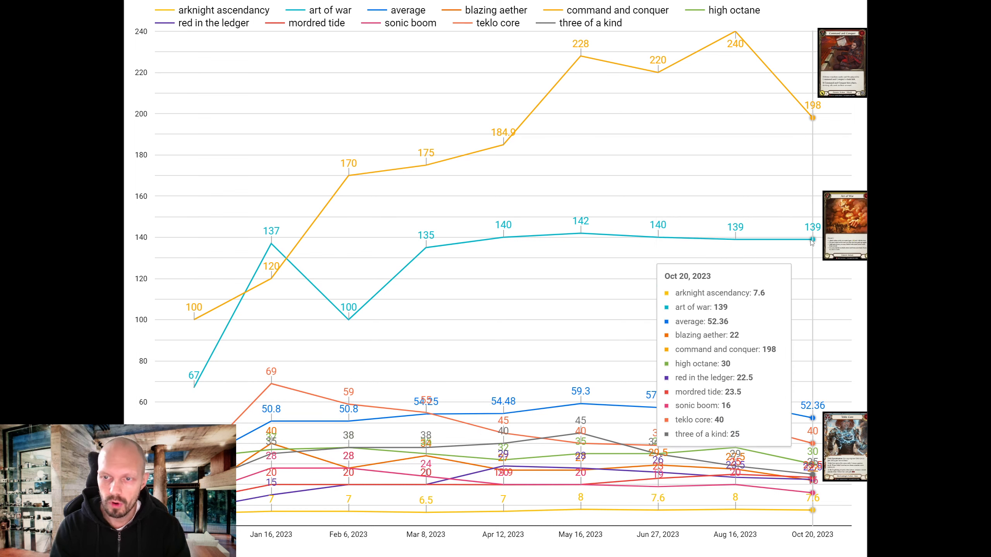
{"action": "mouse_move", "coordinate": [426, 247]}
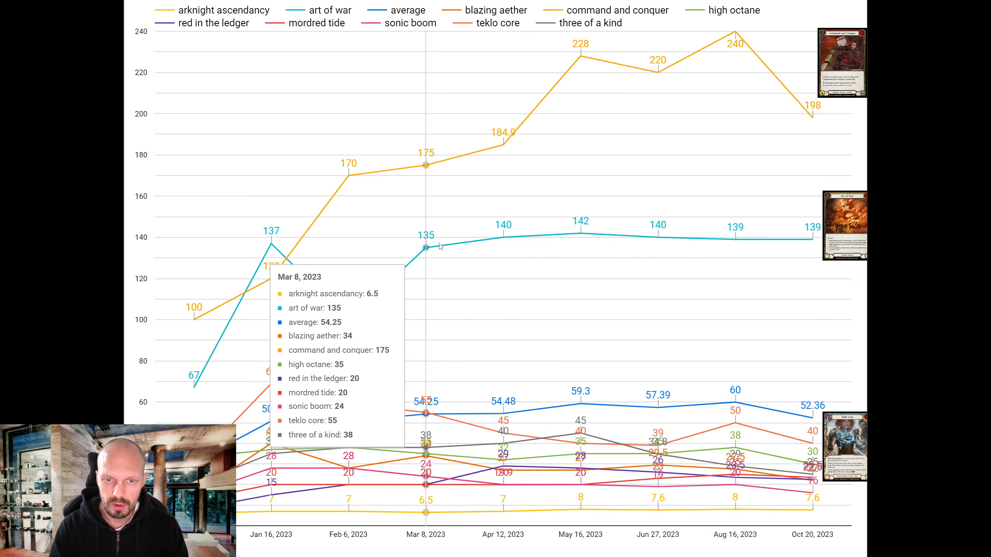
{"action": "mouse_move", "coordinate": [735, 225]}
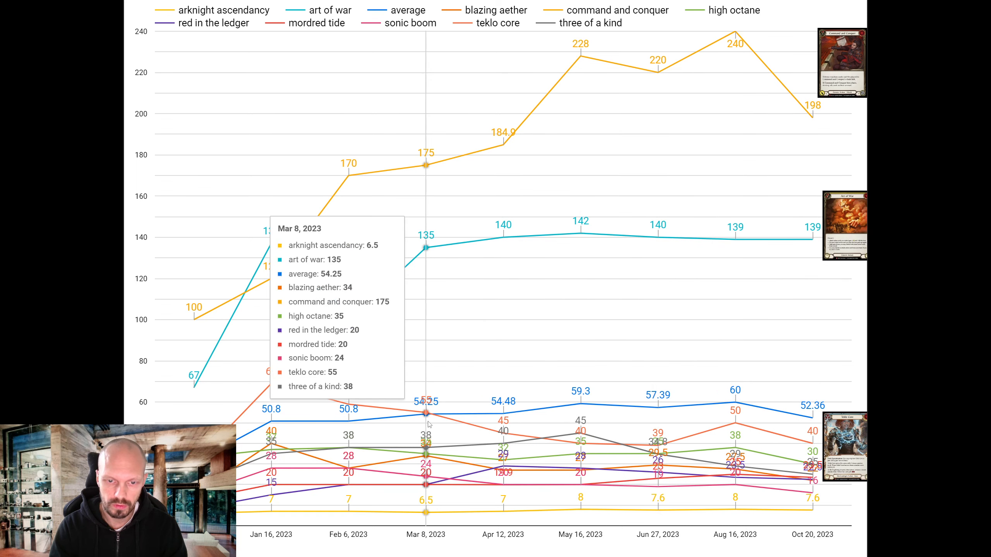
{"action": "mouse_move", "coordinate": [271, 425]}
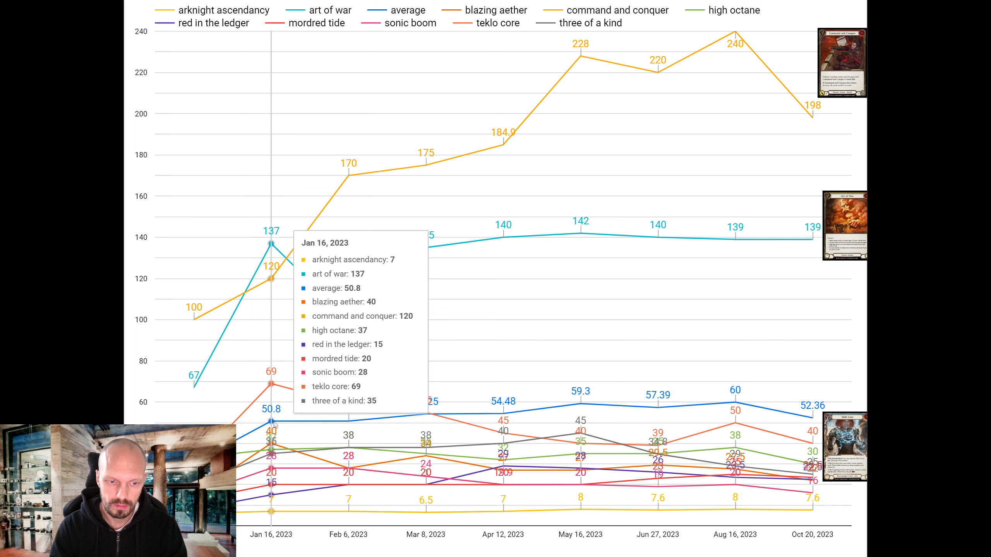
{"action": "mouse_move", "coordinate": [747, 410]}
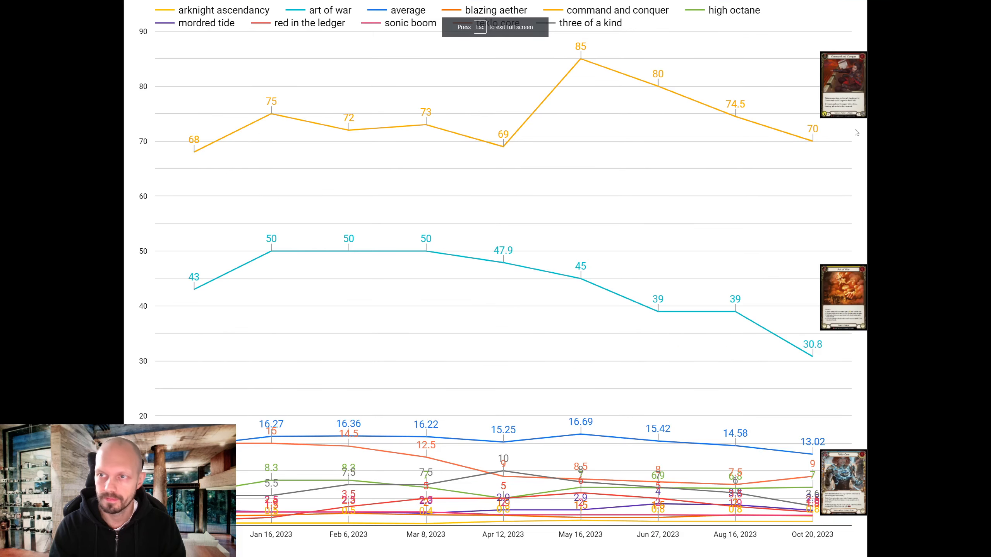
{"action": "mouse_move", "coordinate": [813, 138]}
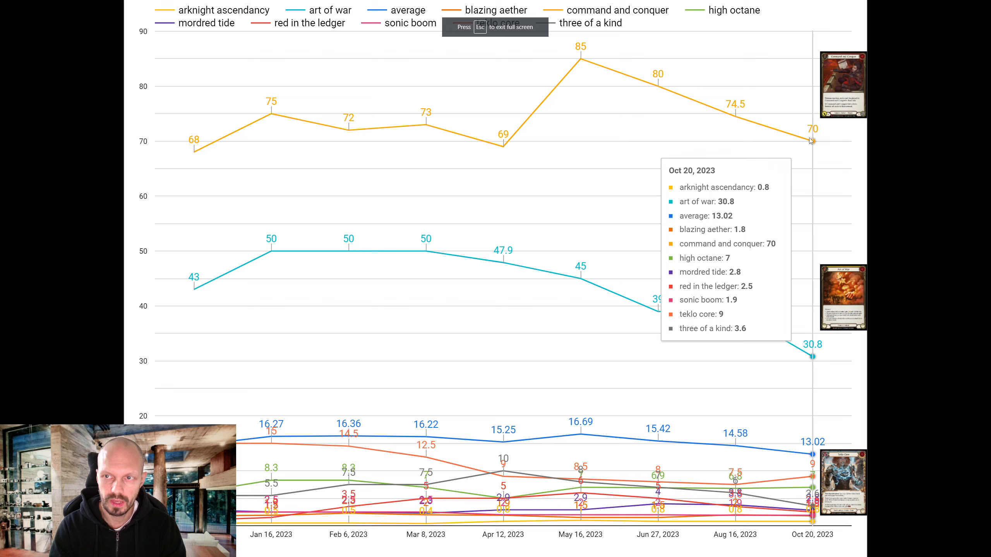
{"action": "mouse_move", "coordinate": [192, 155]}
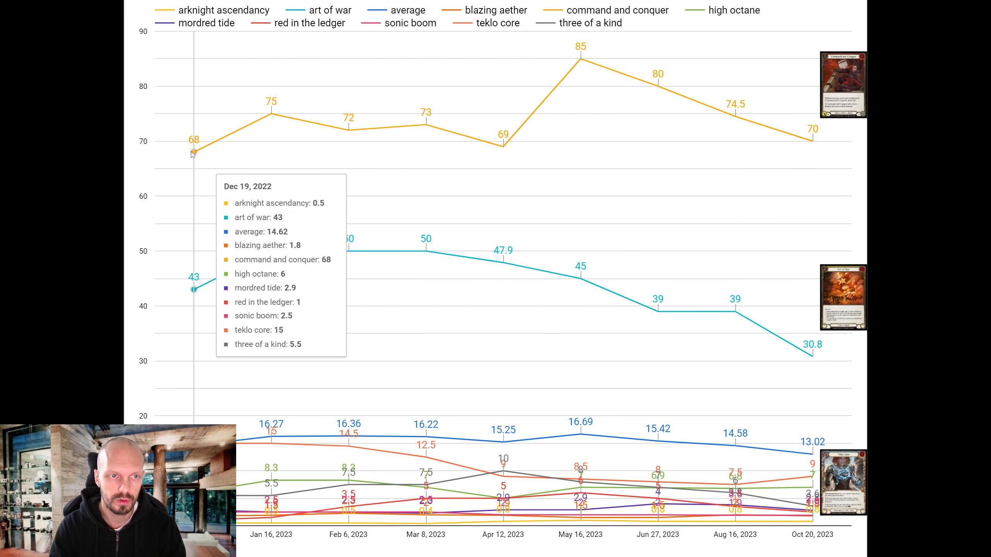
{"action": "mouse_move", "coordinate": [580, 58]}
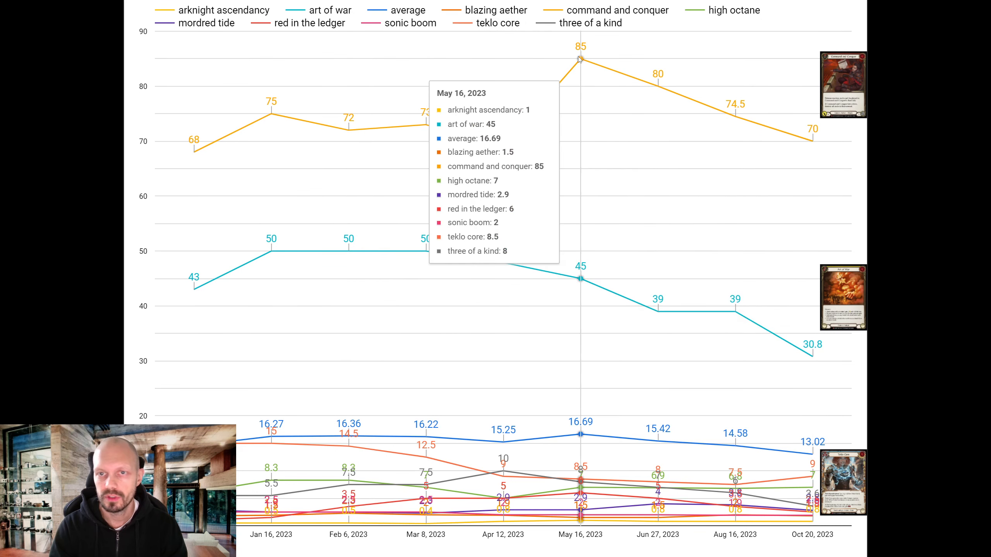
{"action": "mouse_move", "coordinate": [658, 85]}
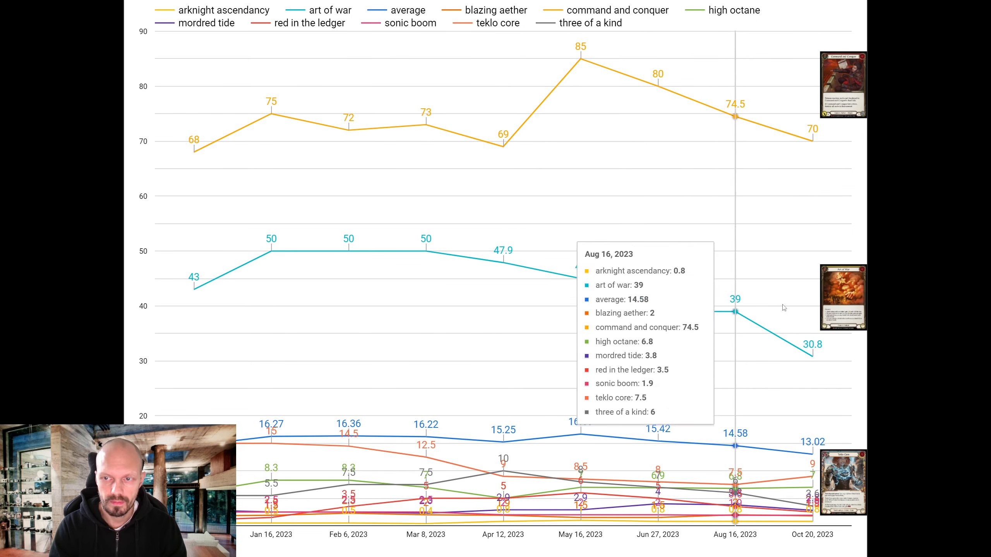
{"action": "mouse_move", "coordinate": [787, 141]}
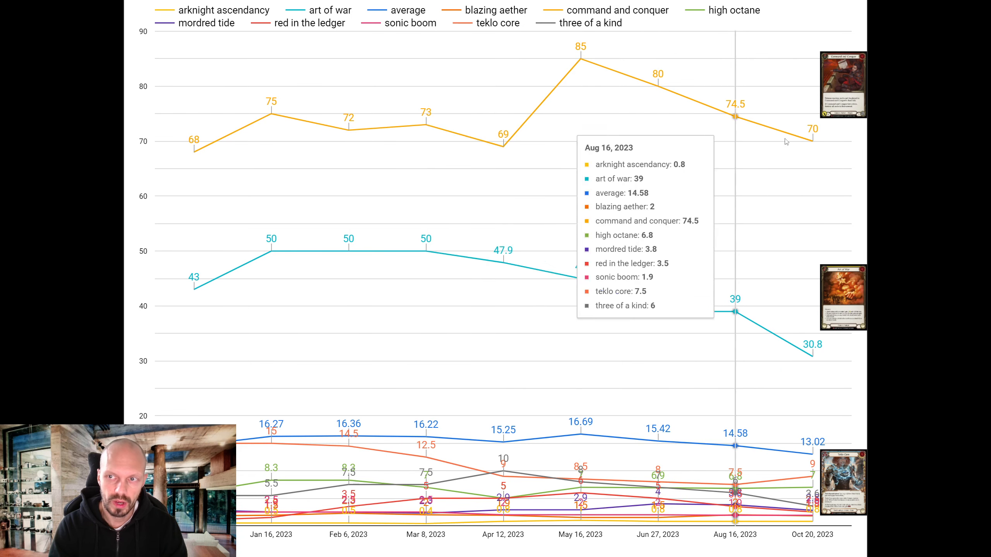
{"action": "mouse_move", "coordinate": [831, 349]}
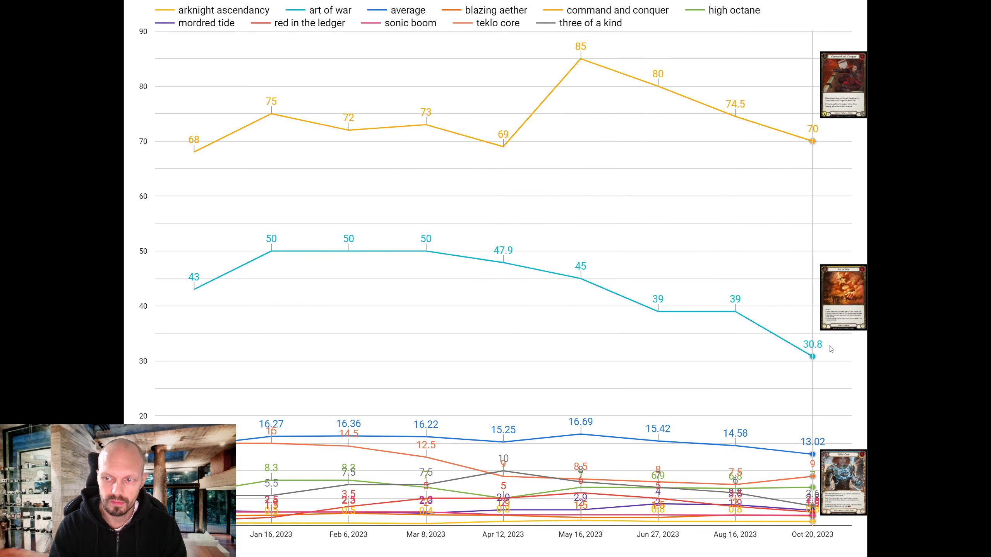
{"action": "mouse_move", "coordinate": [822, 357]}
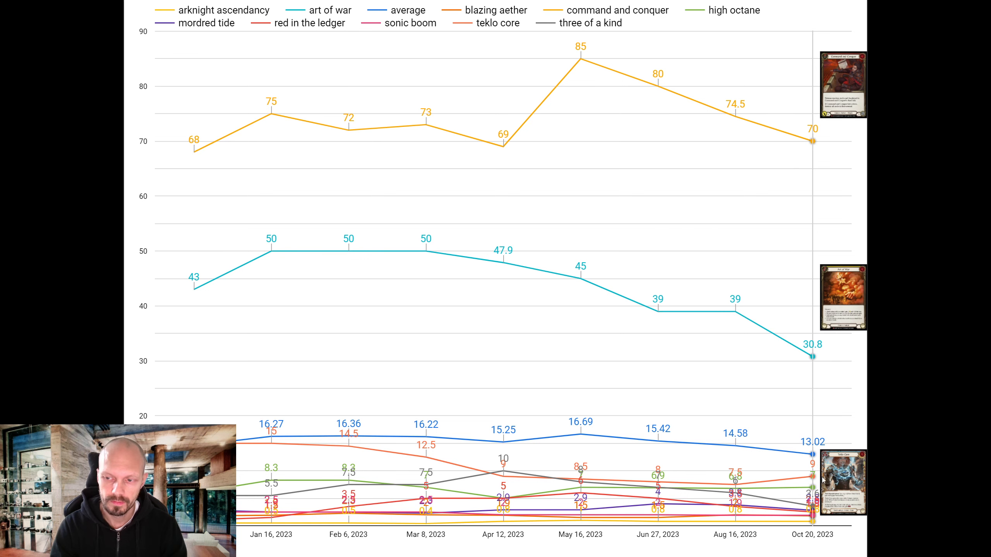
{"action": "mouse_move", "coordinate": [812, 356]}
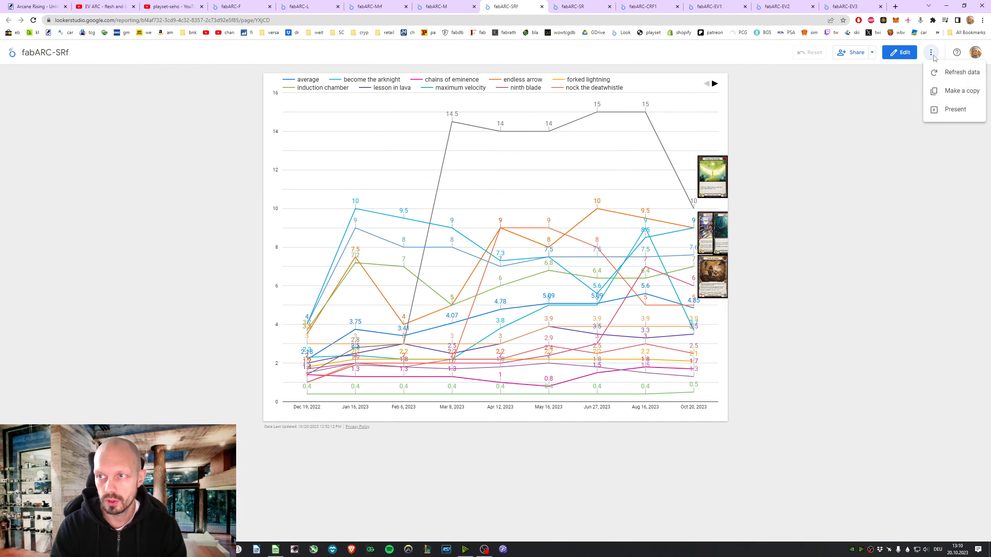
- Present the fabARC-SRf chart full screen, where Lesson in Lava holds at 15
{"action": "left_click", "coordinate": [954, 109]}
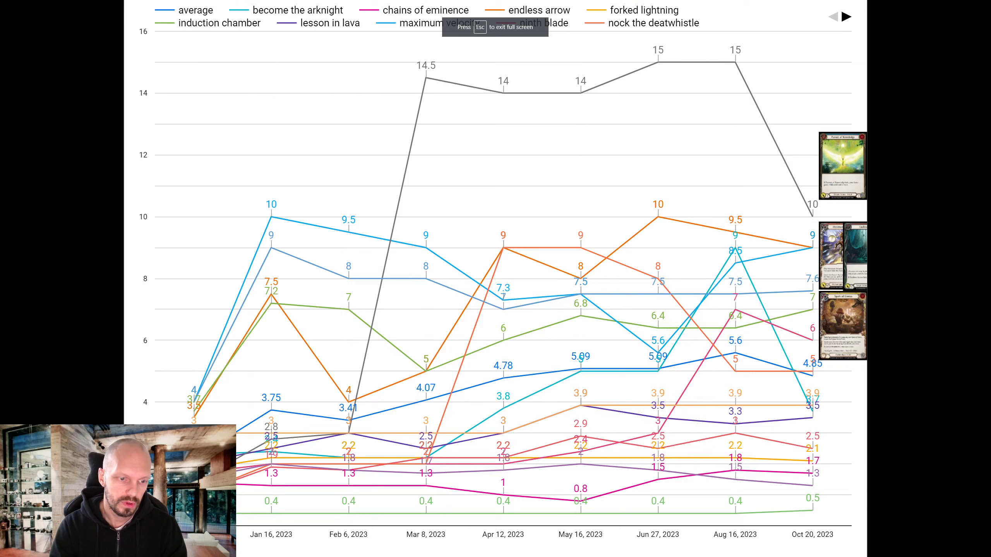
{"action": "mouse_move", "coordinate": [283, 225]}
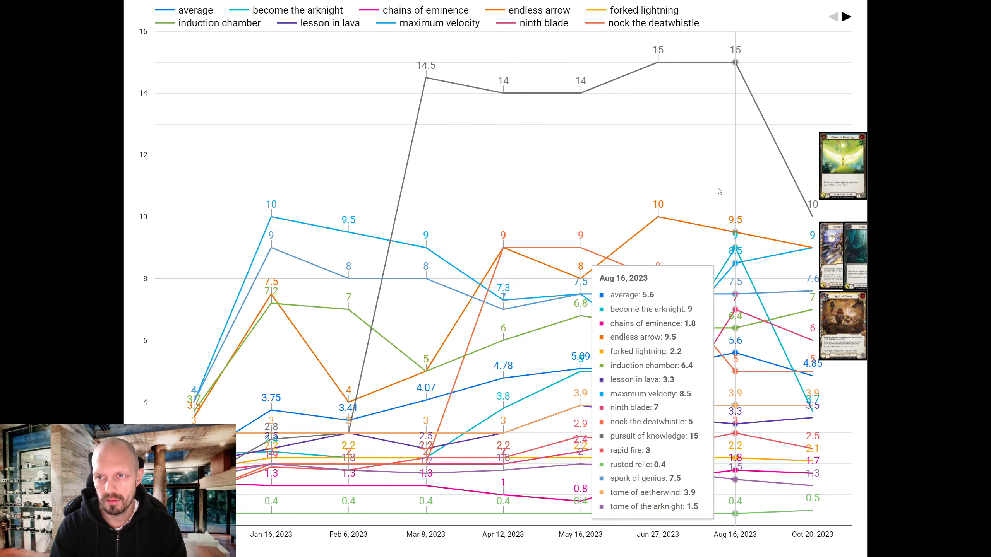
{"action": "mouse_move", "coordinate": [812, 216]}
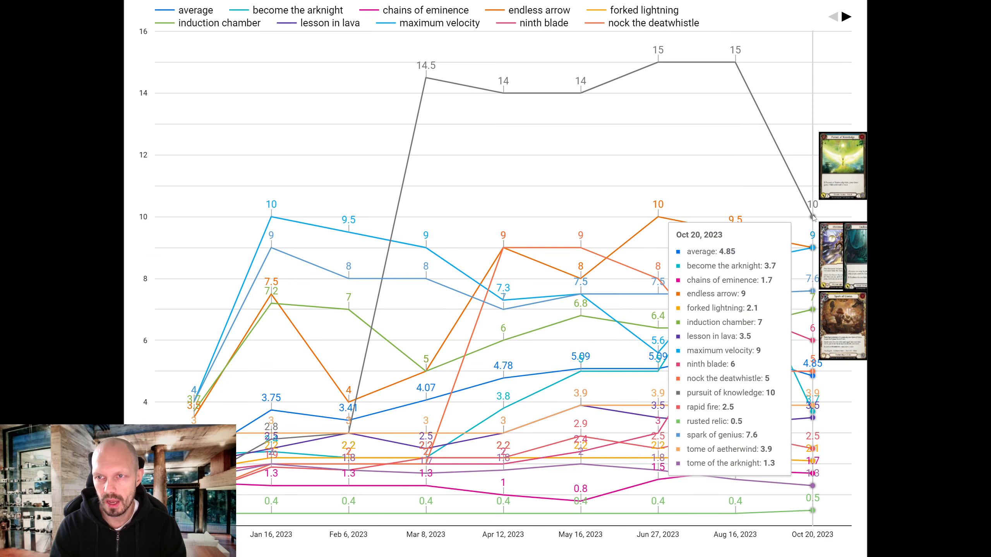
{"action": "mouse_move", "coordinate": [807, 221]}
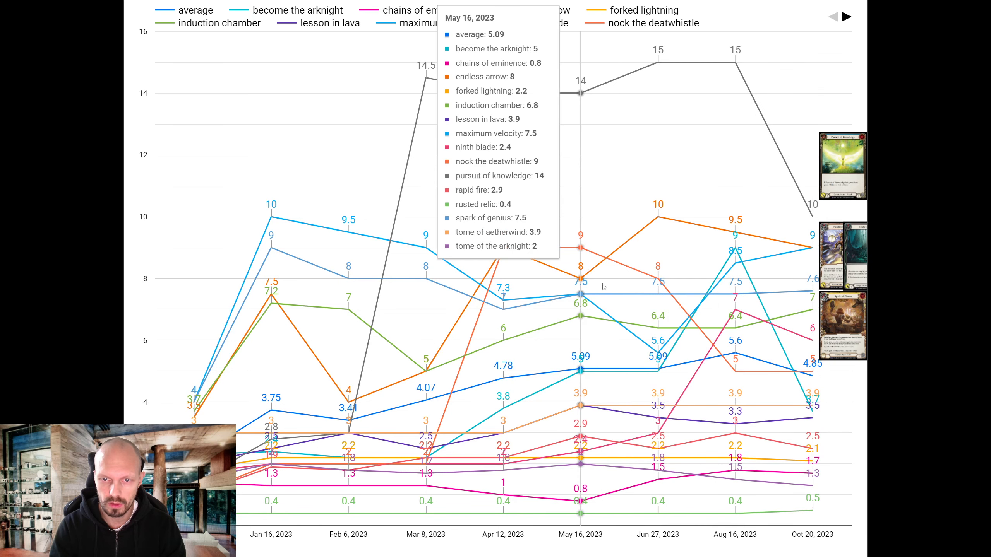
{"action": "mouse_move", "coordinate": [305, 466]}
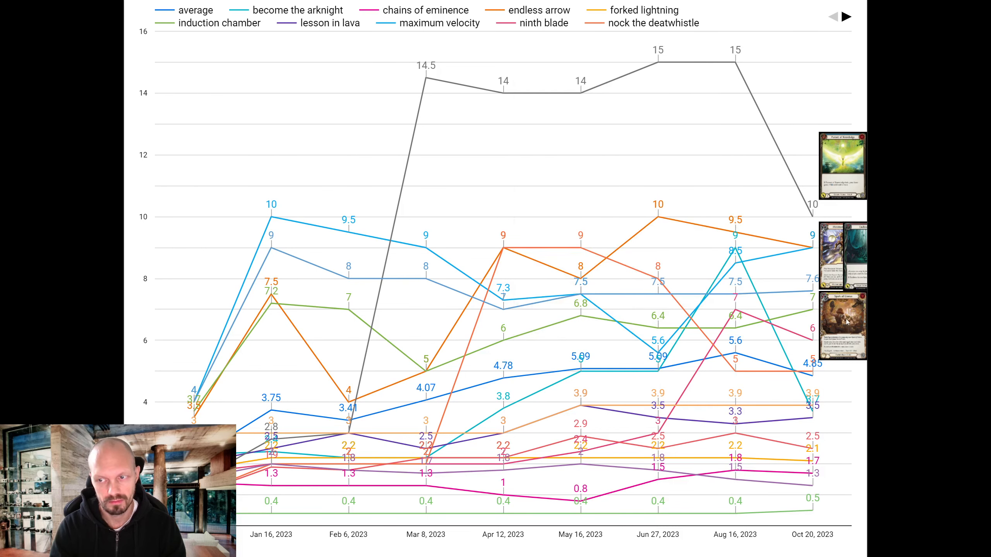
{"action": "mouse_move", "coordinate": [844, 315]}
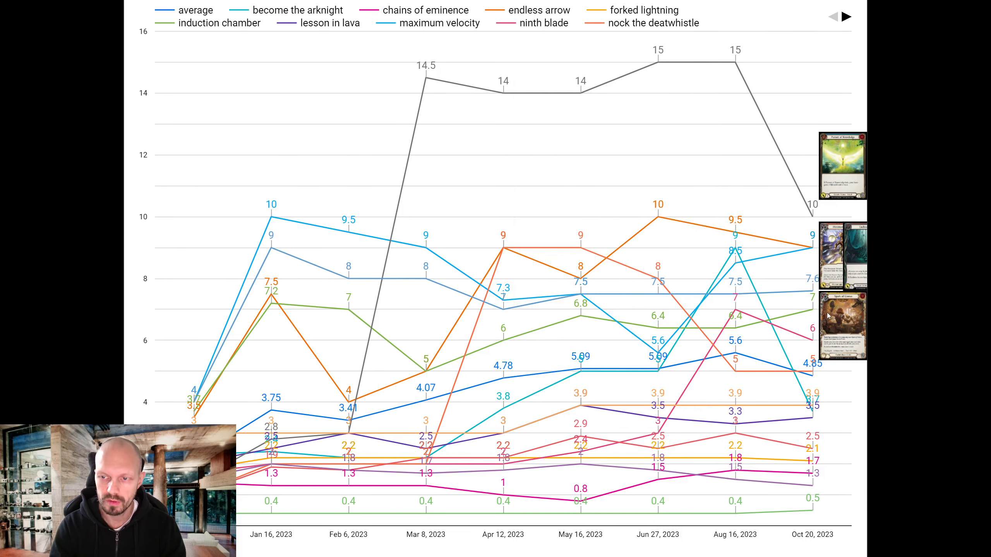
{"action": "mouse_move", "coordinate": [542, 310]}
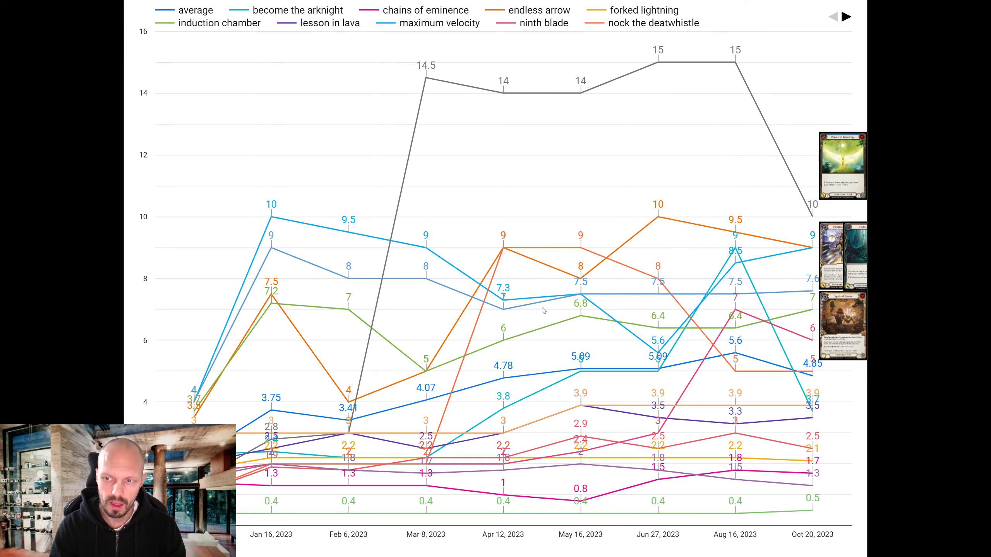
{"action": "mouse_move", "coordinate": [272, 310]}
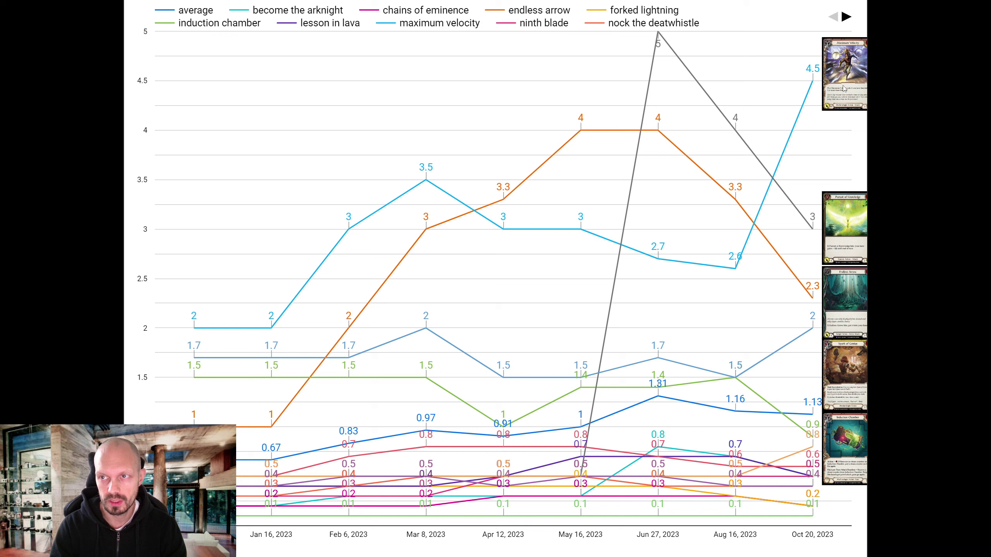
{"action": "mouse_move", "coordinate": [842, 89]}
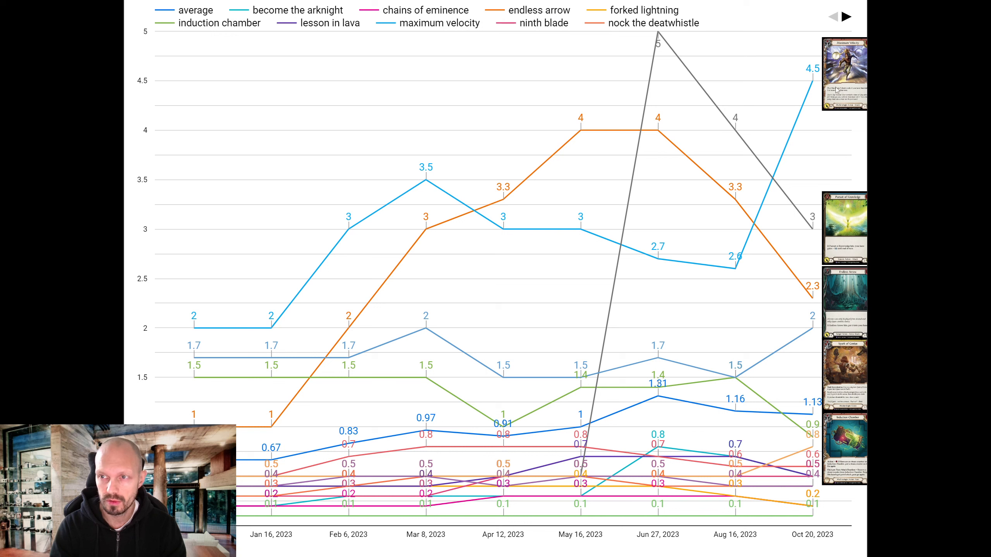
{"action": "mouse_move", "coordinate": [813, 81]}
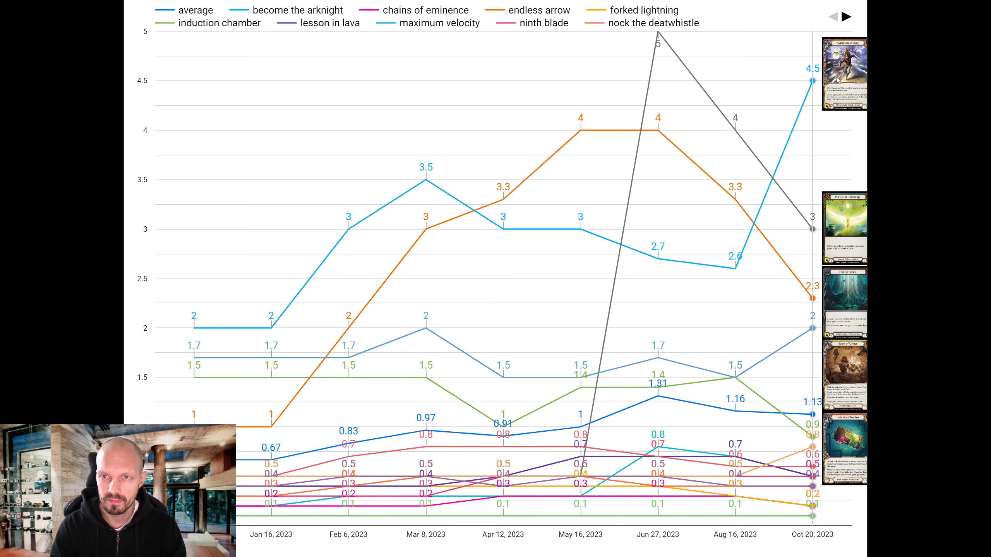
{"action": "mouse_move", "coordinate": [816, 178]}
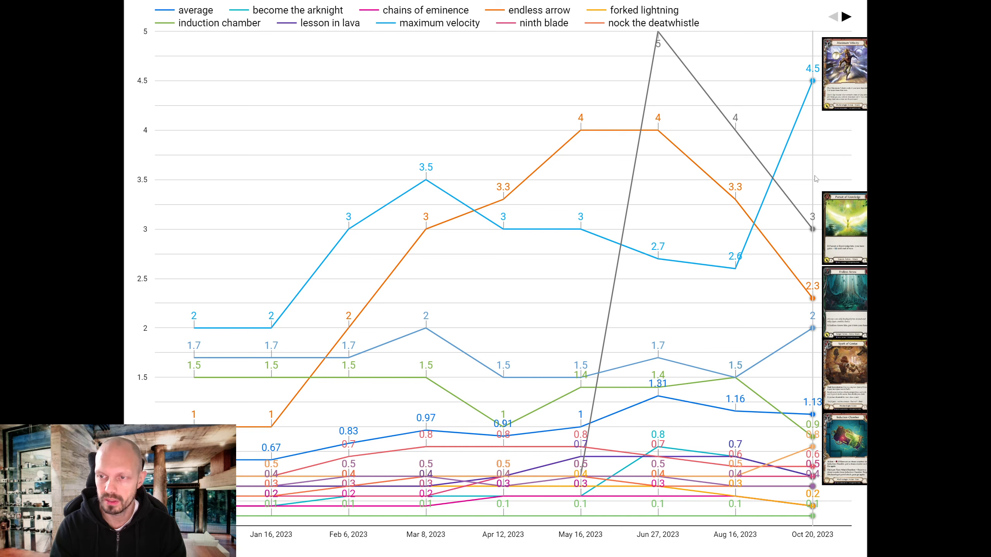
{"action": "mouse_move", "coordinate": [831, 304]}
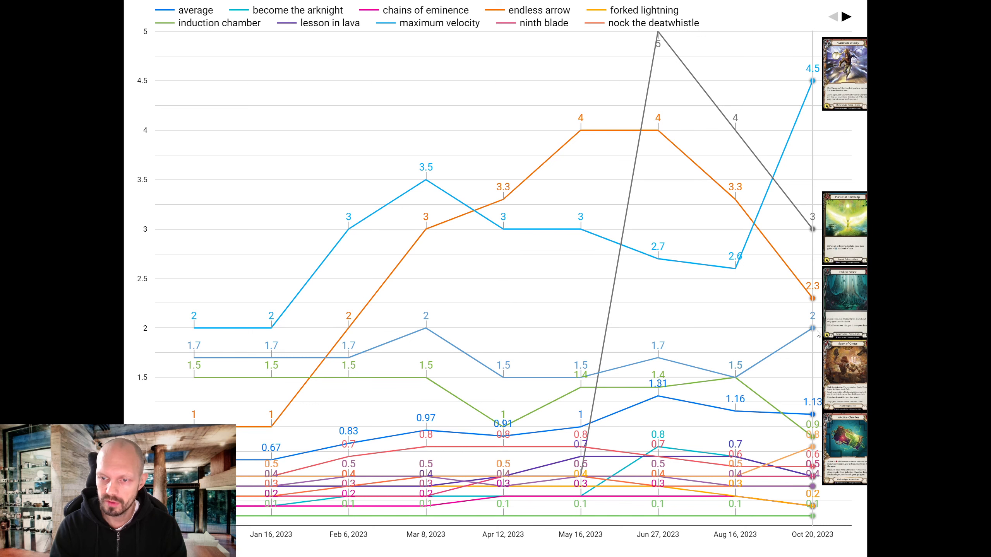
{"action": "mouse_move", "coordinate": [426, 328]}
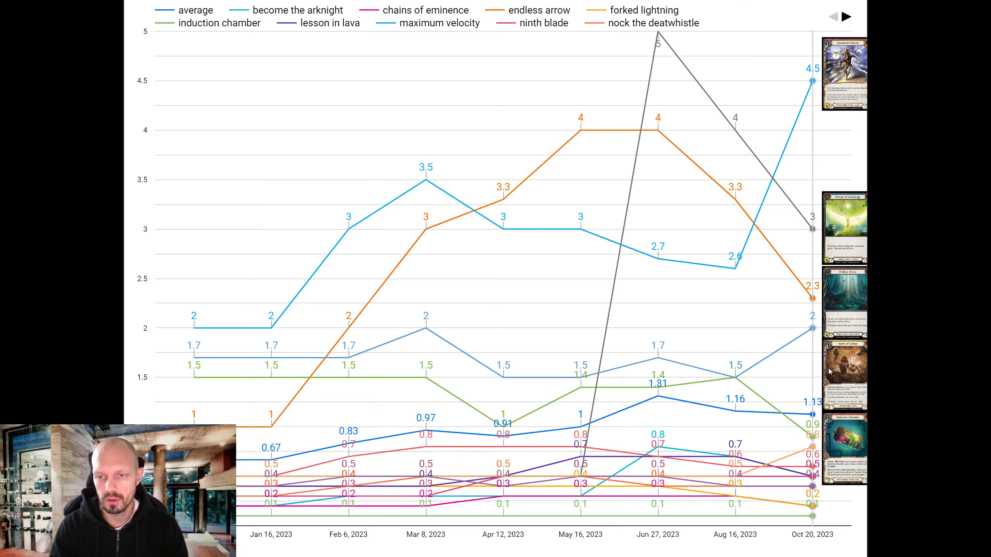
{"action": "mouse_move", "coordinate": [841, 314]}
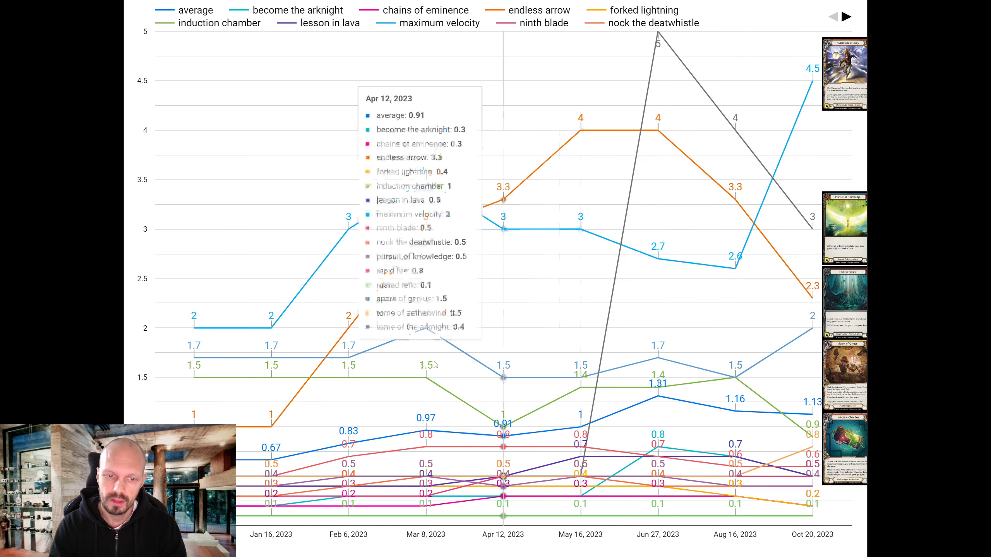
{"action": "mouse_move", "coordinate": [195, 332]}
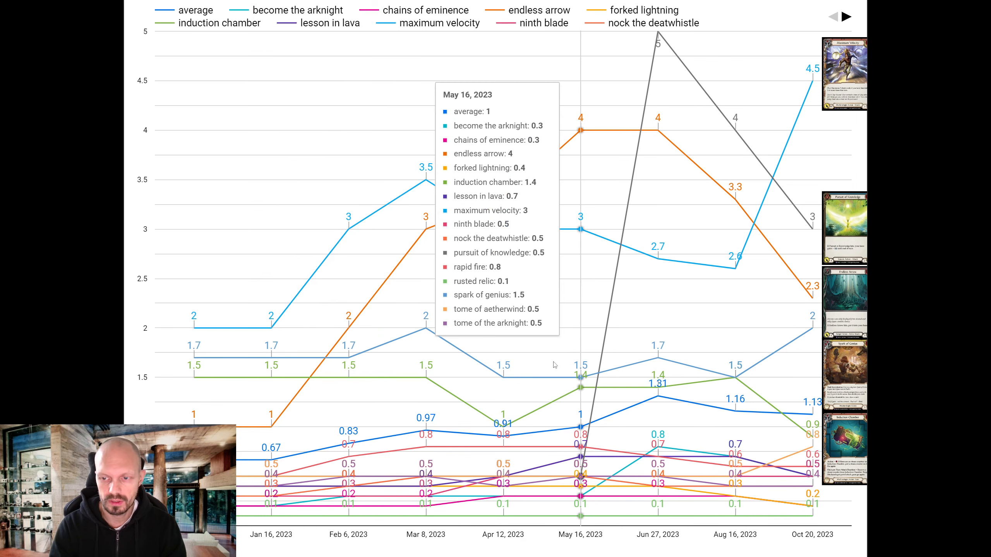
{"action": "mouse_move", "coordinate": [193, 329]}
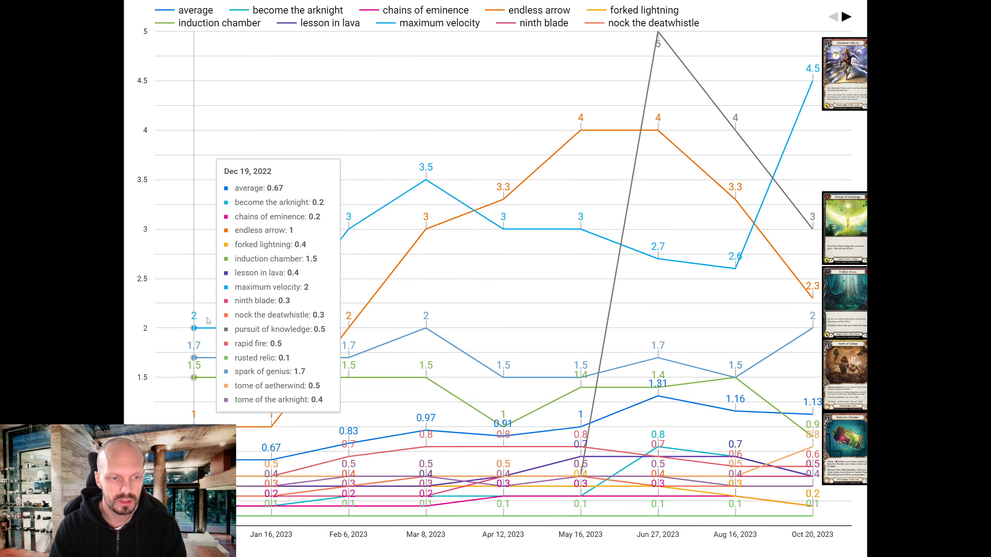
{"action": "mouse_move", "coordinate": [180, 374]}
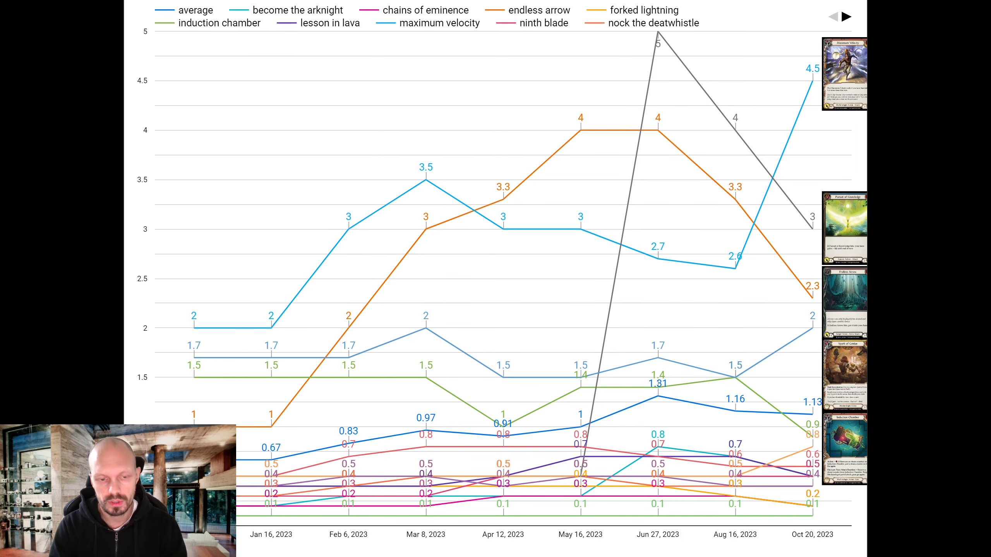
{"action": "mouse_move", "coordinate": [195, 328]}
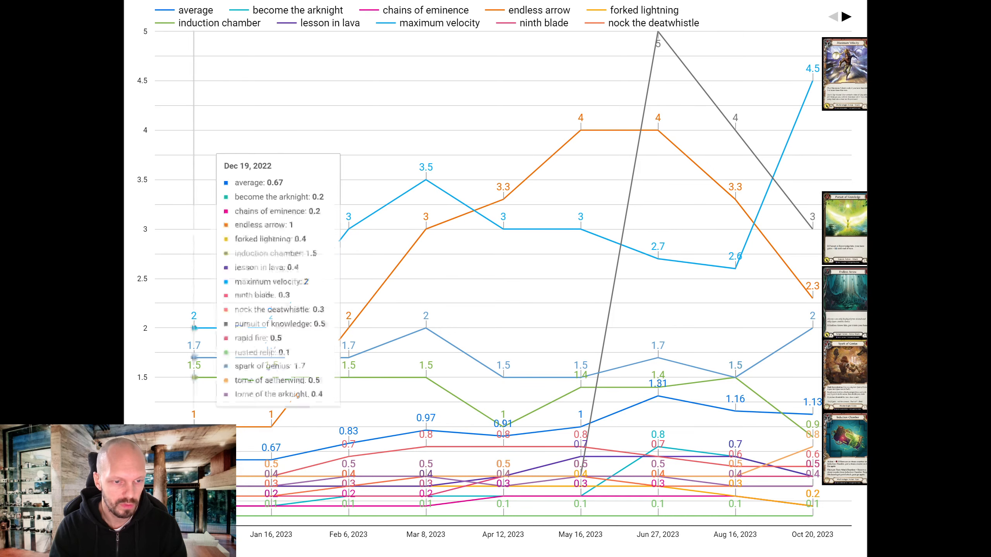
{"action": "mouse_move", "coordinate": [812, 219]}
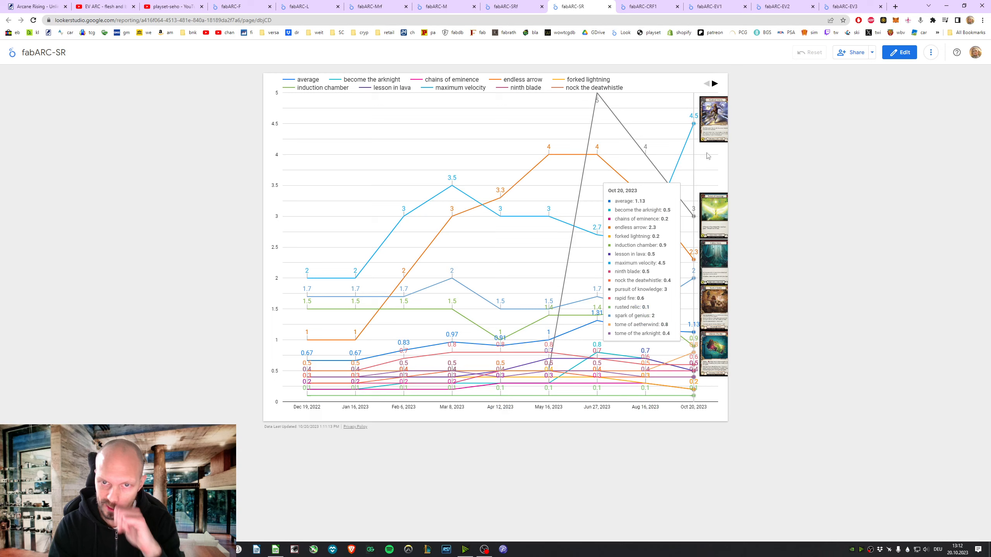
- Switch to the fabARC-CRF1 report with nullrune, mage master and fate forseen red prices
{"action": "left_click", "coordinate": [648, 6]}
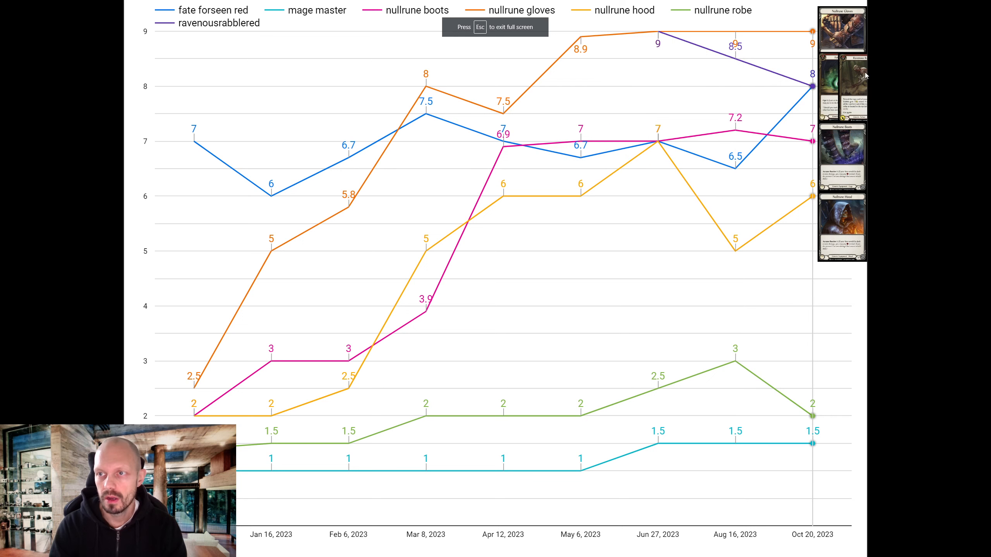
{"action": "mouse_move", "coordinate": [897, 120]}
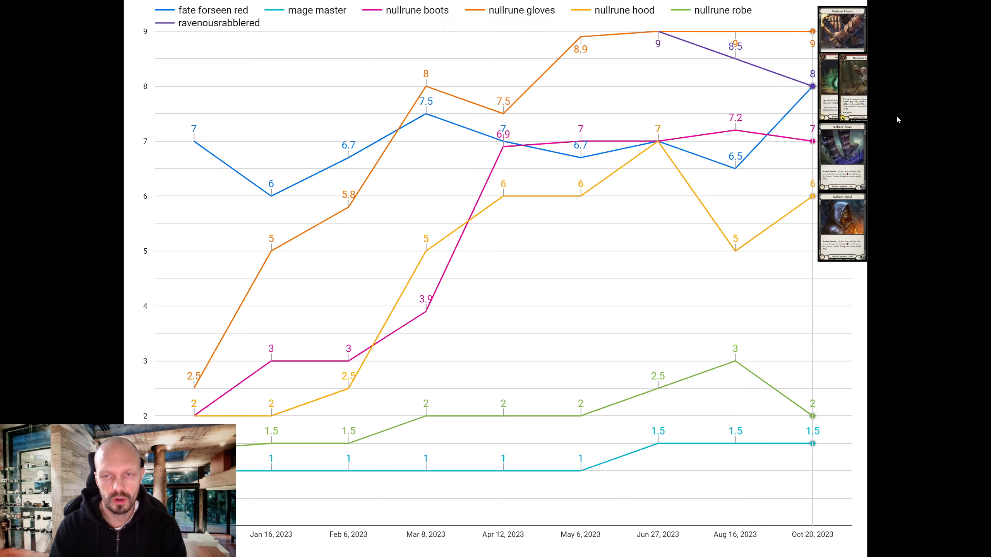
{"action": "mouse_move", "coordinate": [899, 117]}
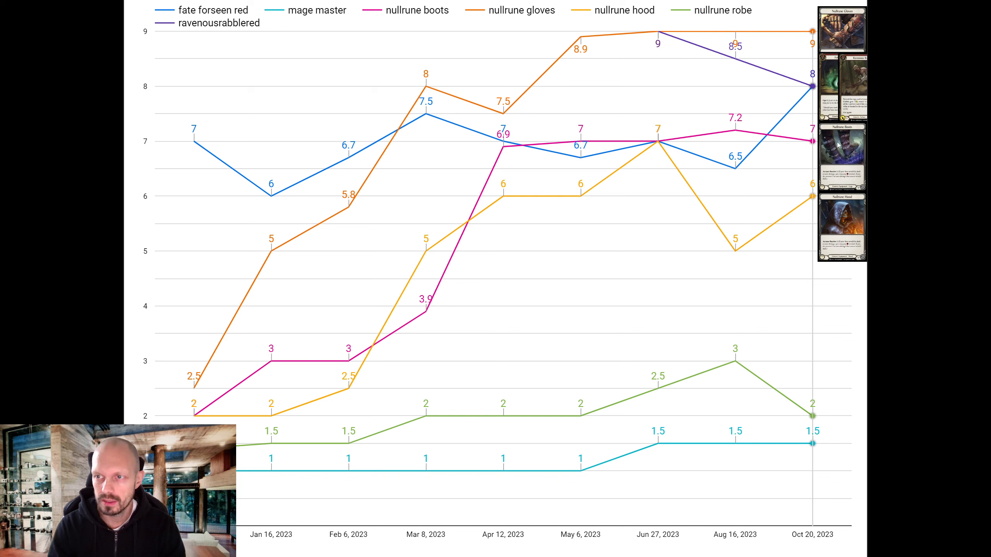
{"action": "mouse_move", "coordinate": [833, 222]}
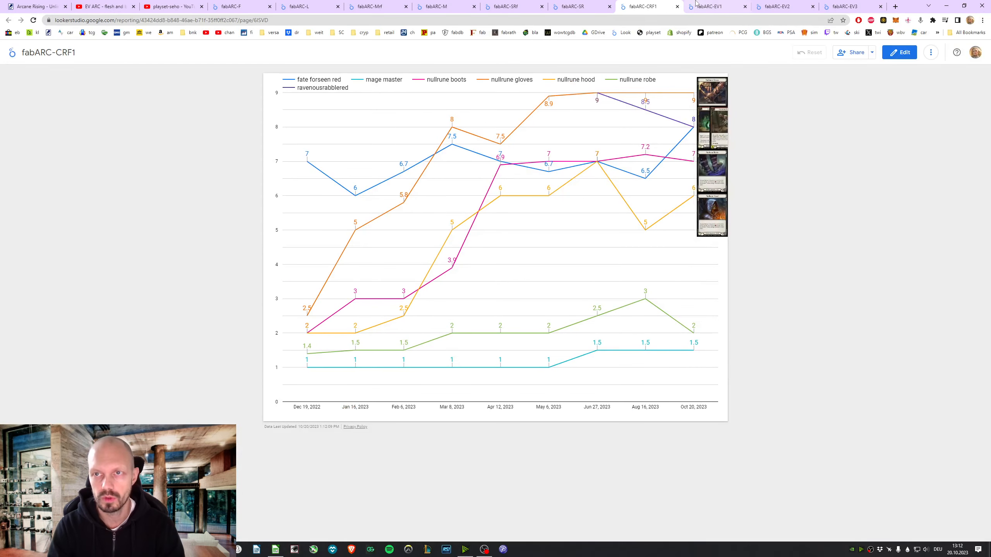
- Switch to the fabARC-EV1 report comparing SuperRare, SuperRareRF, CommonRF and Fabled
{"action": "left_click", "coordinate": [716, 6]}
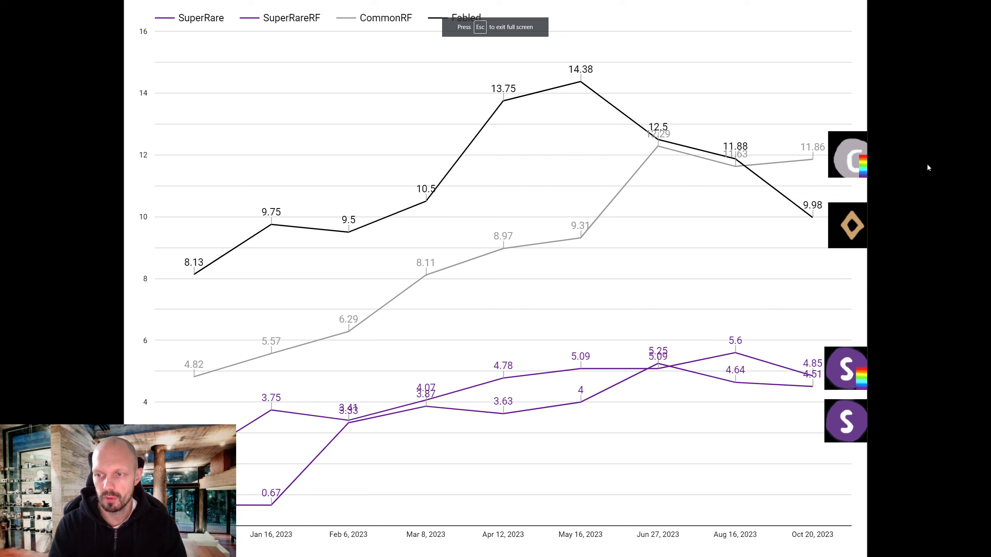
{"action": "mouse_move", "coordinate": [842, 437]}
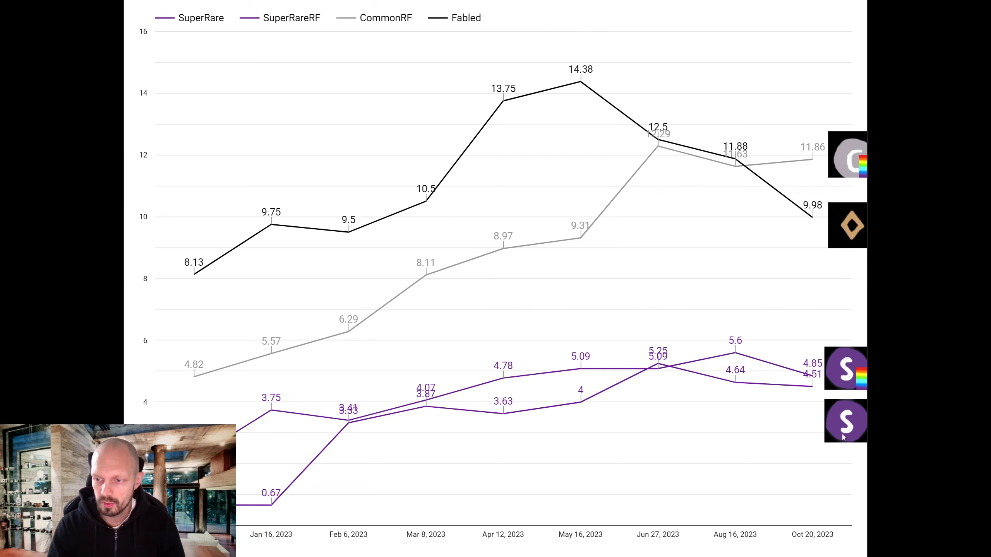
{"action": "mouse_move", "coordinate": [848, 421]}
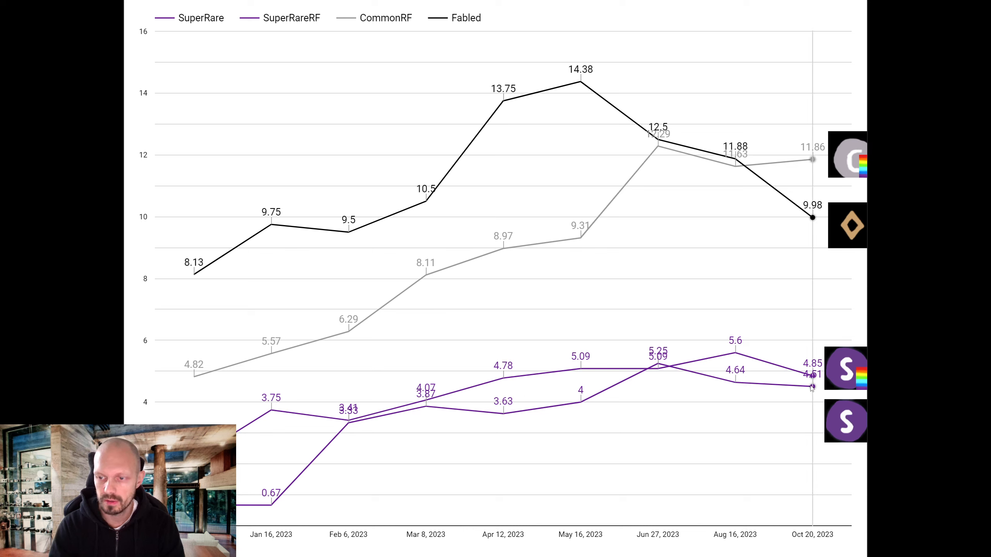
{"action": "mouse_move", "coordinate": [830, 368]}
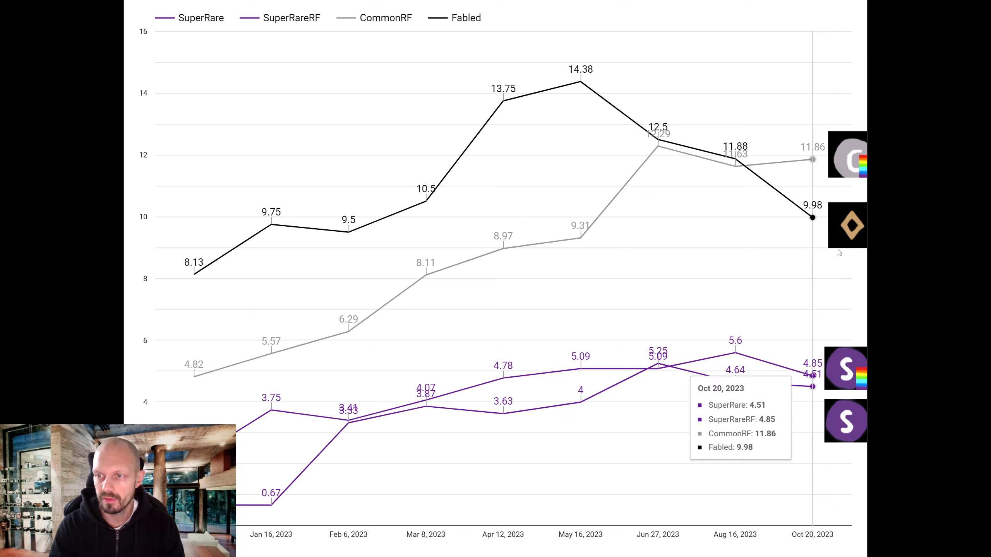
{"action": "mouse_move", "coordinate": [834, 222]}
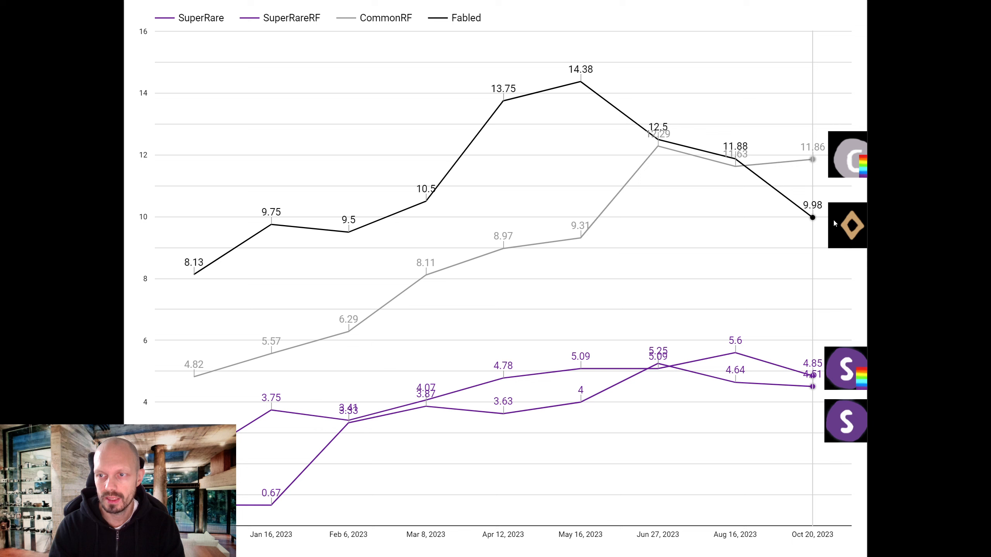
{"action": "mouse_move", "coordinate": [426, 202]}
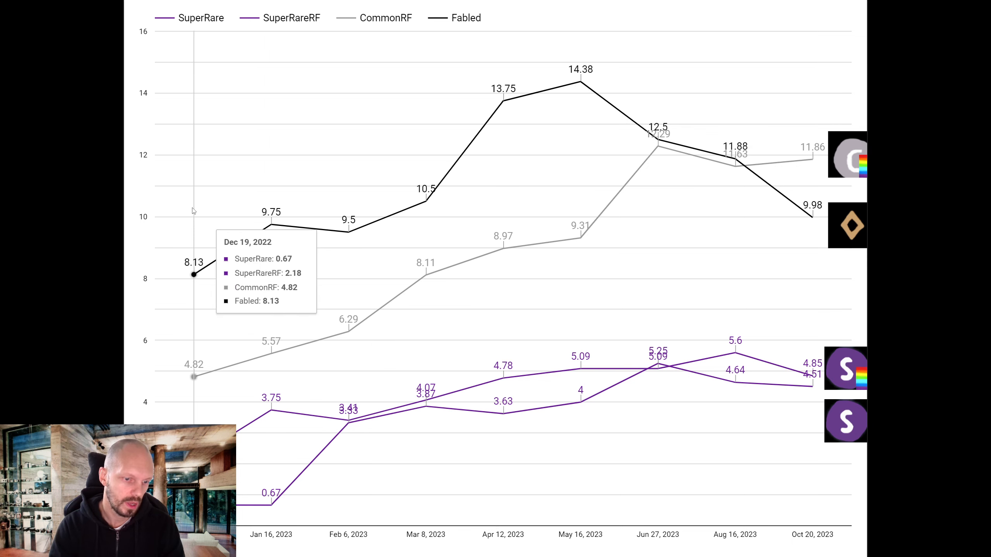
{"action": "mouse_move", "coordinate": [384, 221]}
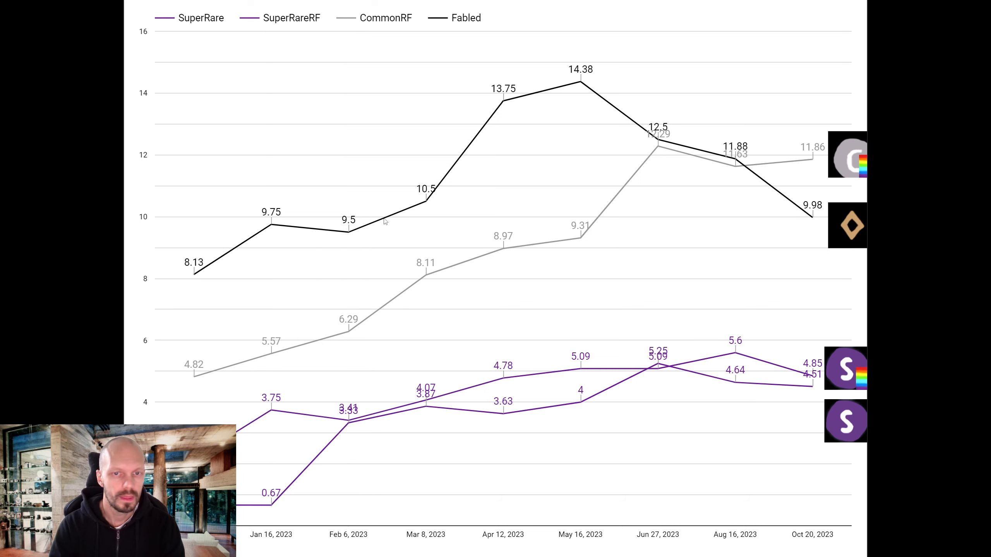
{"action": "mouse_move", "coordinate": [368, 229]}
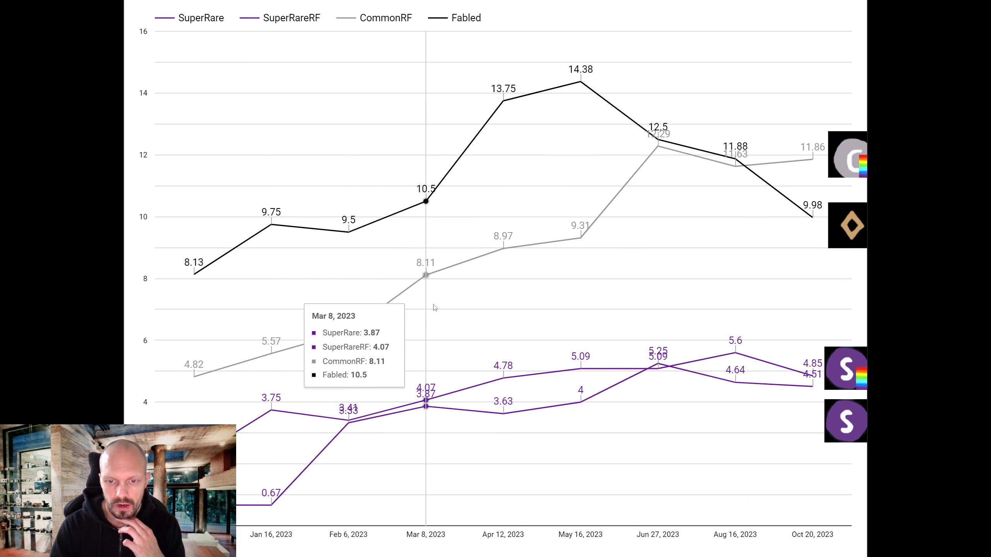
{"action": "mouse_move", "coordinate": [503, 102]}
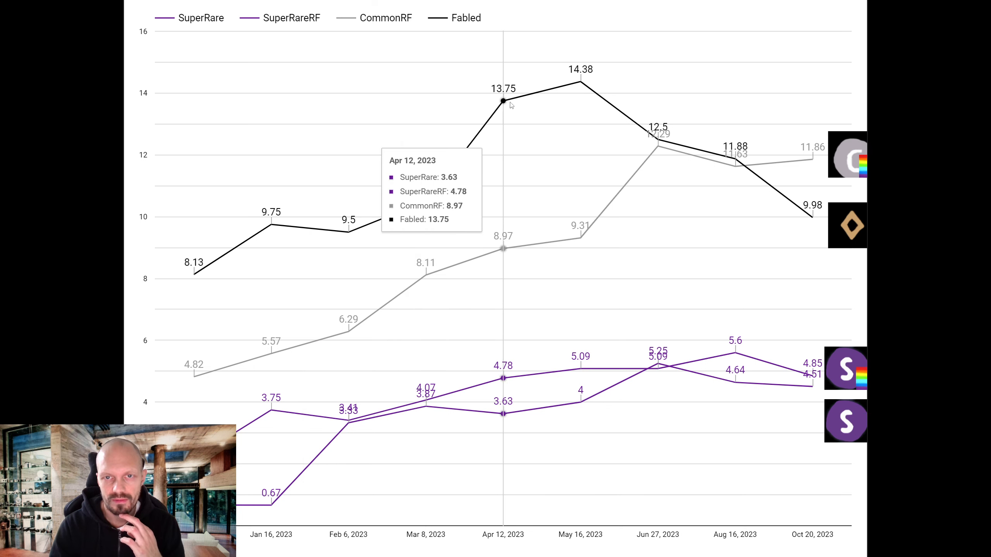
{"action": "mouse_move", "coordinate": [561, 87]}
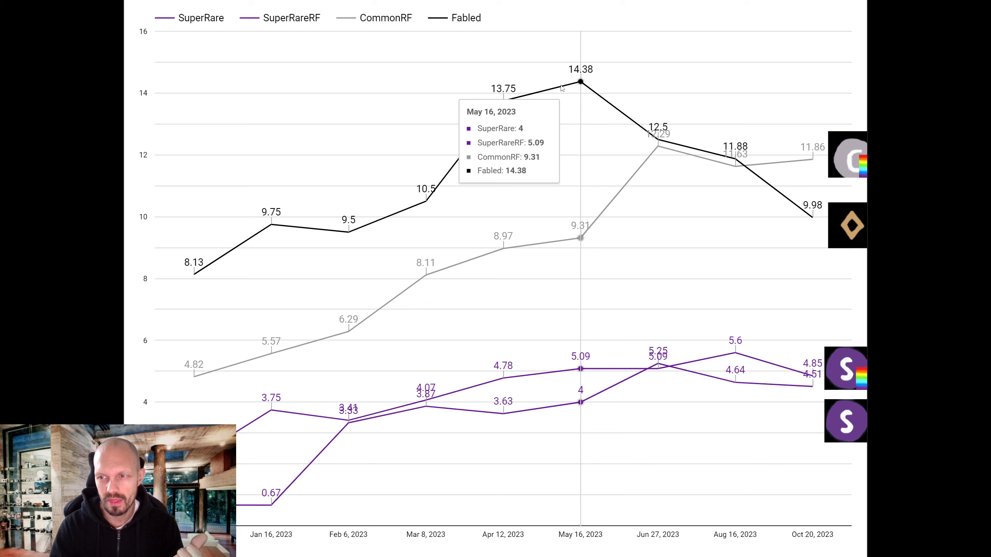
{"action": "mouse_move", "coordinate": [599, 93]}
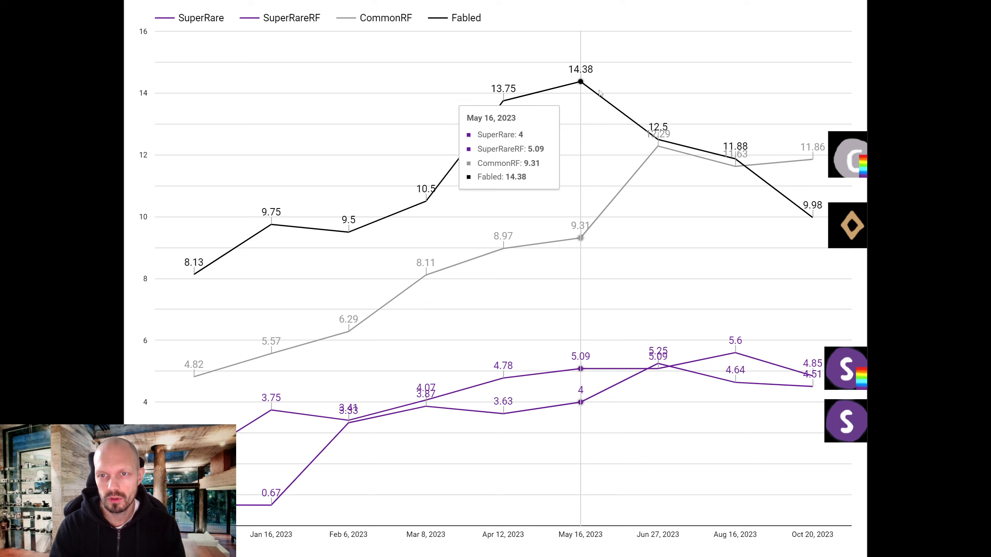
{"action": "mouse_move", "coordinate": [813, 217]}
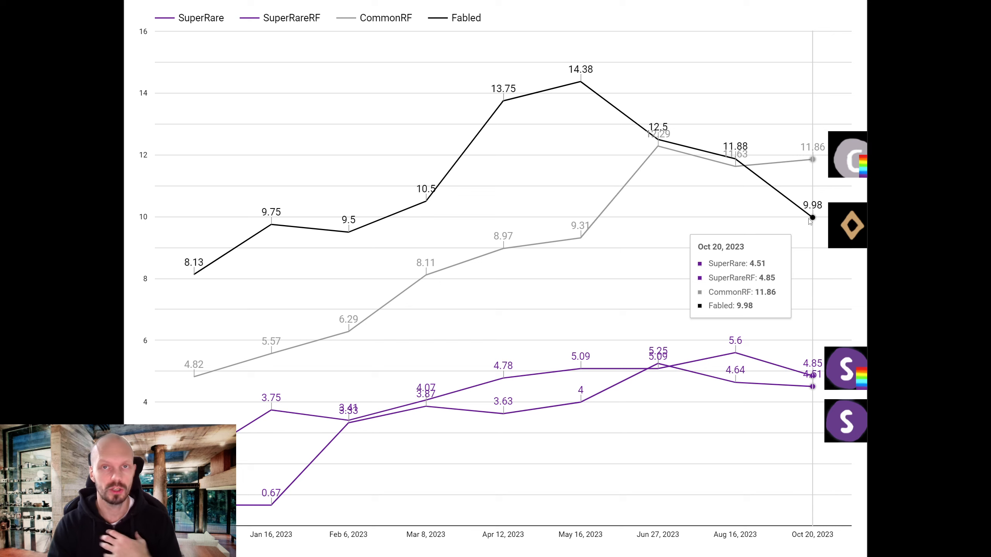
{"action": "mouse_move", "coordinate": [802, 219]}
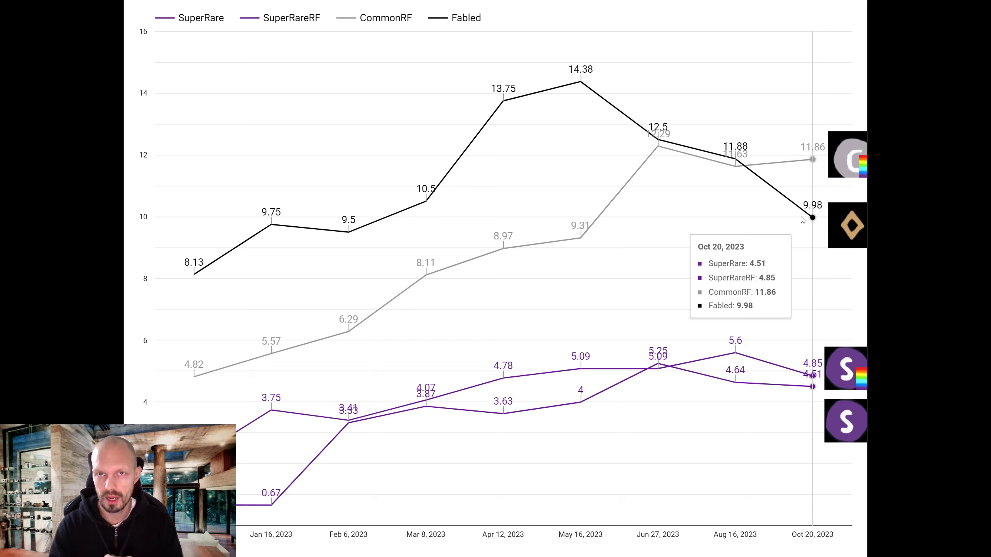
{"action": "mouse_move", "coordinate": [748, 181]}
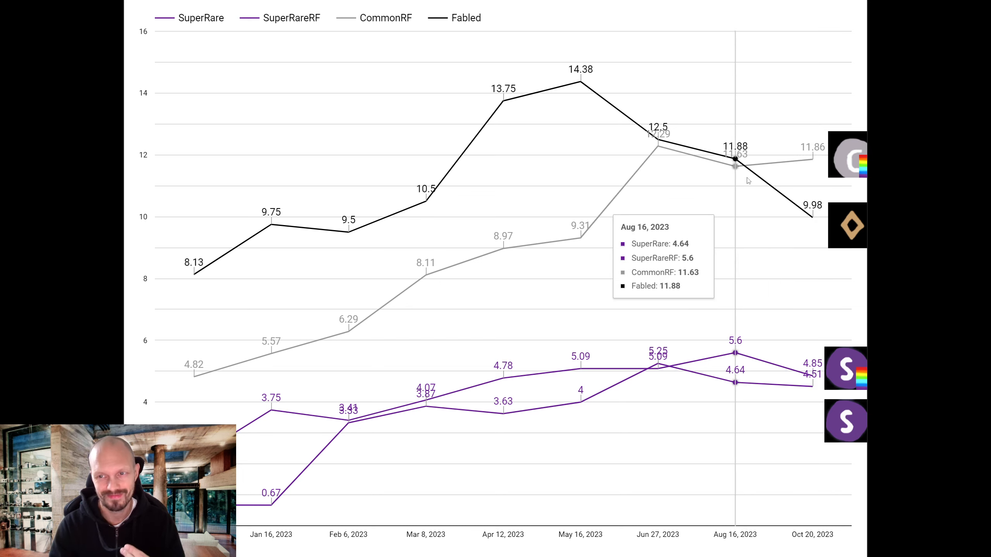
{"action": "mouse_move", "coordinate": [583, 80]}
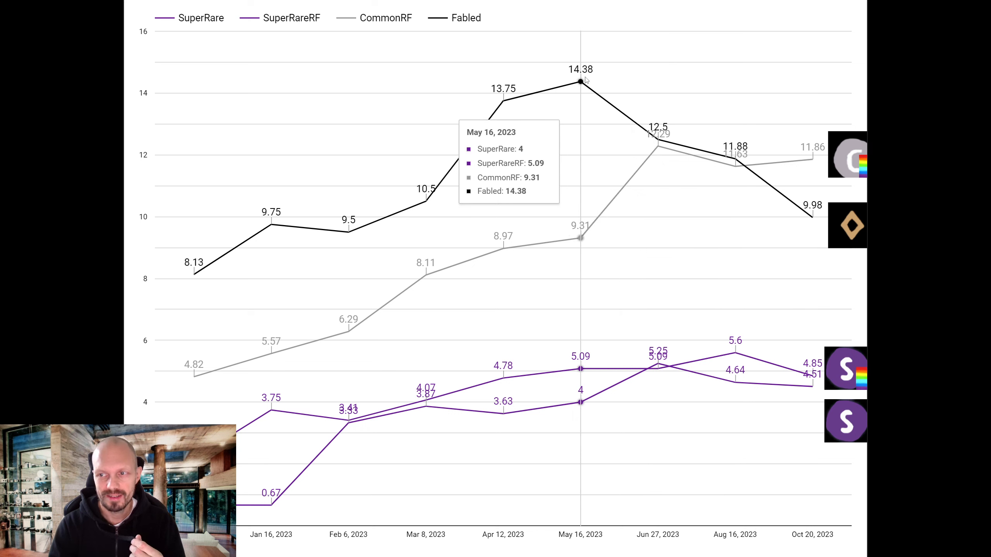
{"action": "mouse_move", "coordinate": [812, 215]}
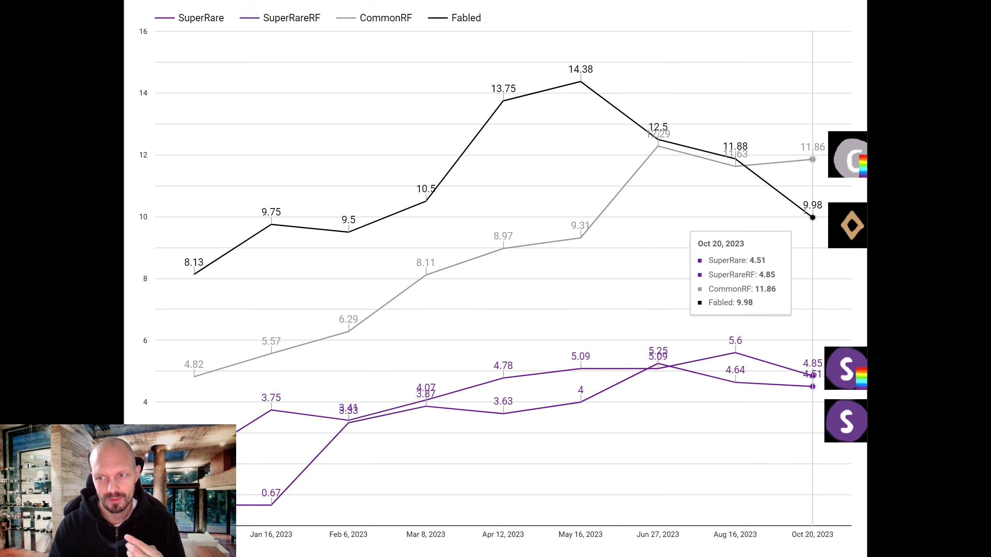
{"action": "mouse_move", "coordinate": [657, 139]}
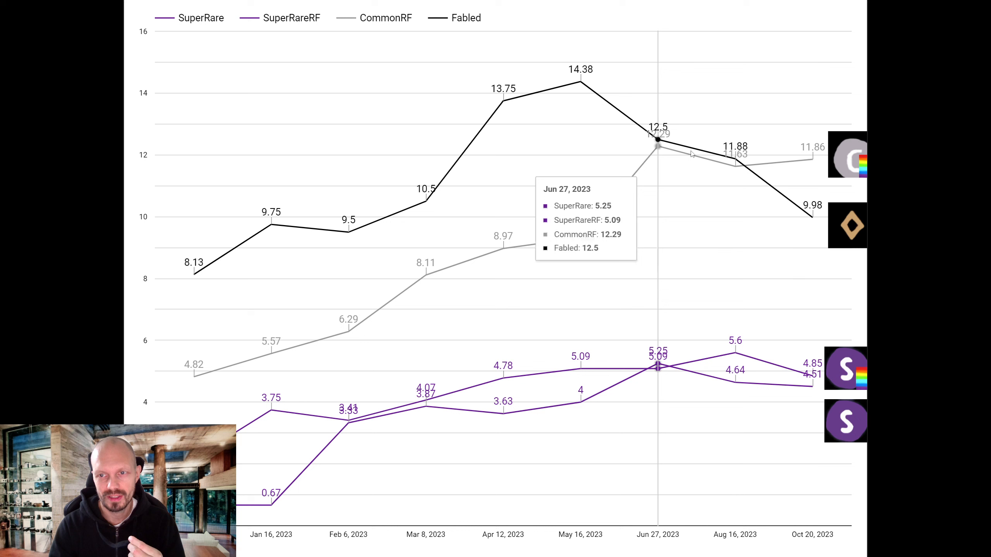
{"action": "mouse_move", "coordinate": [812, 216]}
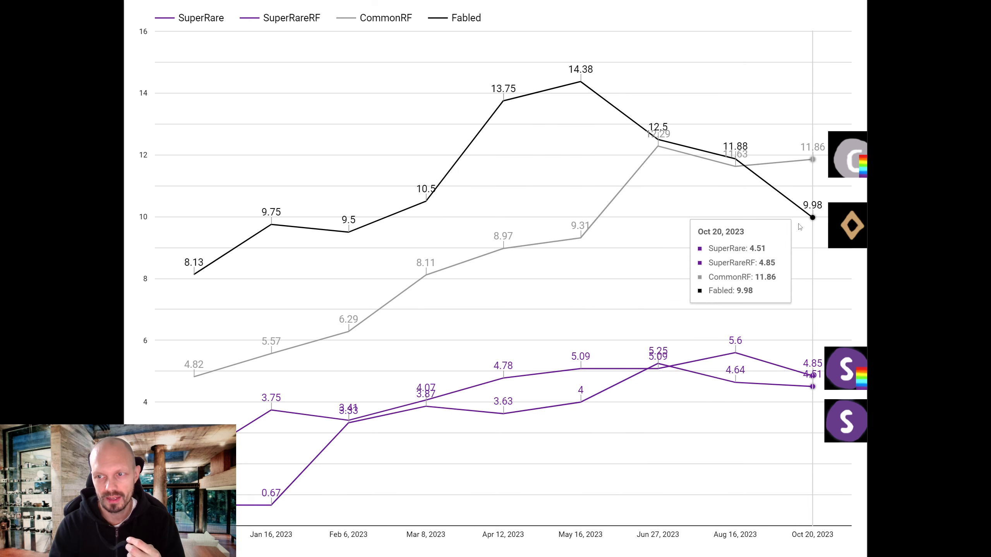
{"action": "mouse_move", "coordinate": [580, 82]}
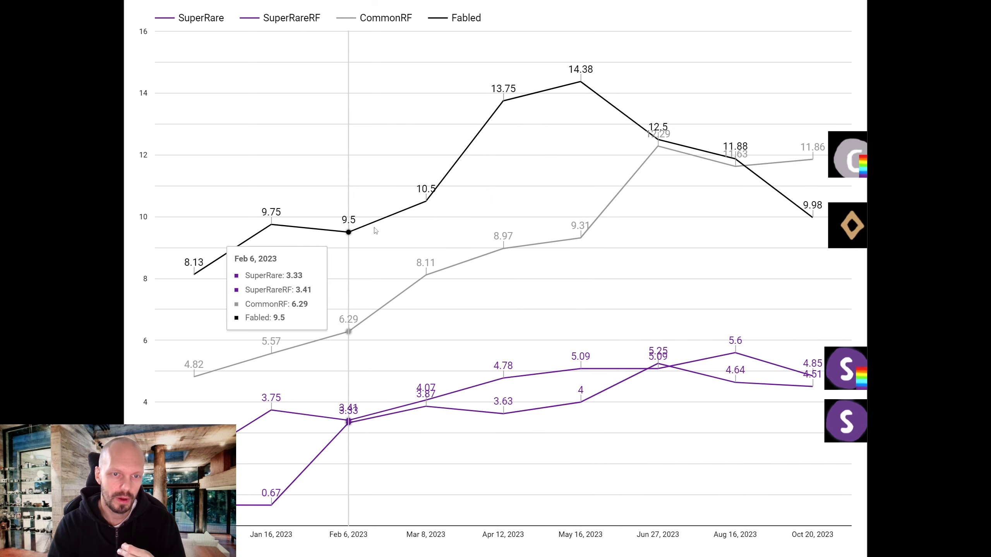
{"action": "mouse_move", "coordinate": [576, 102]}
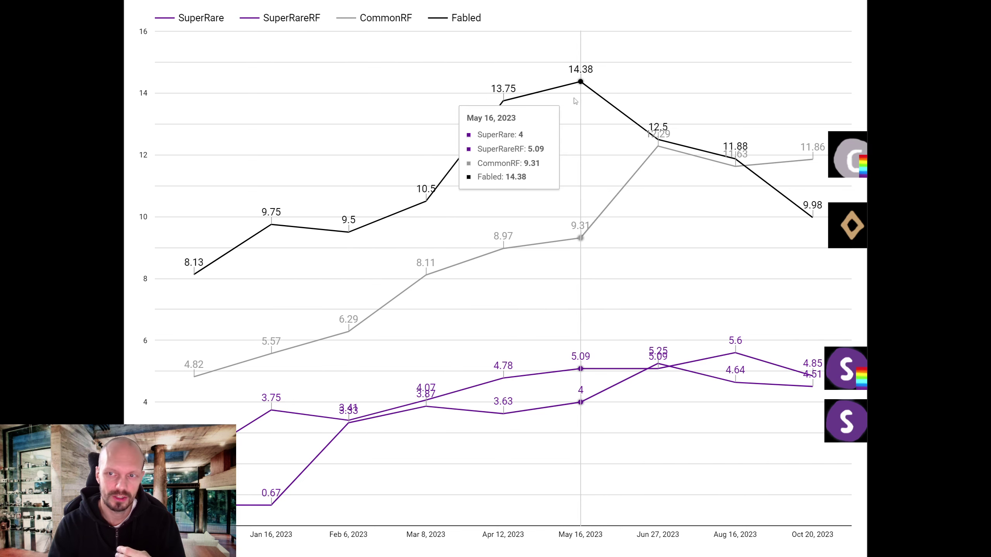
{"action": "mouse_move", "coordinate": [812, 197]}
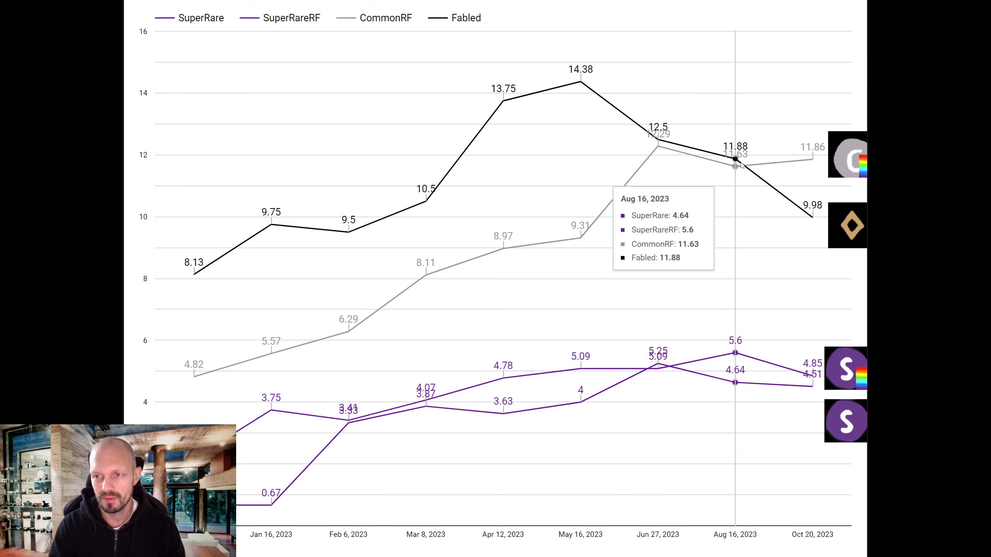
{"action": "mouse_move", "coordinate": [707, 158]}
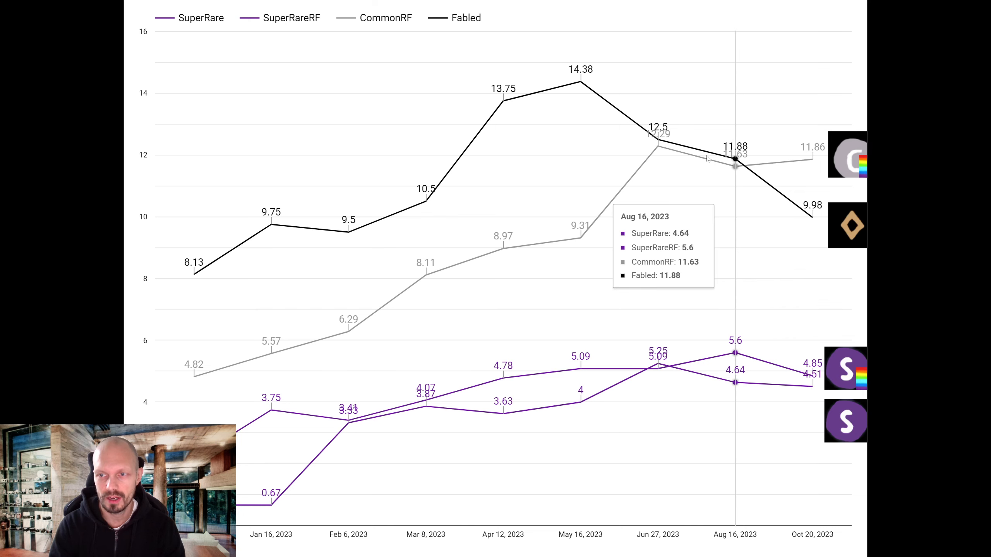
{"action": "mouse_move", "coordinate": [864, 284]}
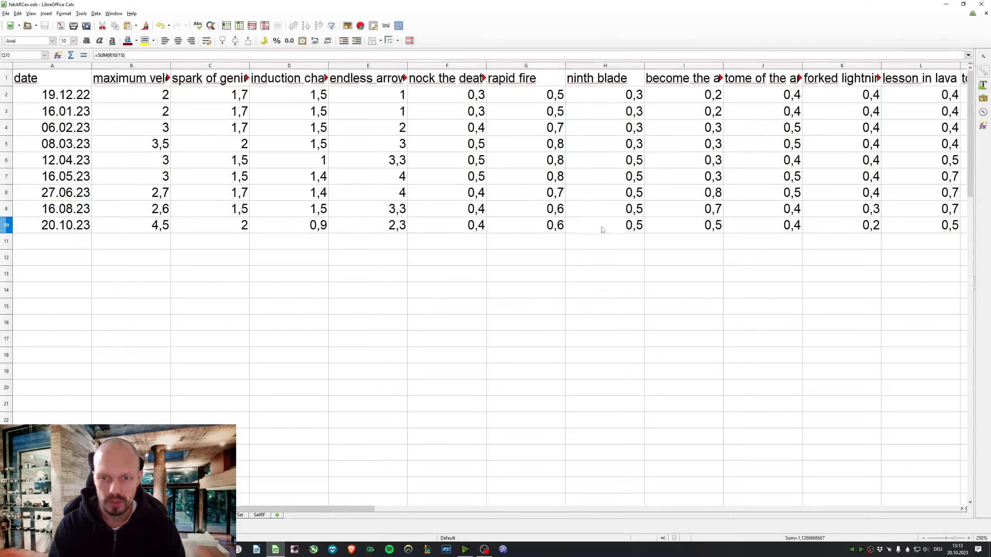
- Review the fabARCev sheet's dated prices and 52.36 average, then return to the browser charts
{"action": "scroll", "scroll_direction": "right", "scroll_amount": 3}
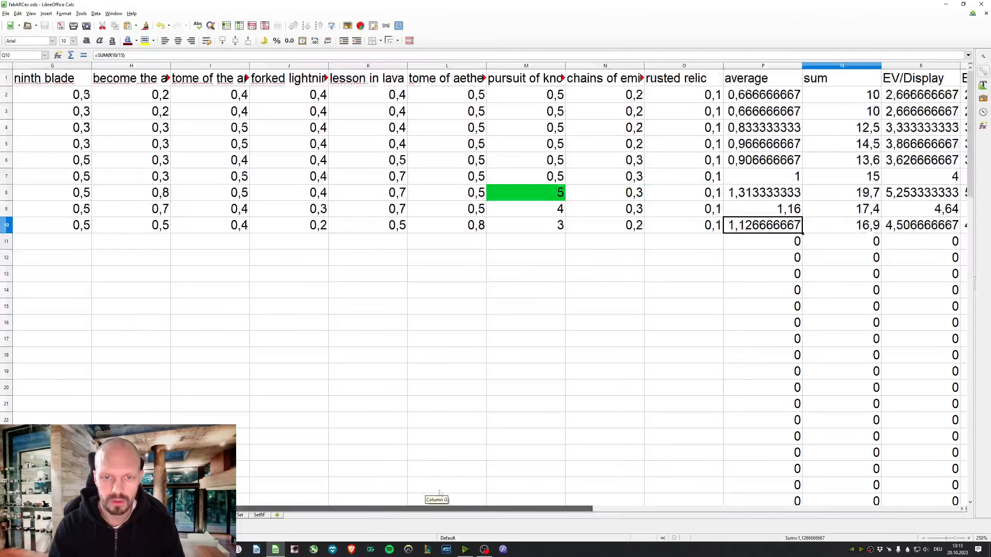
{"action": "scroll", "scroll_direction": "left", "scroll_amount": 3}
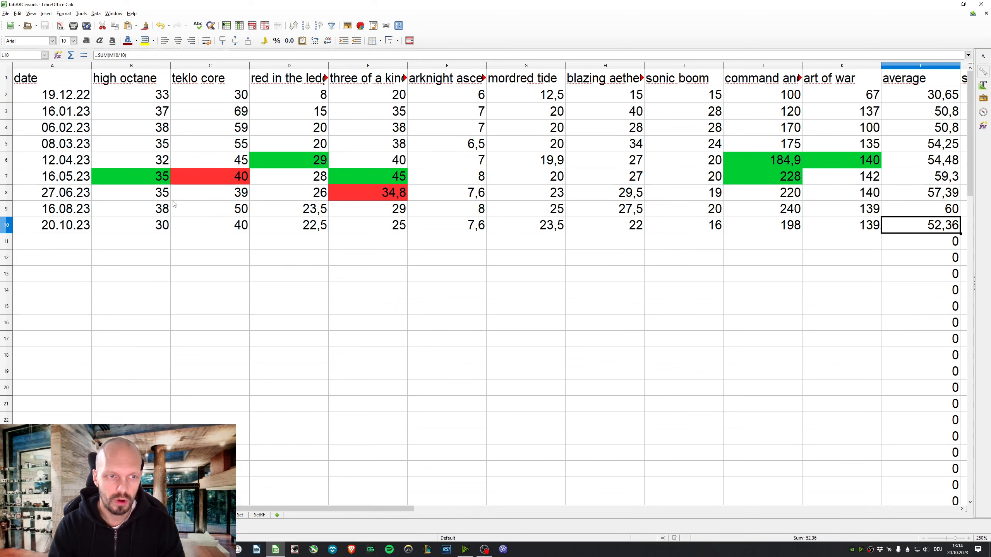
{"action": "mouse_move", "coordinate": [684, 229]}
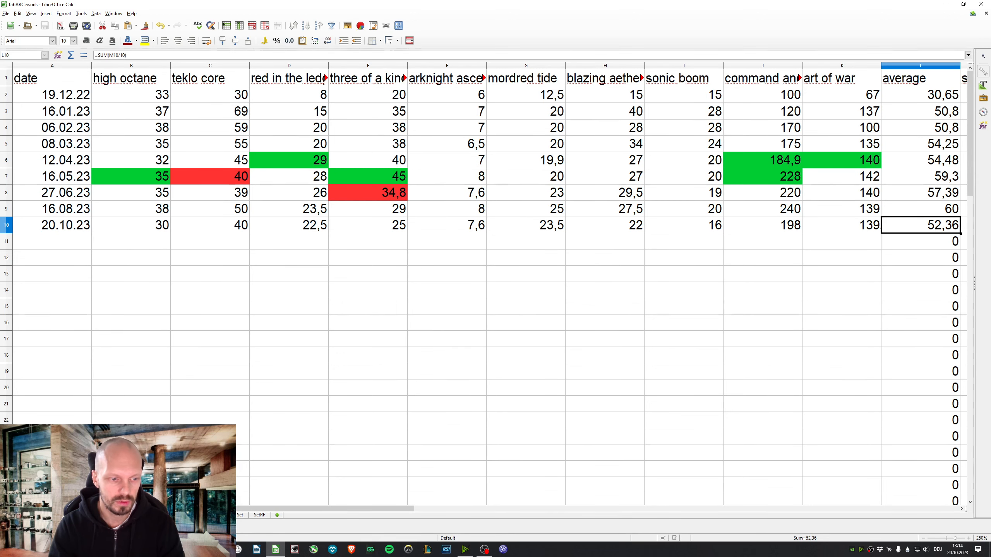
{"action": "left_click", "coordinate": [700, 6]}
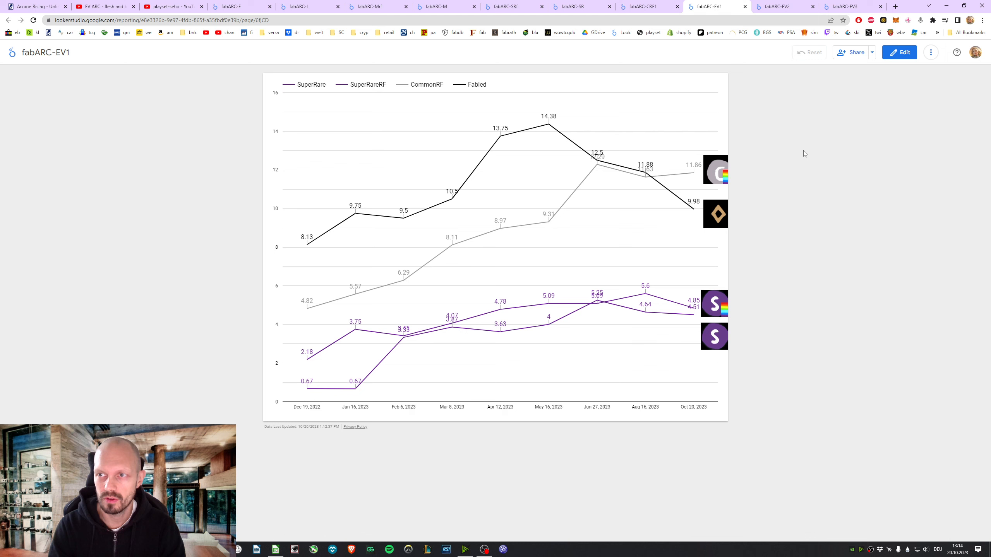
{"action": "mouse_move", "coordinate": [801, 154]}
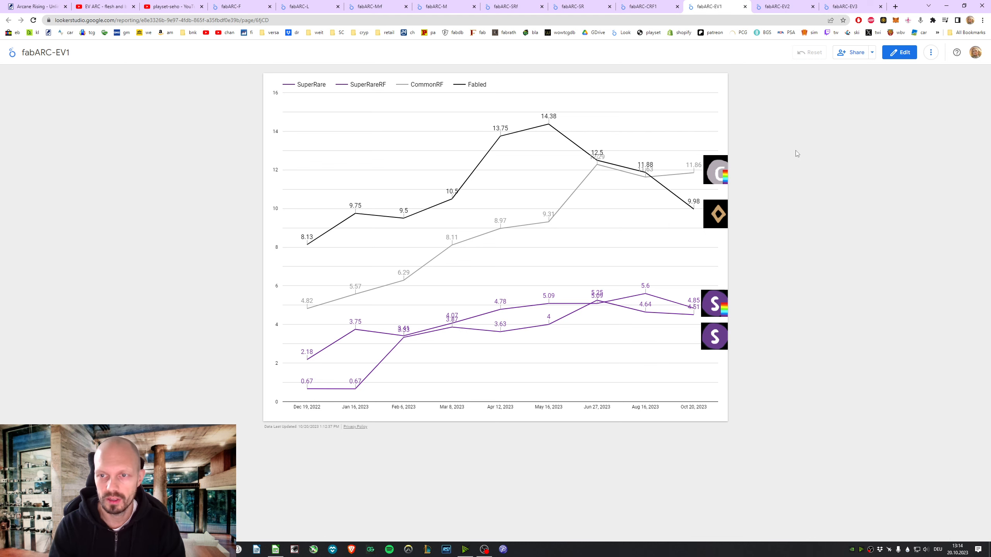
- Switch to the fabARC-EV2 report charting Legendary, Majestic and MajesticRF prices
{"action": "left_click", "coordinate": [784, 6]}
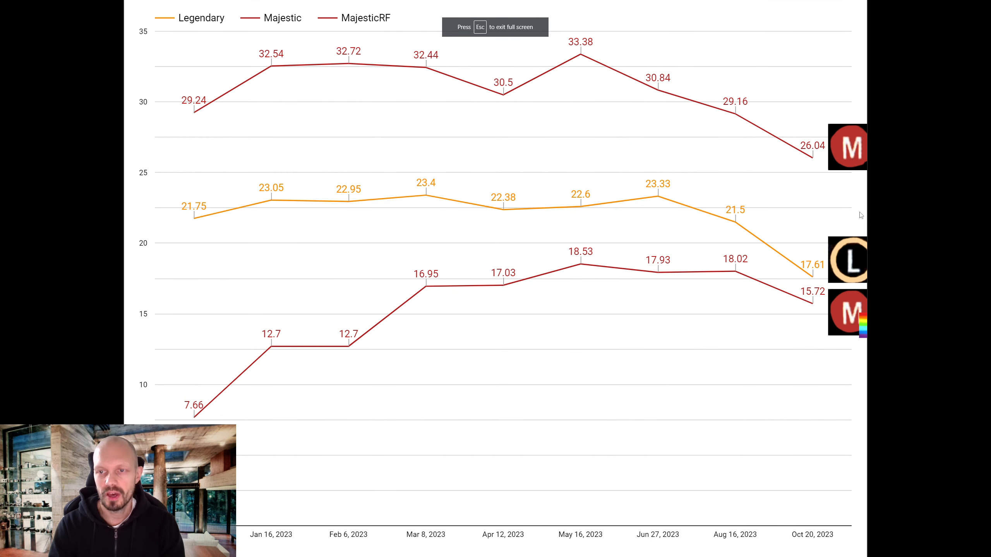
{"action": "mouse_move", "coordinate": [853, 320]}
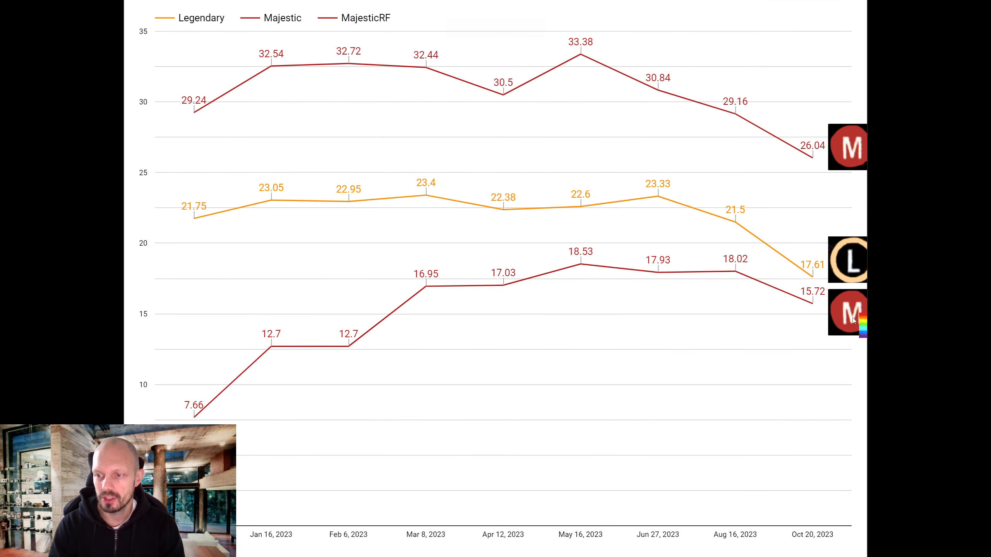
{"action": "mouse_move", "coordinate": [812, 305]}
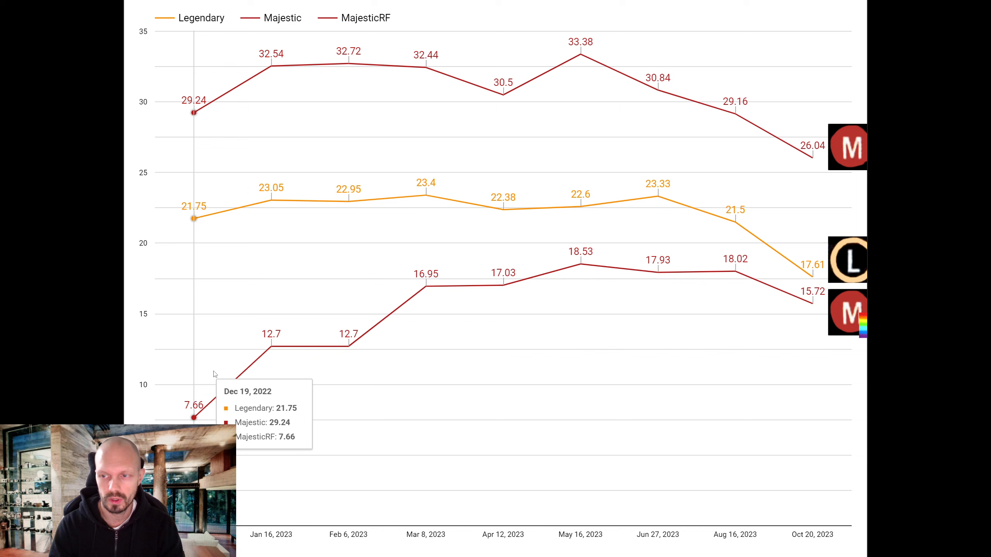
{"action": "mouse_move", "coordinate": [221, 368]}
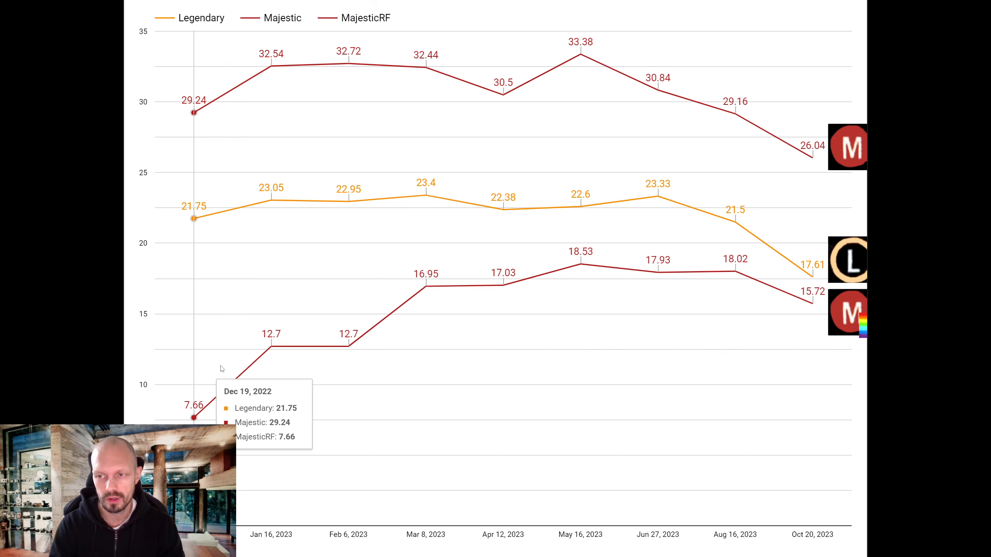
{"action": "mouse_move", "coordinate": [815, 278]}
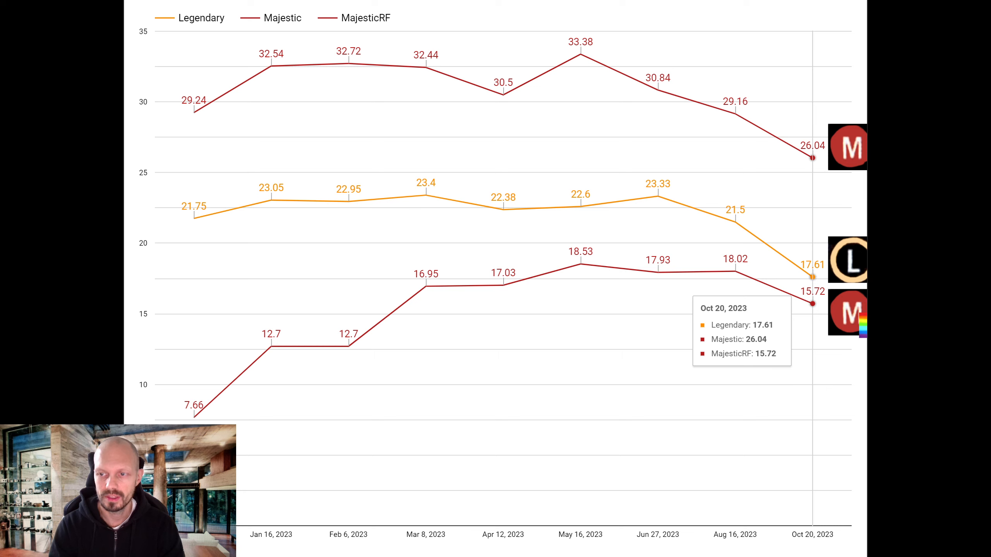
{"action": "mouse_move", "coordinate": [836, 163]}
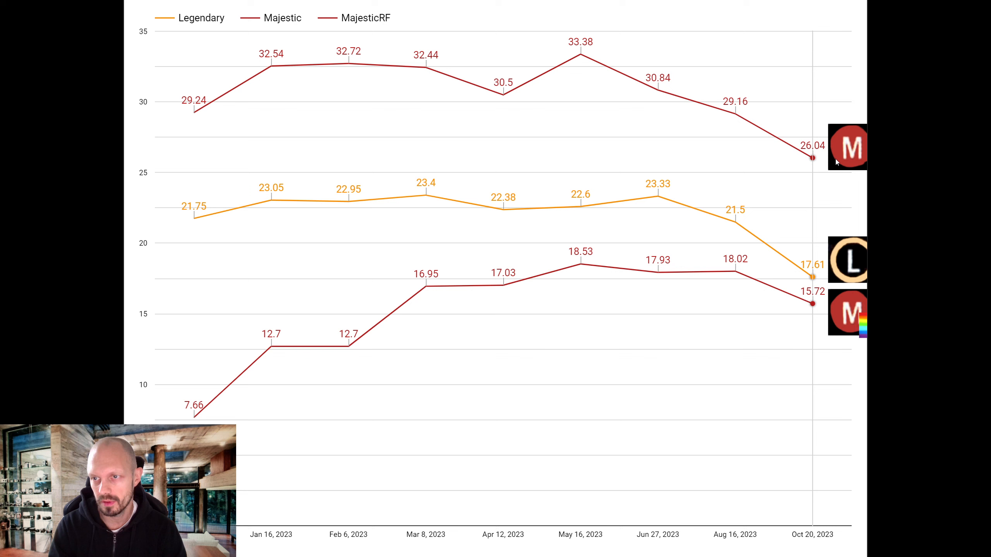
{"action": "mouse_move", "coordinate": [813, 164]}
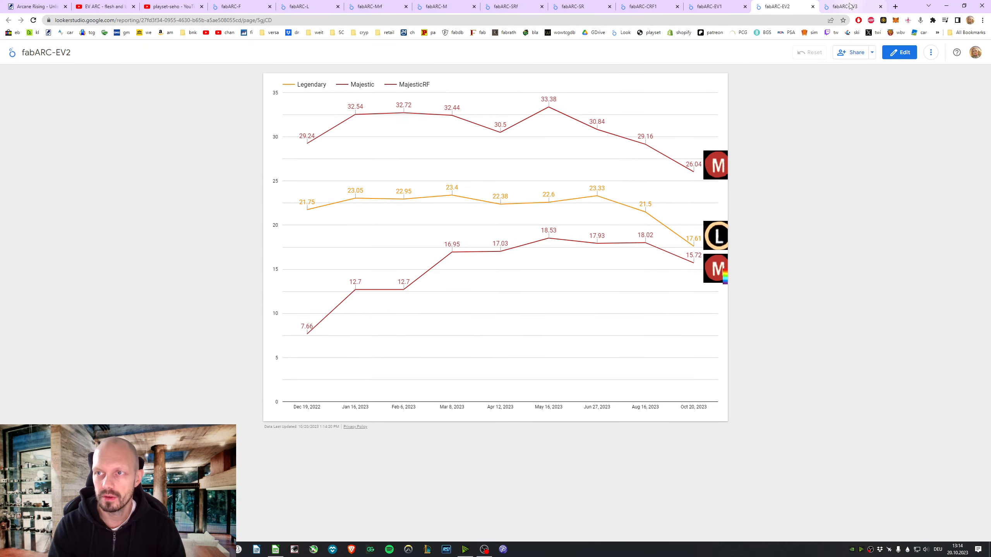
{"action": "mouse_move", "coordinate": [850, 6]}
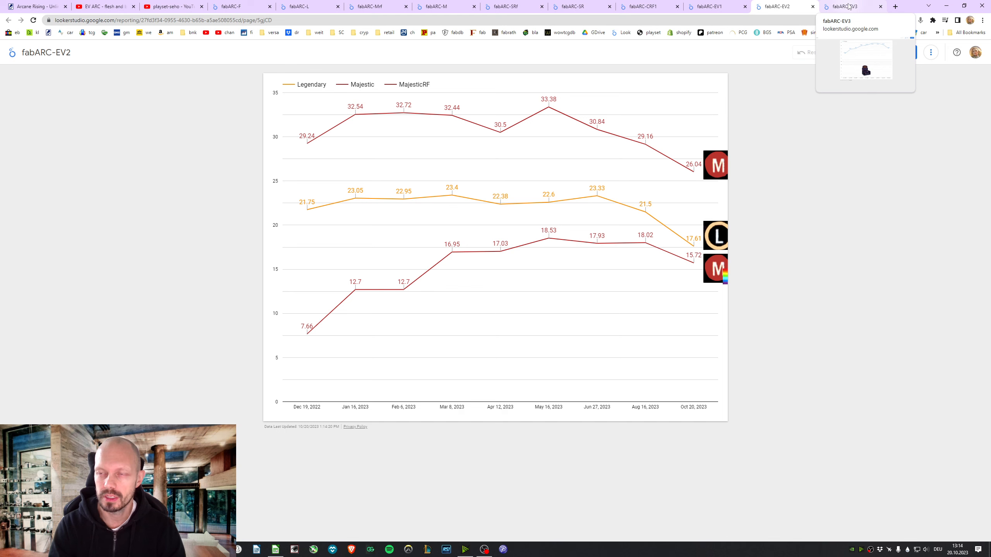
- Refresh the fabARC-EV3 report's data, charting EV per display from 74.45 to 90.57
{"action": "left_click", "coordinate": [850, 7]}
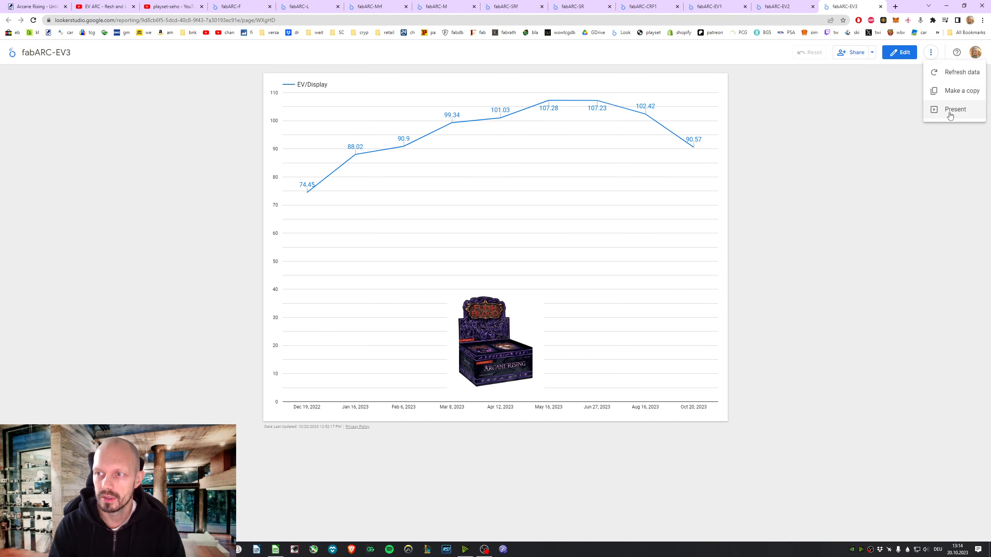
{"action": "left_click", "coordinate": [954, 109]}
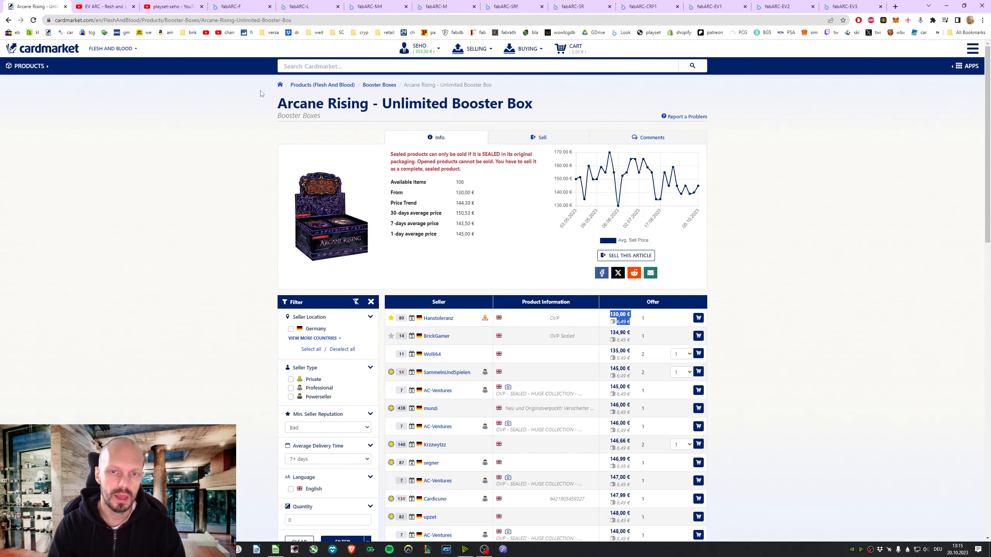
{"action": "left_click", "coordinate": [848, 6]}
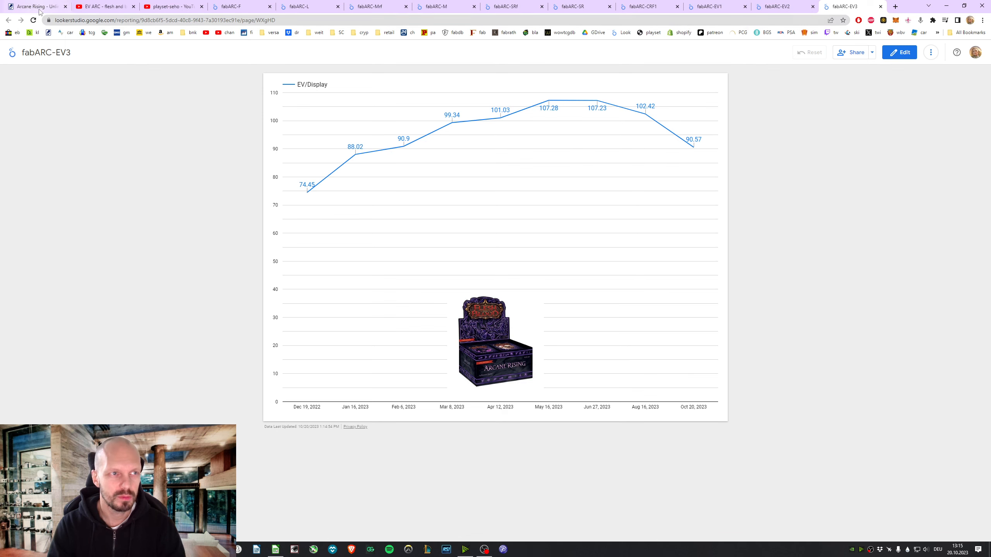
{"action": "mouse_move", "coordinate": [814, 153]}
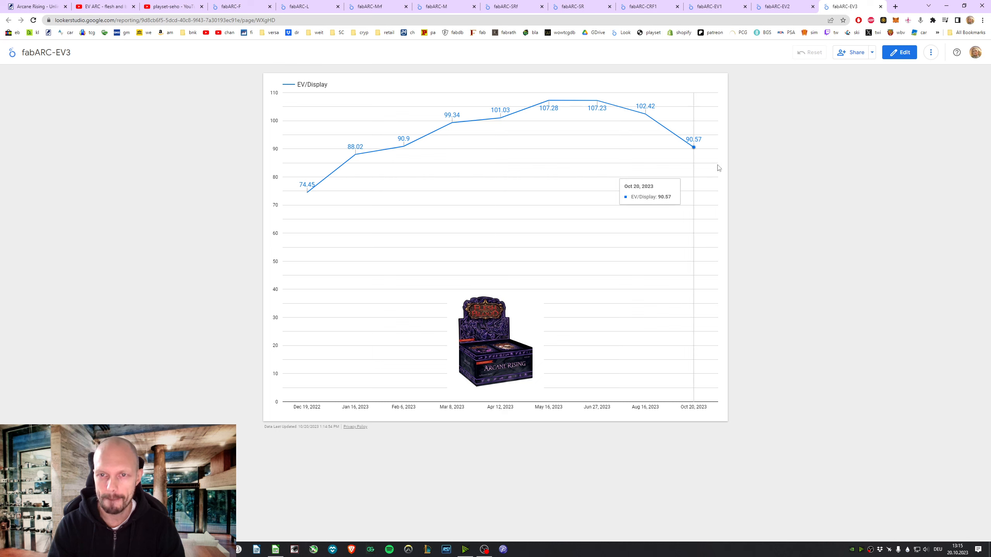
{"action": "mouse_move", "coordinate": [576, 139]}
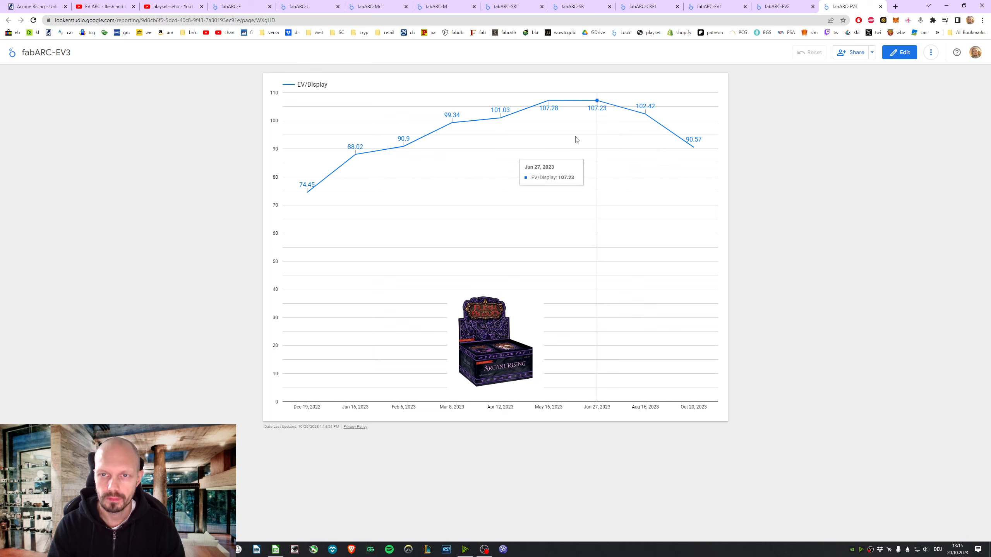
{"action": "mouse_move", "coordinate": [548, 100]}
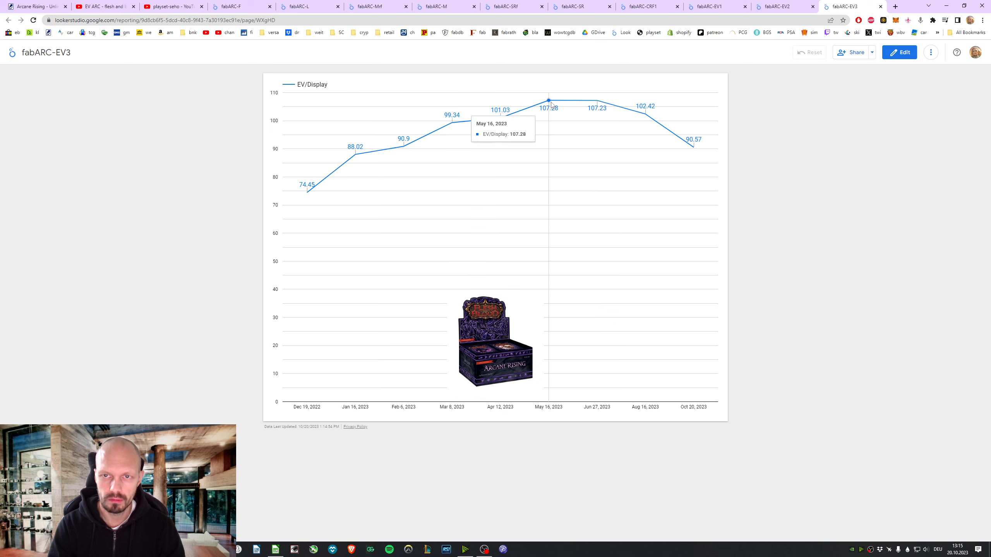
{"action": "mouse_move", "coordinate": [404, 146]}
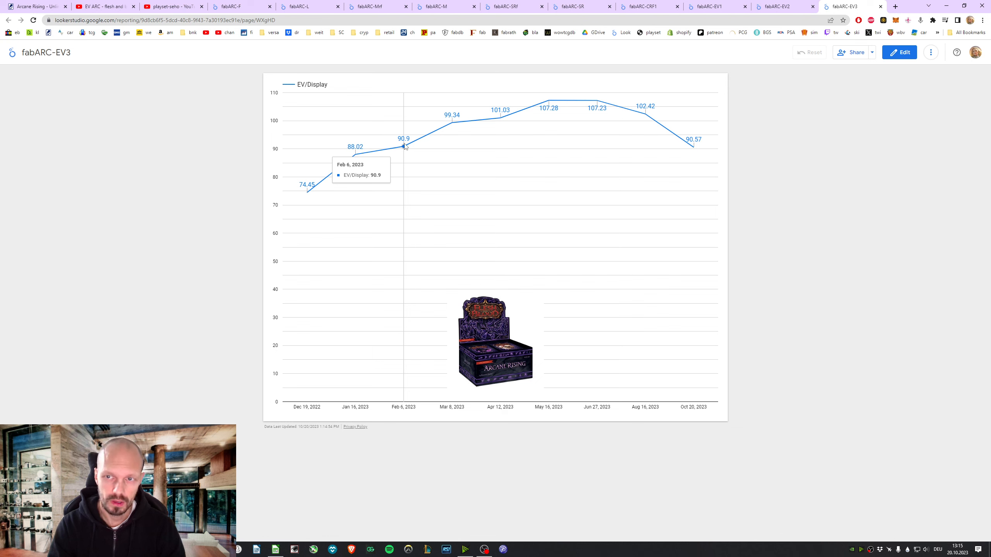
{"action": "mouse_move", "coordinate": [304, 194]}
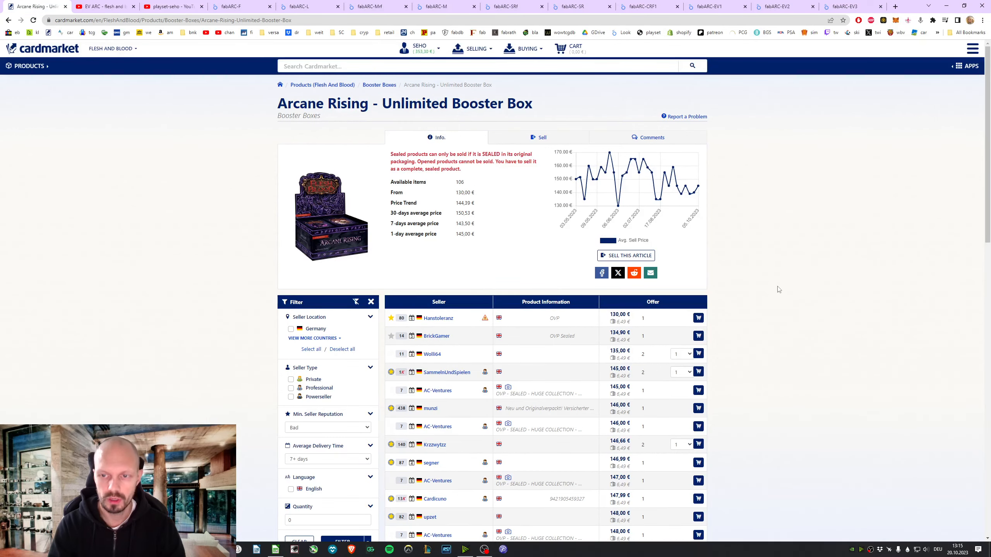
- Scroll Cardmarket's 130–145 € box offers, then return to the EV-per-display chart
{"action": "scroll", "scroll_direction": "down", "scroll_amount": 3}
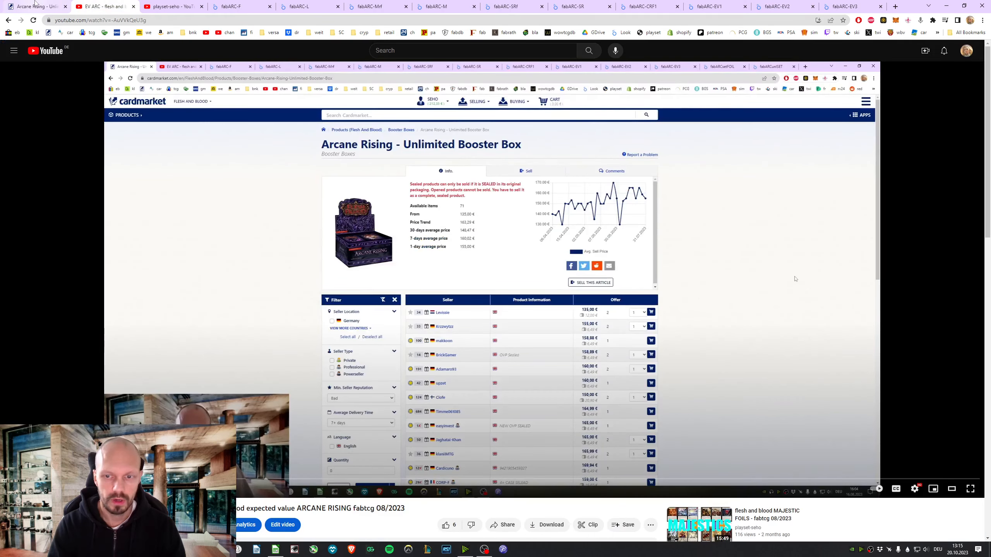
{"action": "mouse_move", "coordinate": [34, 6]}
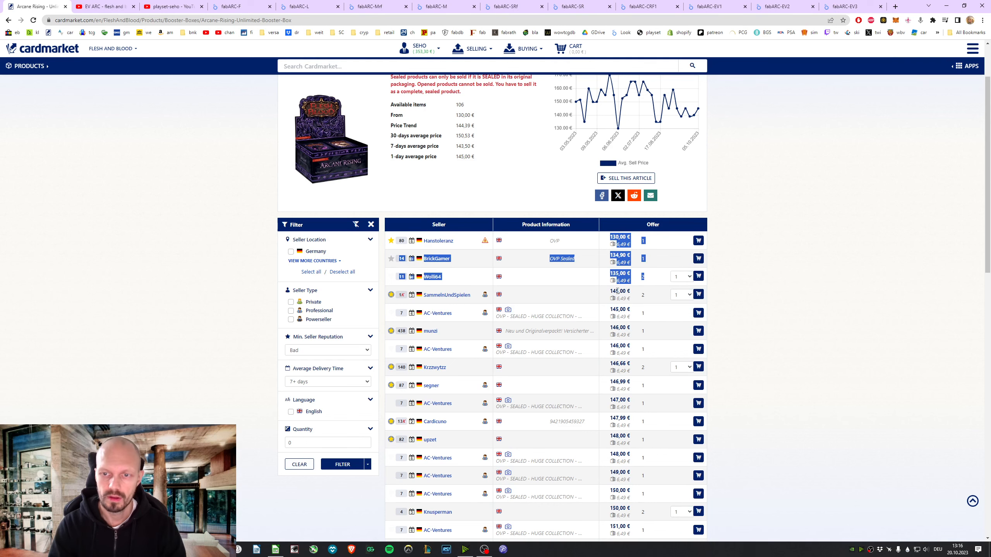
{"action": "scroll", "scroll_direction": "up", "scroll_amount": 3}
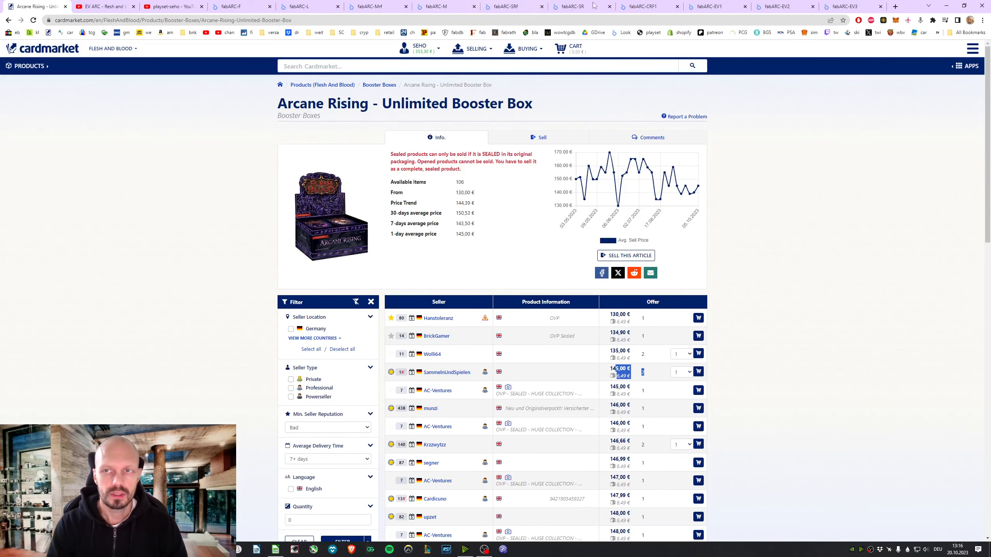
{"action": "left_click", "coordinate": [852, 7]}
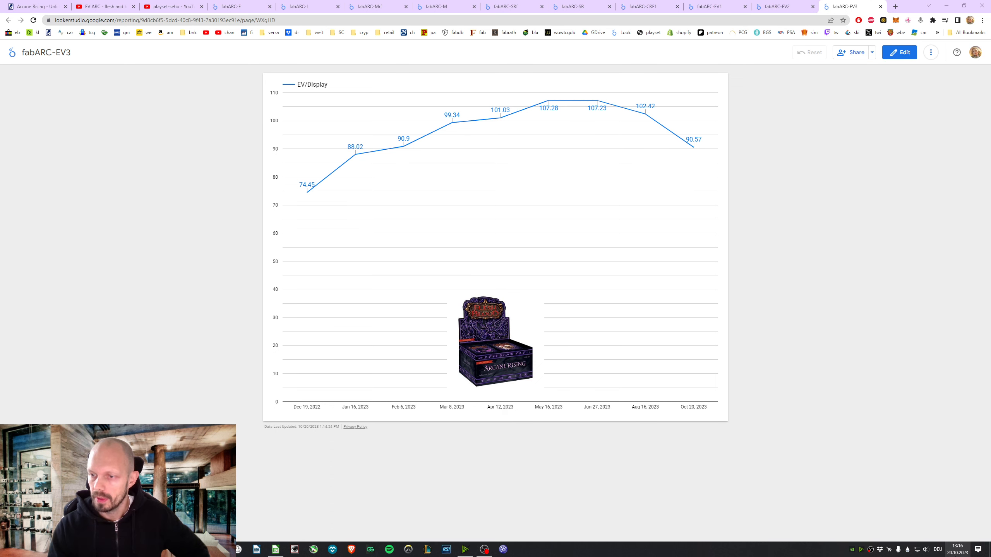
{"action": "mouse_move", "coordinate": [772, 253]}
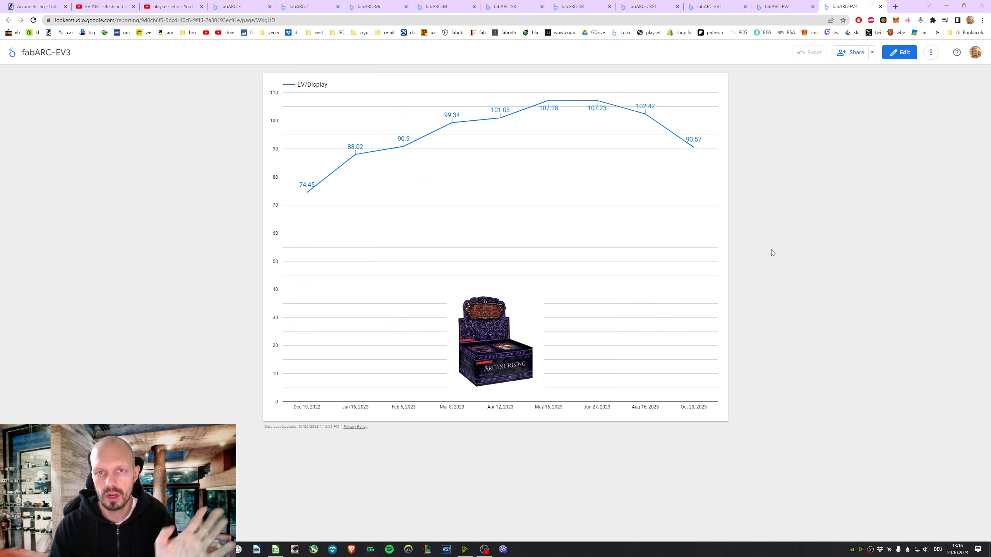
{"action": "mouse_move", "coordinate": [251, 189]}
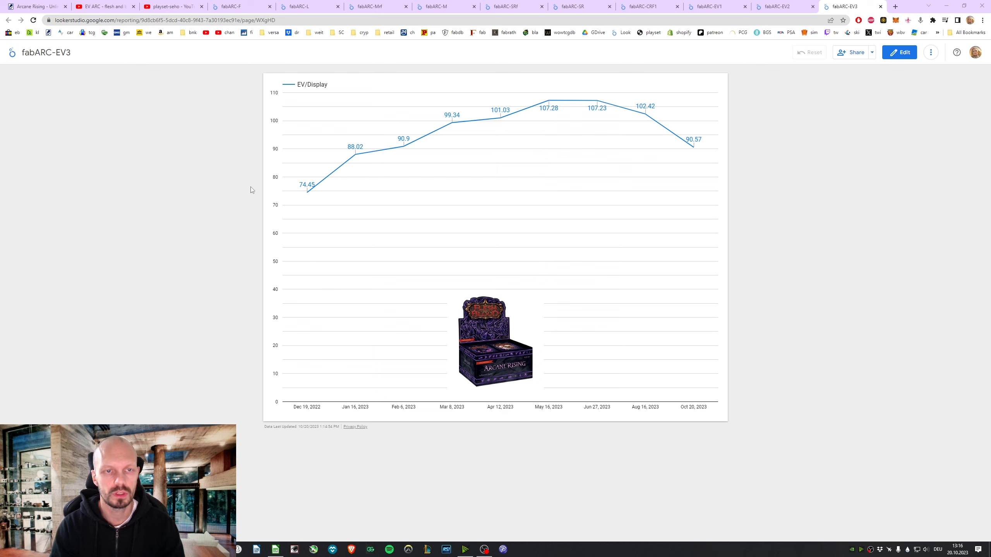
{"action": "mouse_move", "coordinate": [182, 184]}
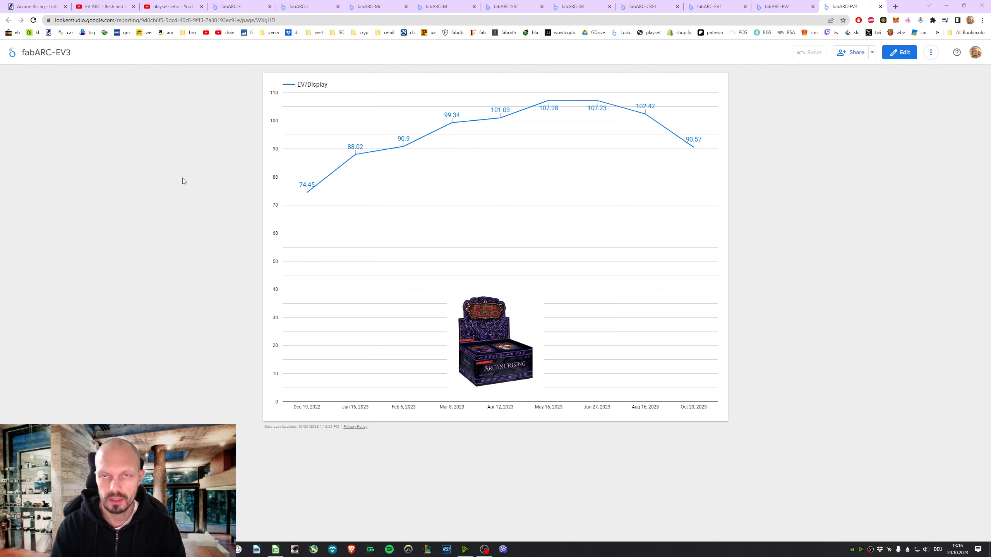
{"action": "right_click", "coordinate": [871, 549]}
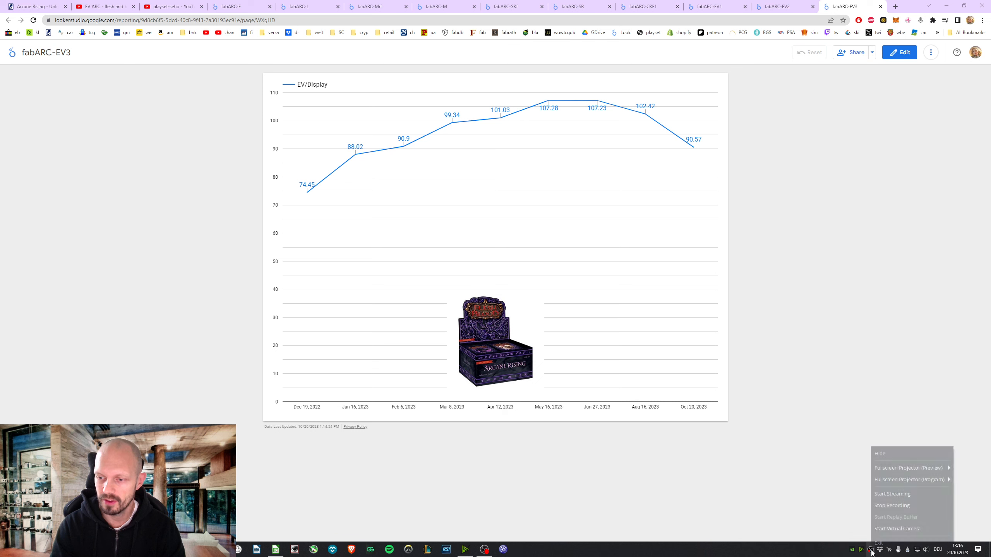
{"action": "mouse_move", "coordinate": [892, 505]}
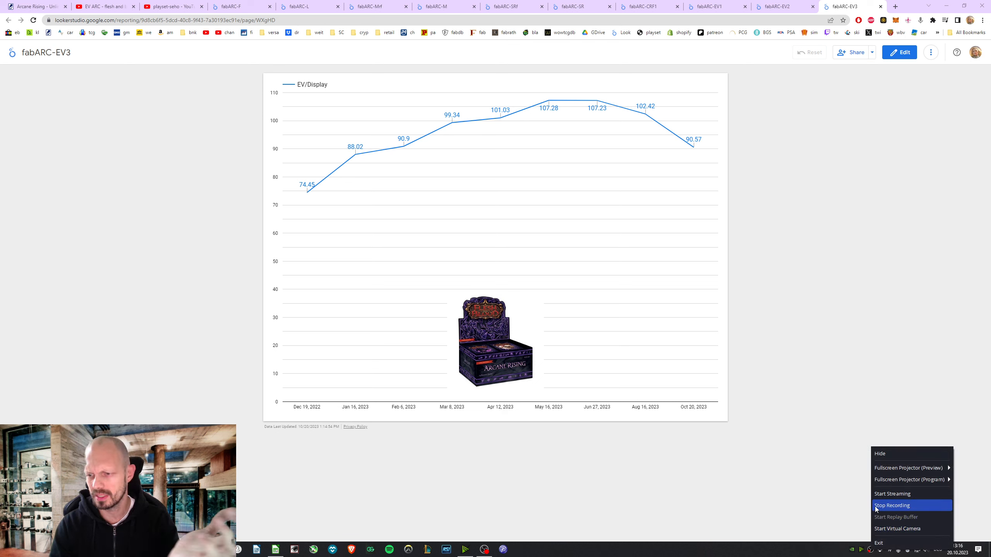
{"action": "mouse_move", "coordinate": [892, 494]}
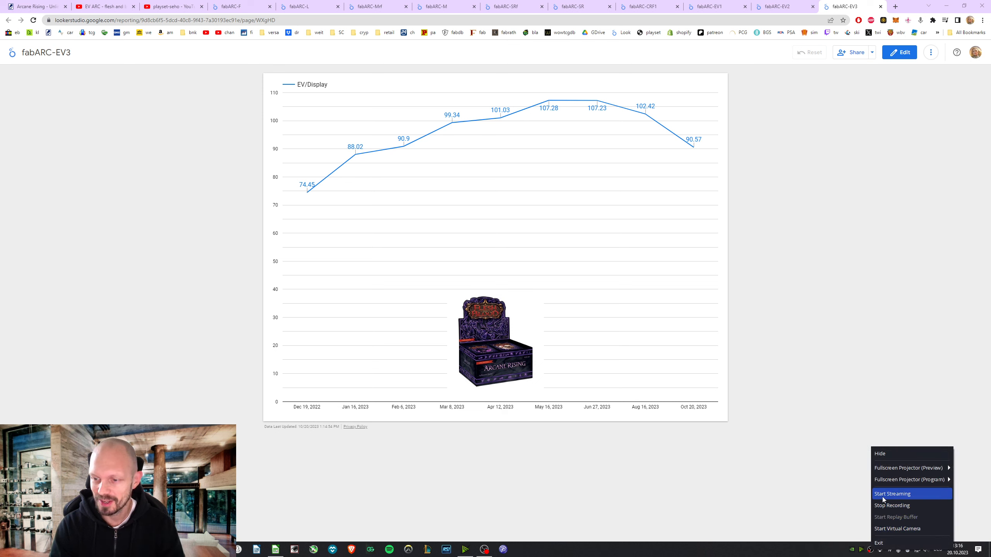